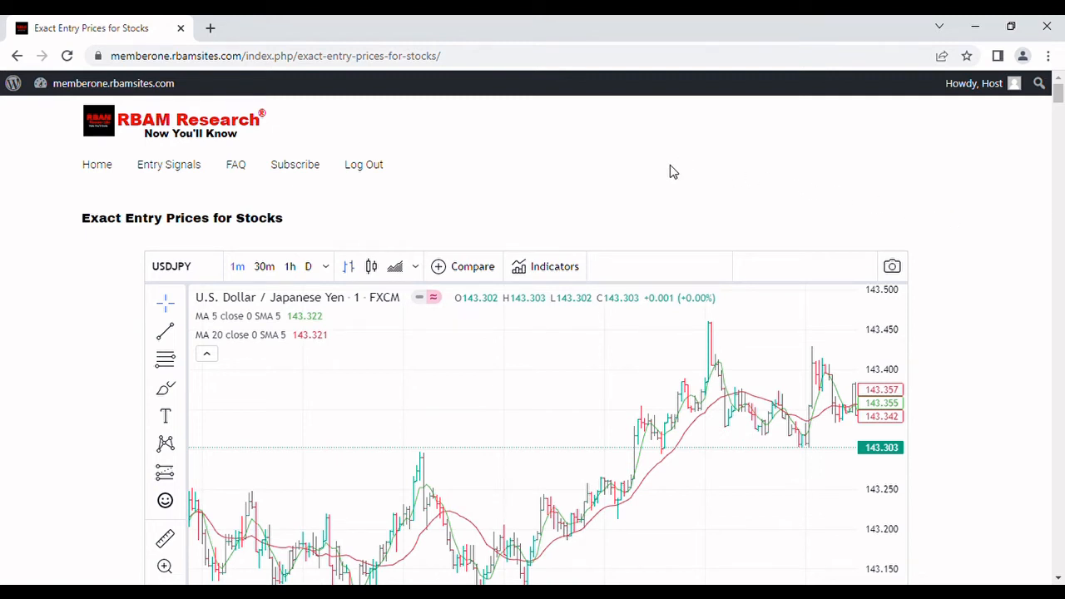
mouse_move(689, 200)
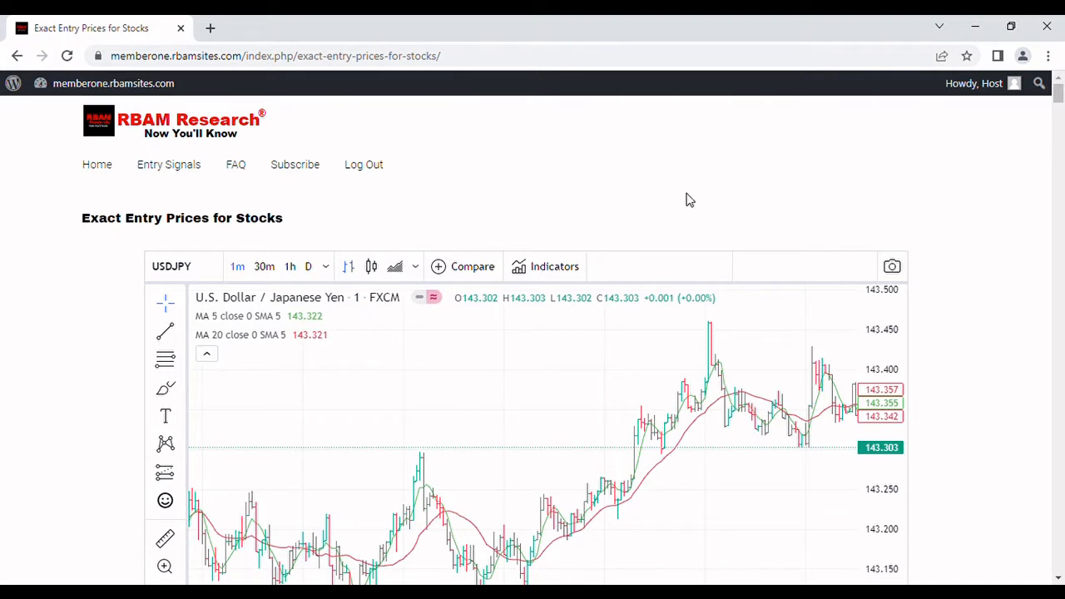
mouse_move(938, 199)
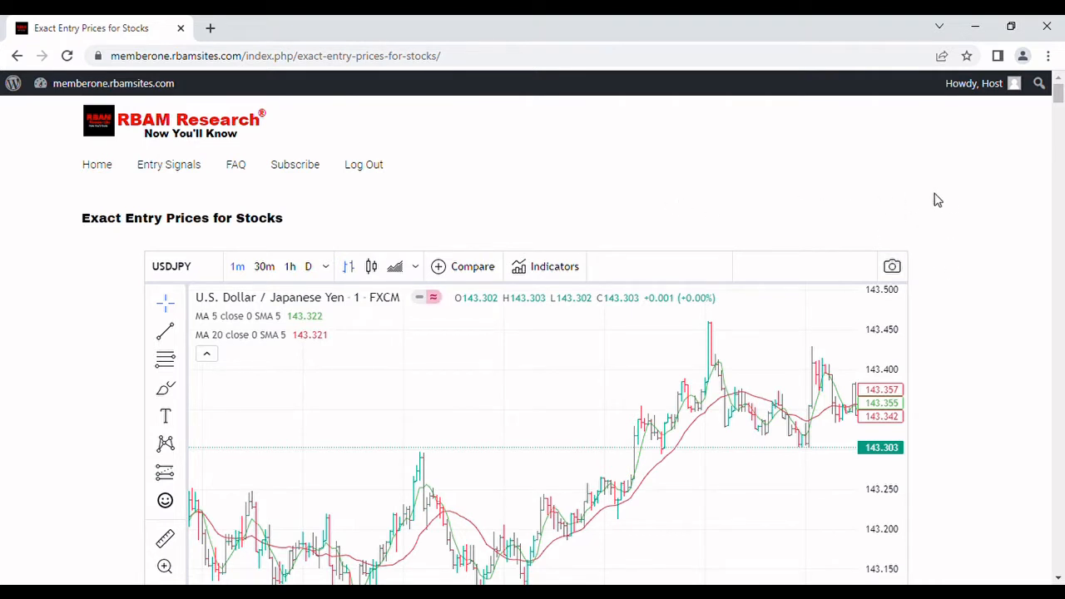
mouse_move(814, 200)
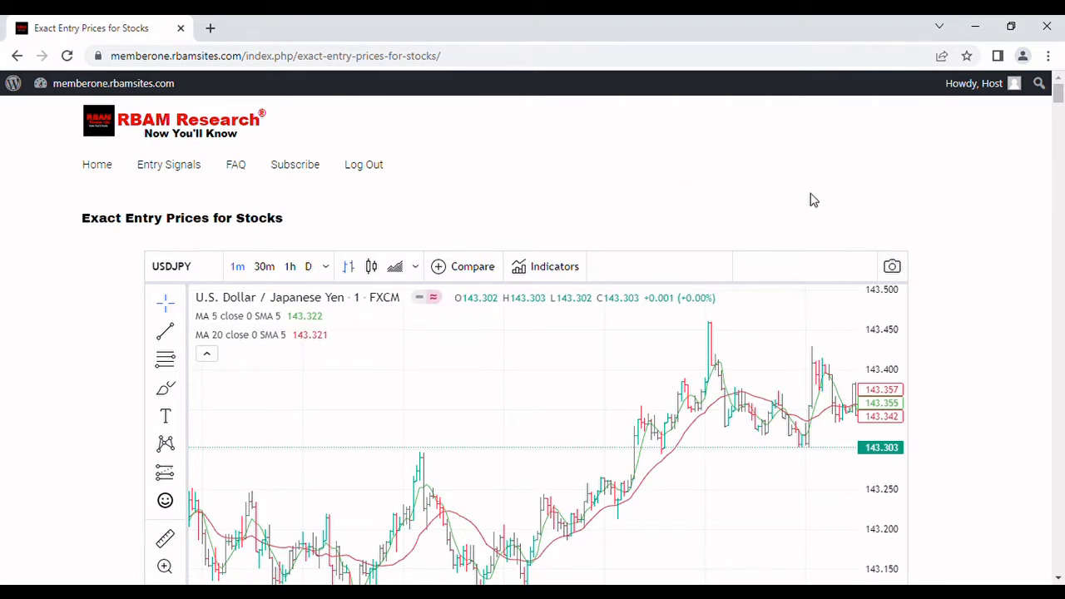
mouse_move(944, 211)
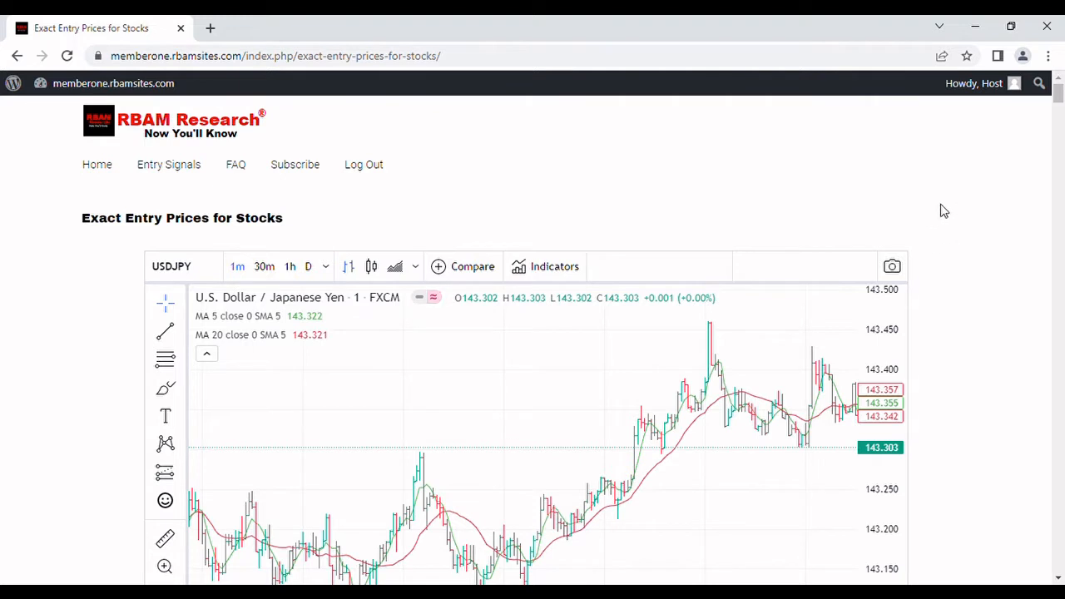
mouse_move(607, 204)
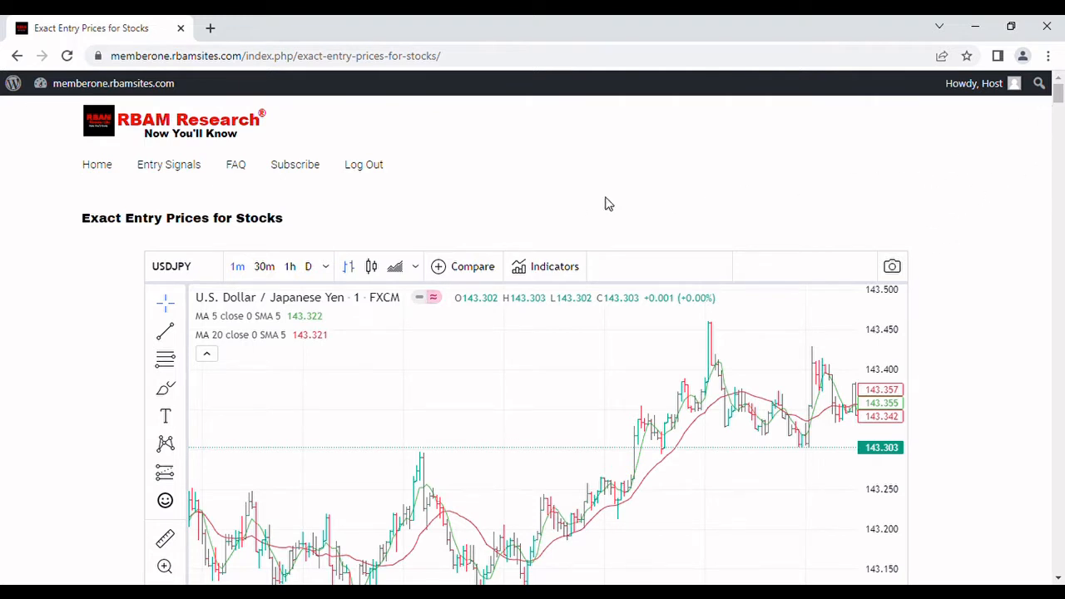
mouse_move(746, 174)
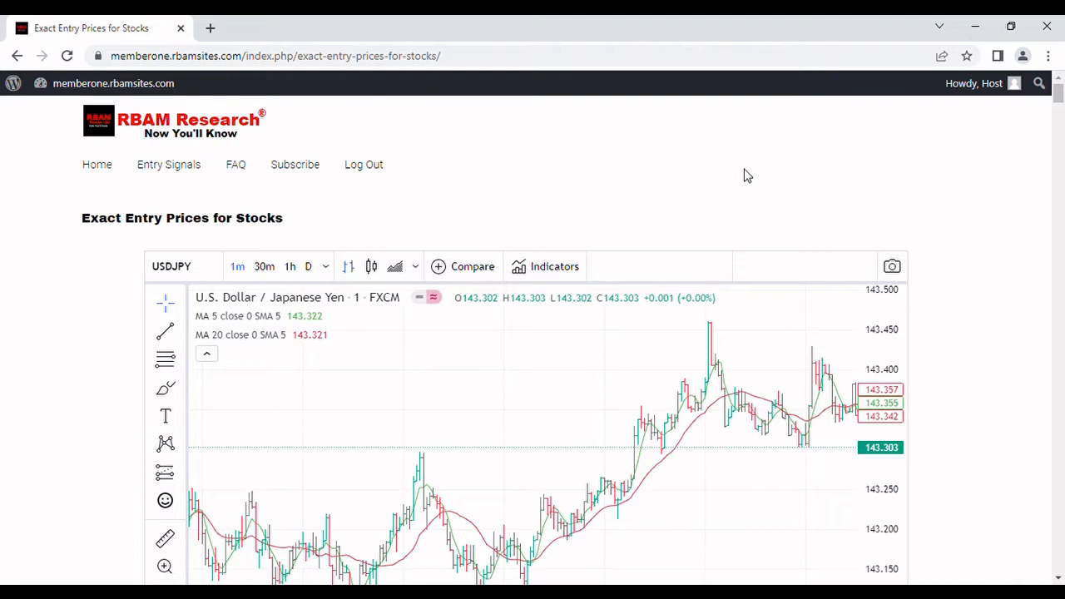
mouse_move(628, 391)
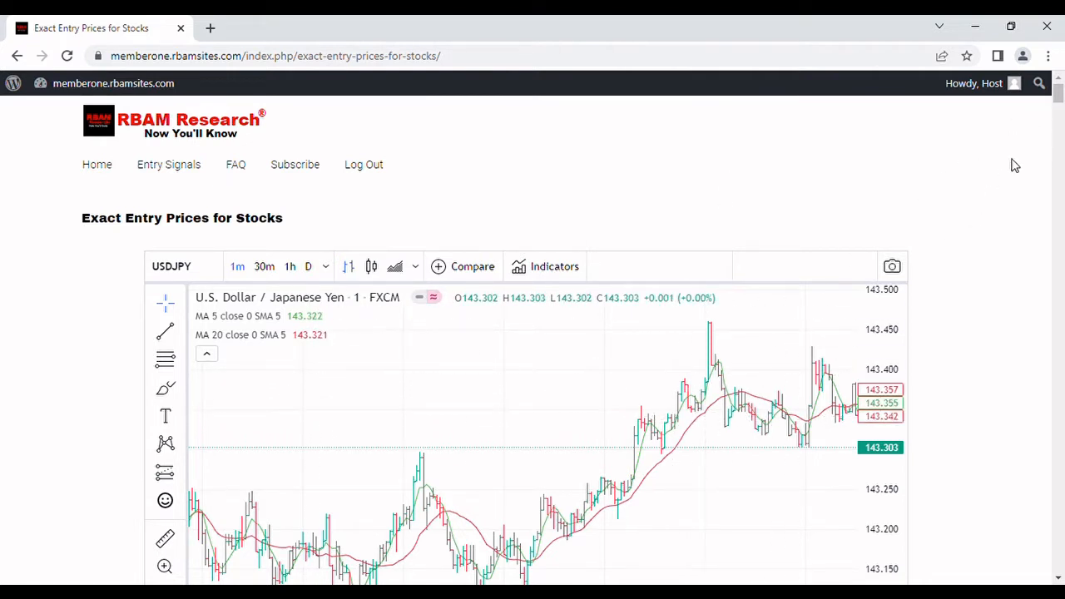
Step: Pan the USD/JPY chart across the timeline, ending on the 13:30–16:00 bars
scroll("down", 3)
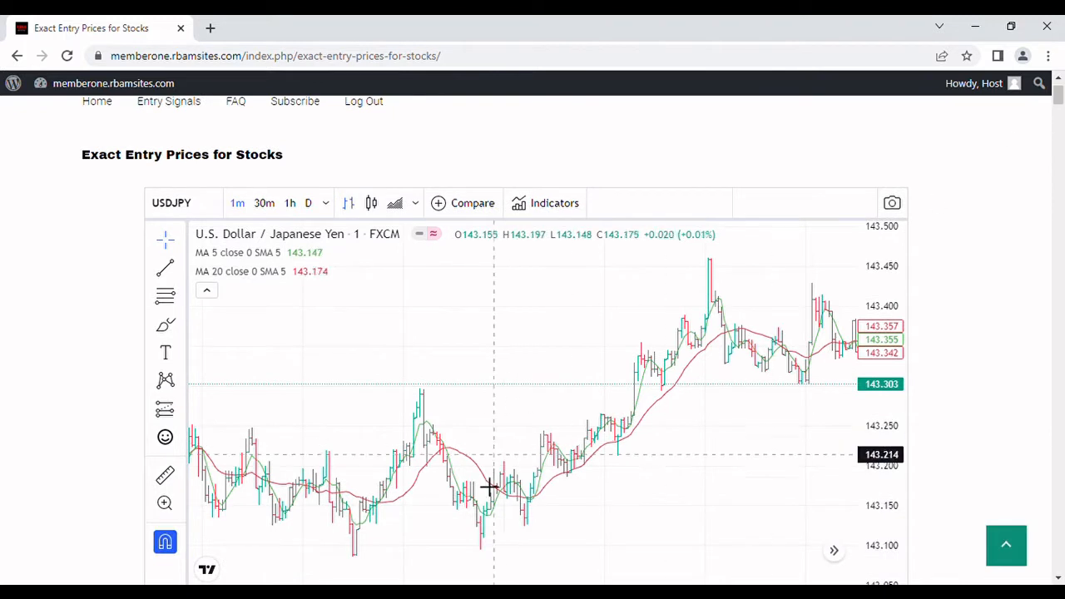
mouse_move(292, 252)
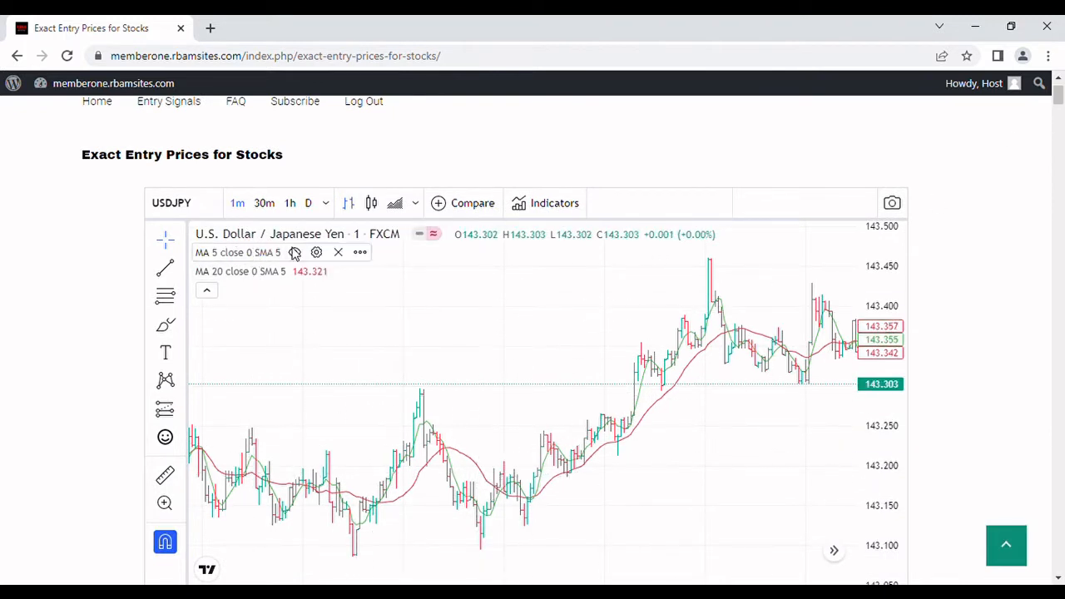
mouse_move(532, 416)
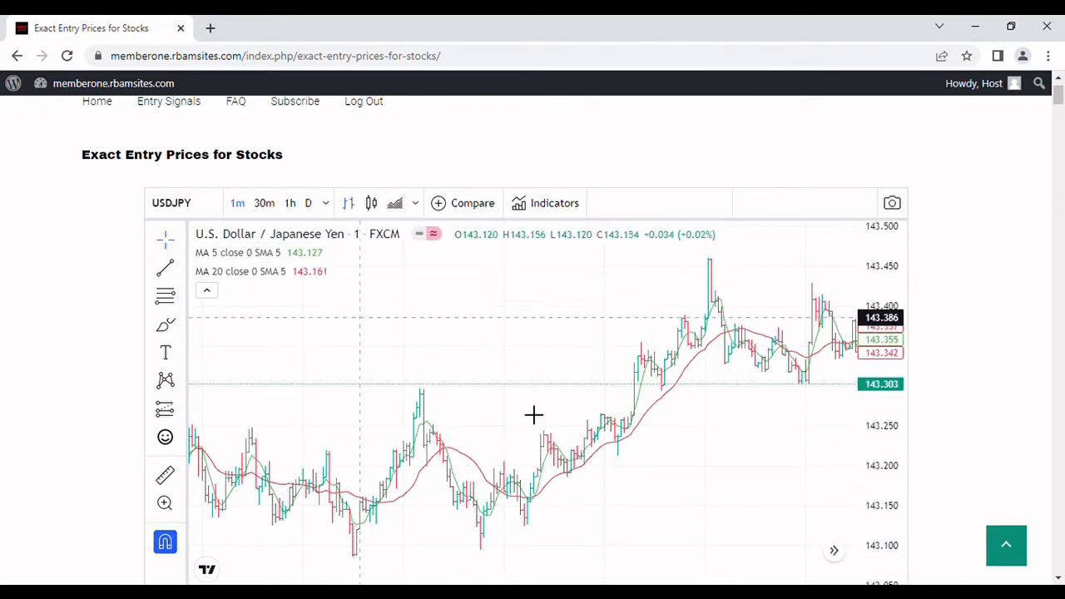
scroll("down", 3)
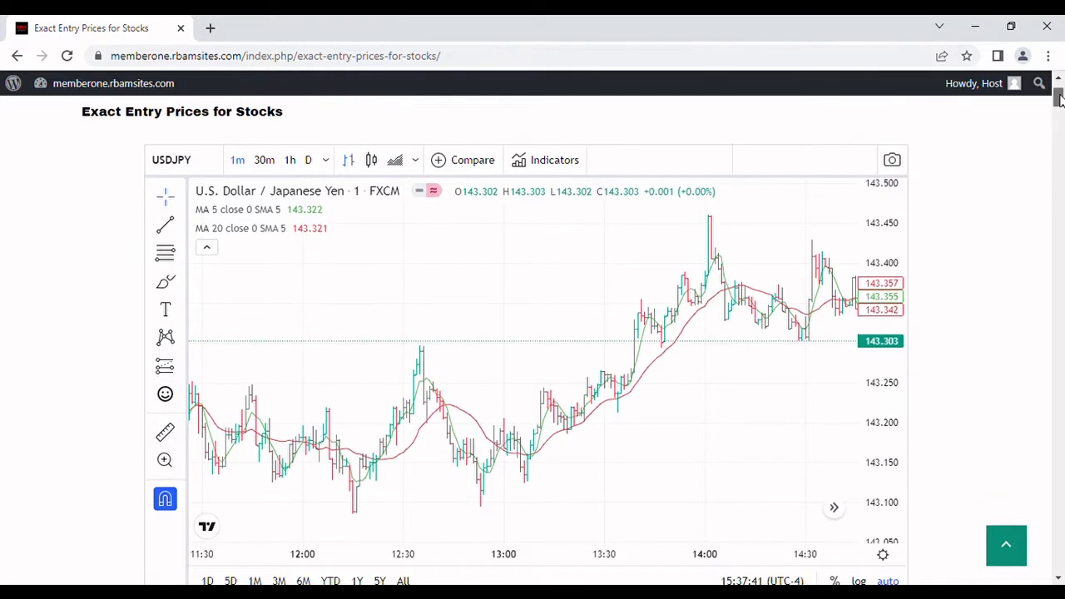
mouse_move(579, 398)
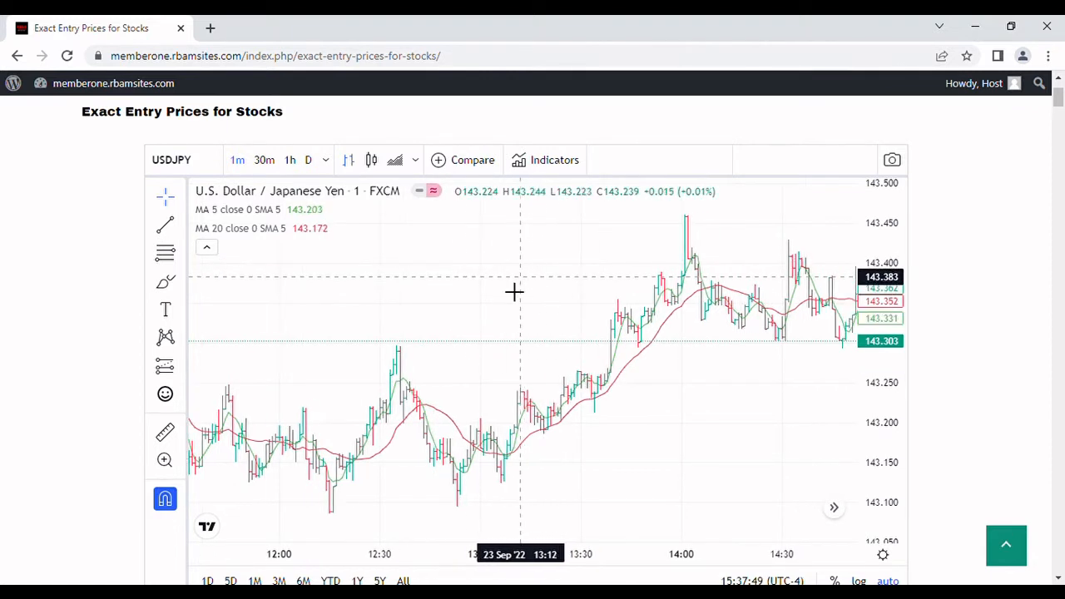
mouse_move(391, 281)
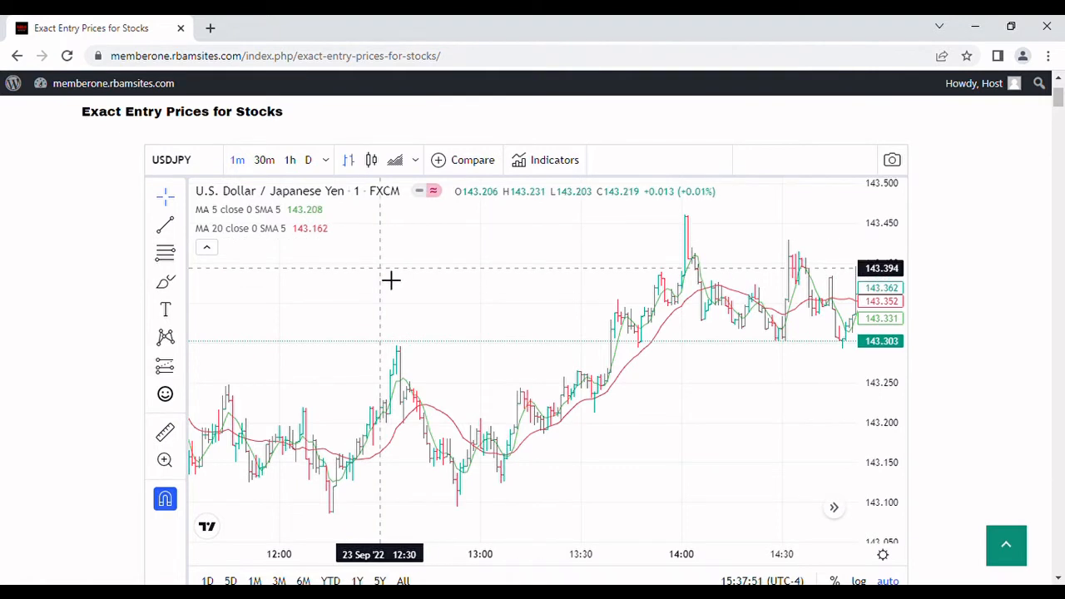
mouse_move(315, 262)
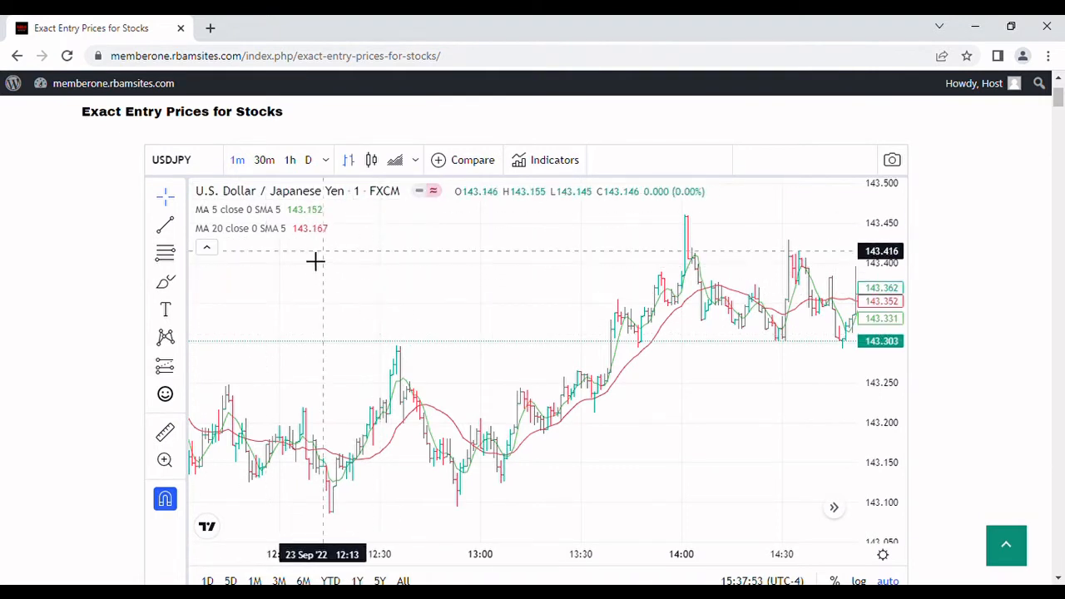
mouse_move(508, 331)
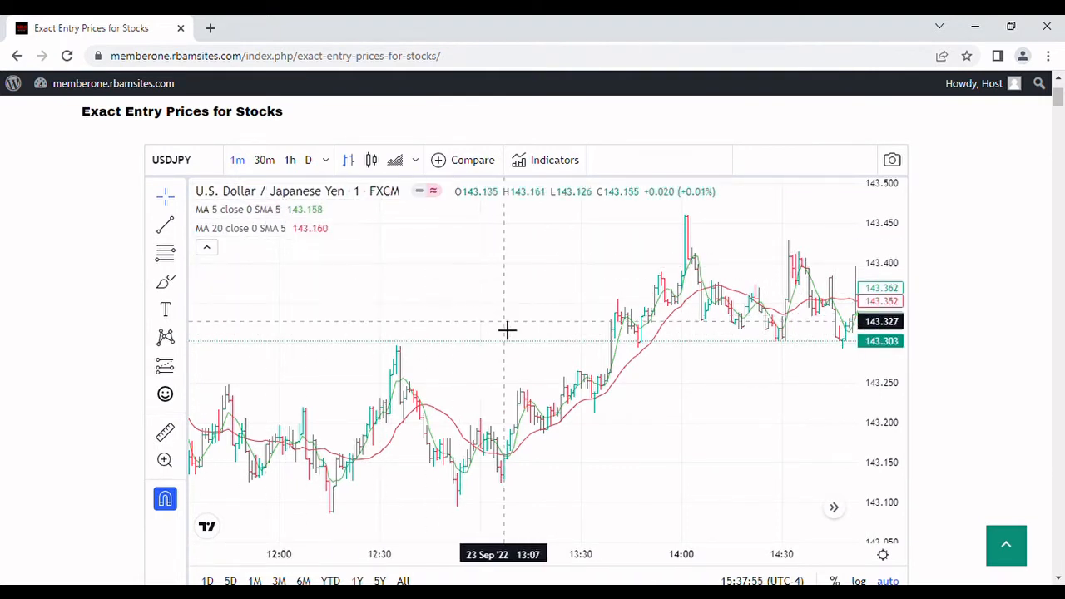
left_click_drag(508, 330, 467, 329)
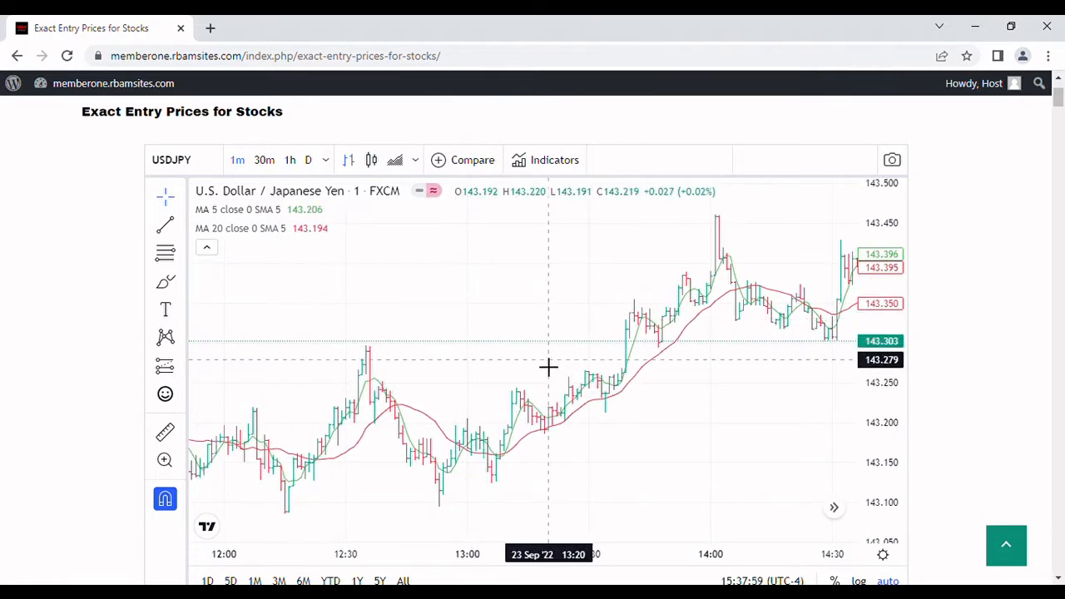
mouse_move(512, 430)
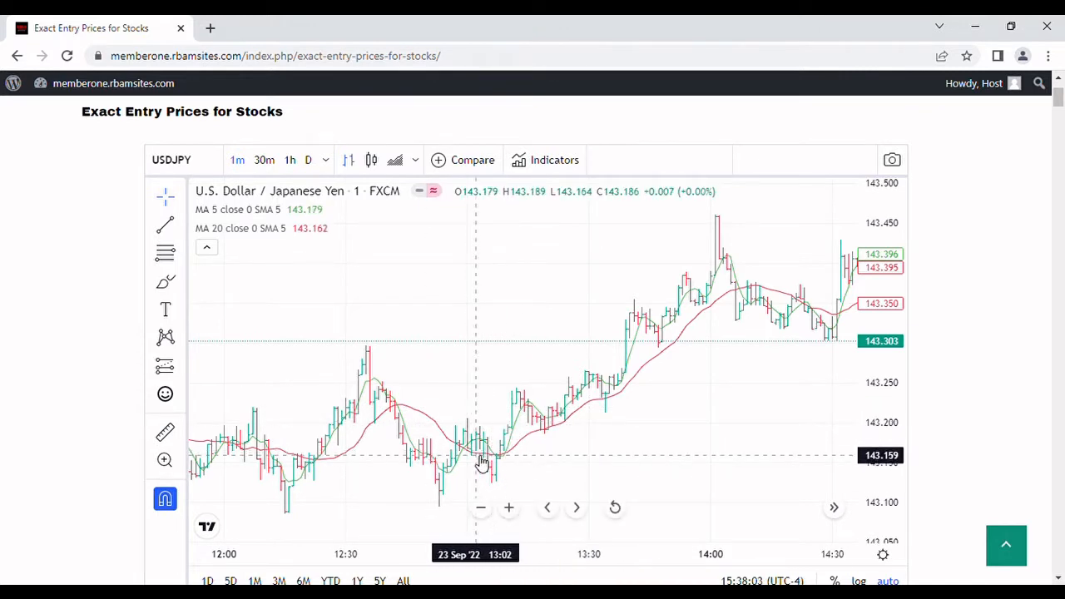
mouse_move(442, 430)
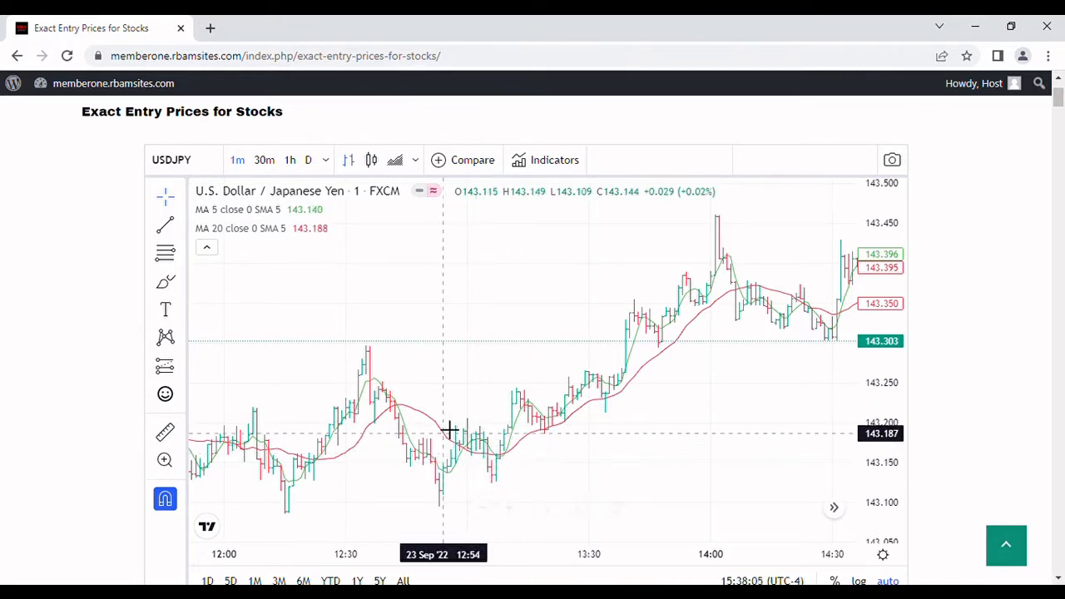
mouse_move(449, 452)
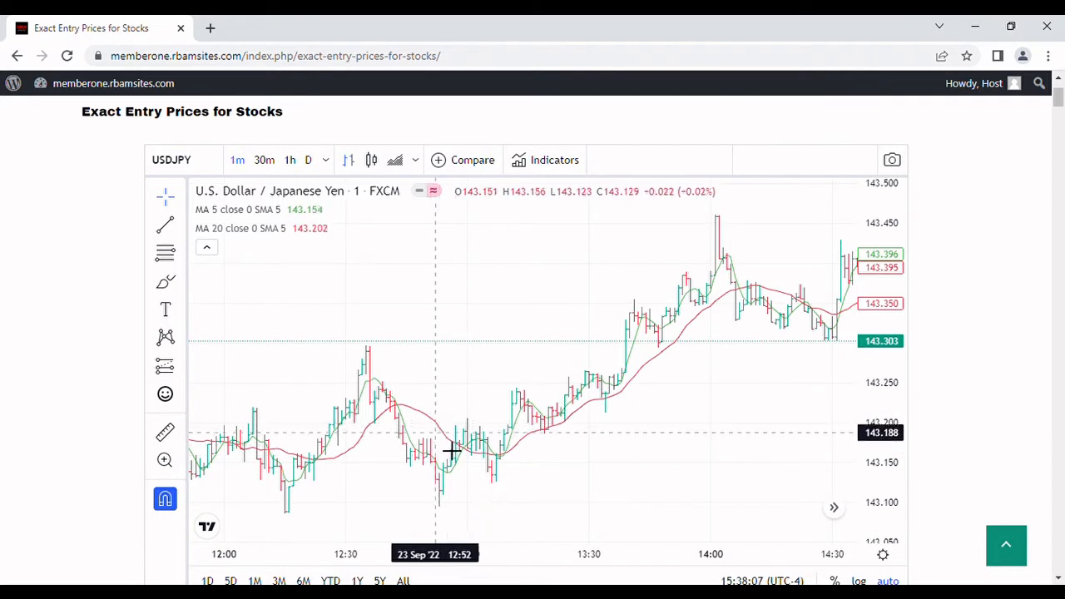
mouse_move(507, 462)
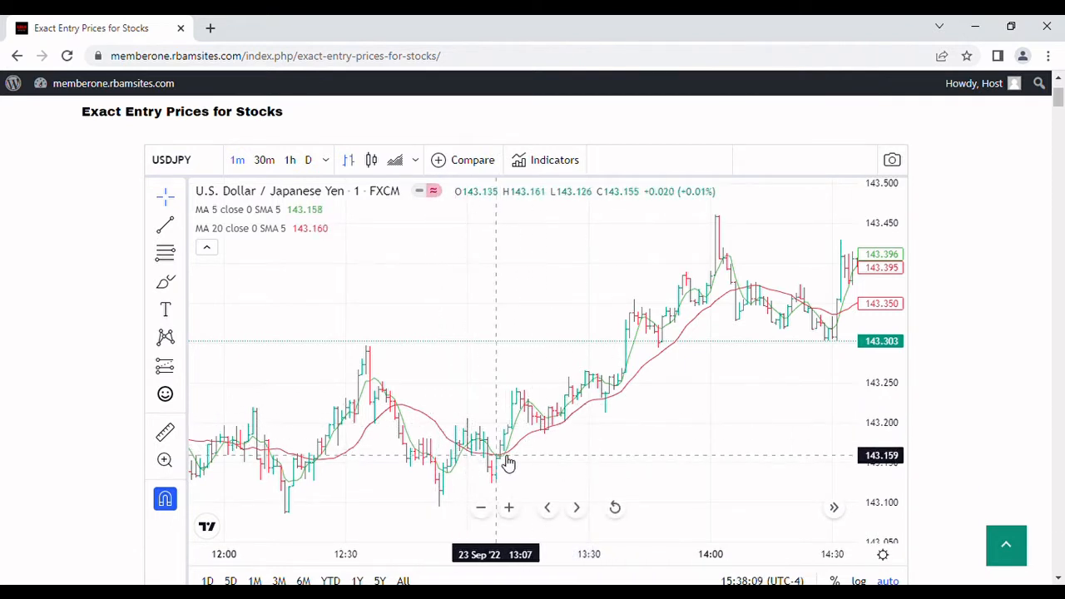
mouse_move(670, 379)
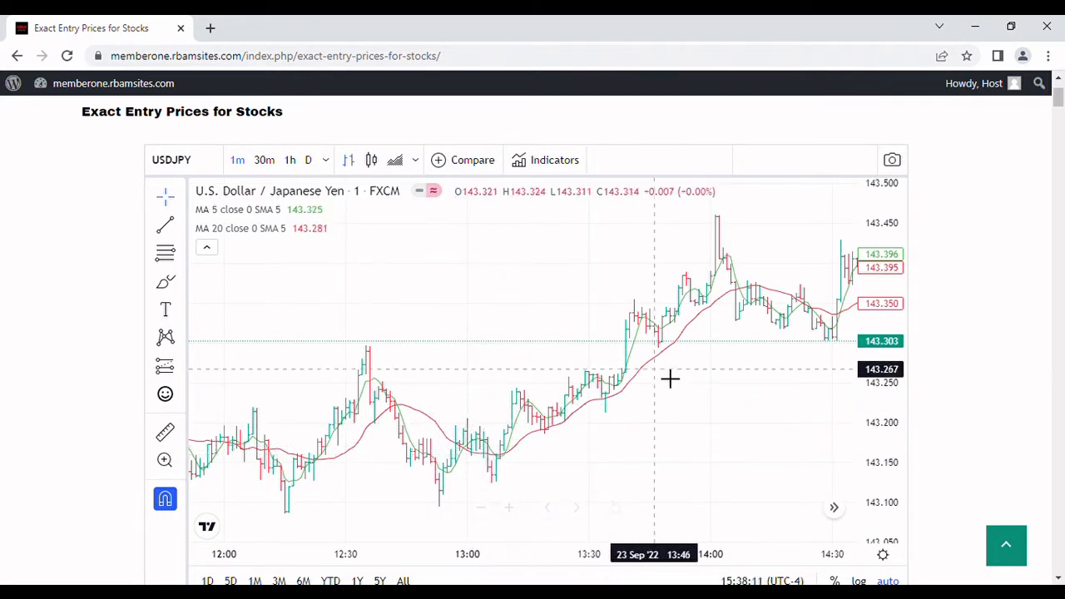
mouse_move(670, 408)
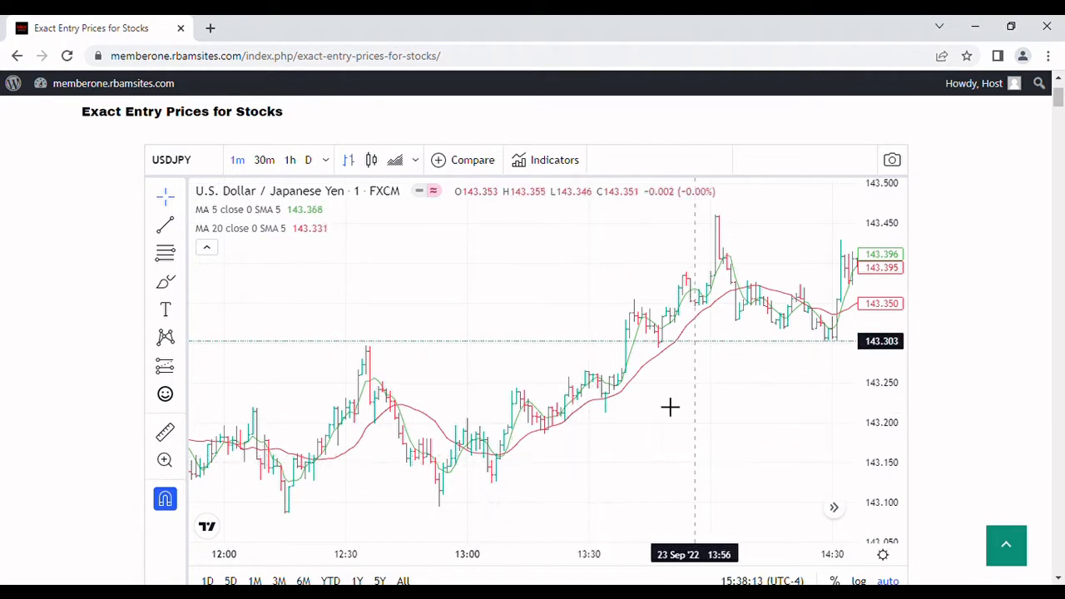
mouse_move(508, 399)
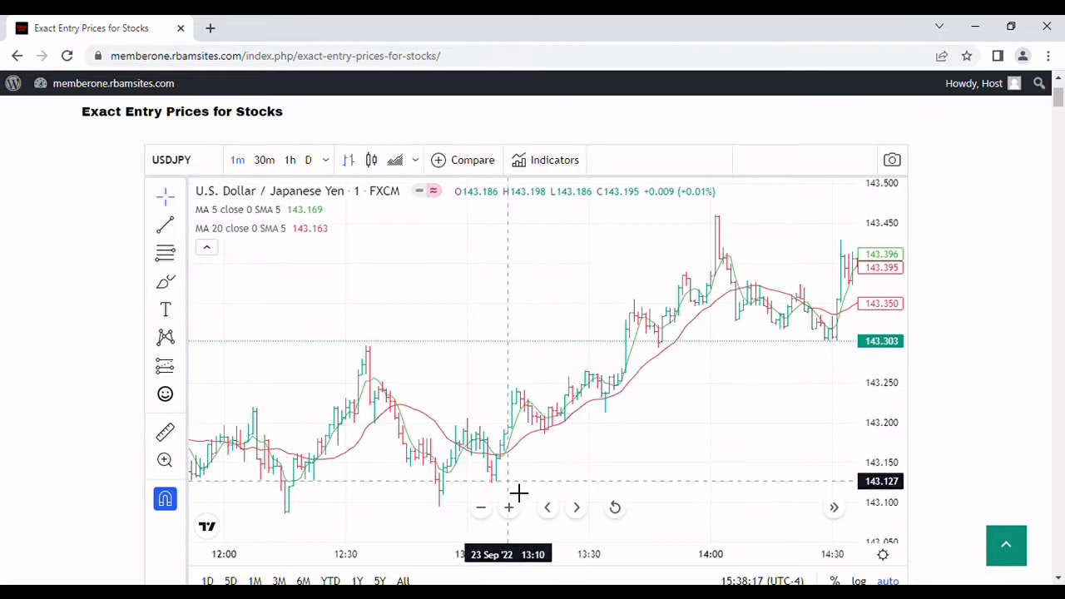
mouse_move(516, 456)
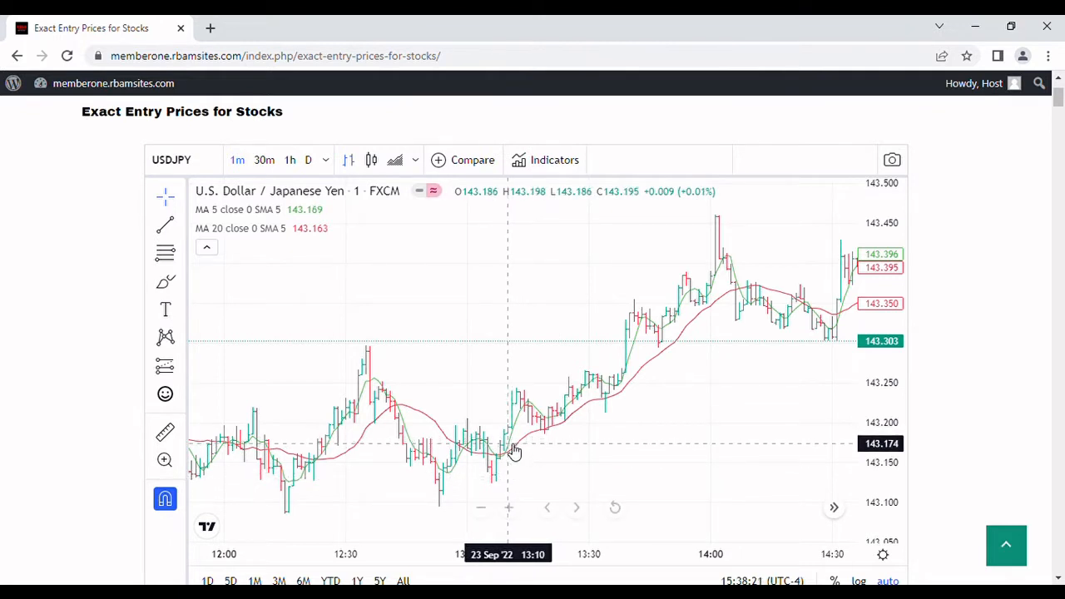
mouse_move(523, 451)
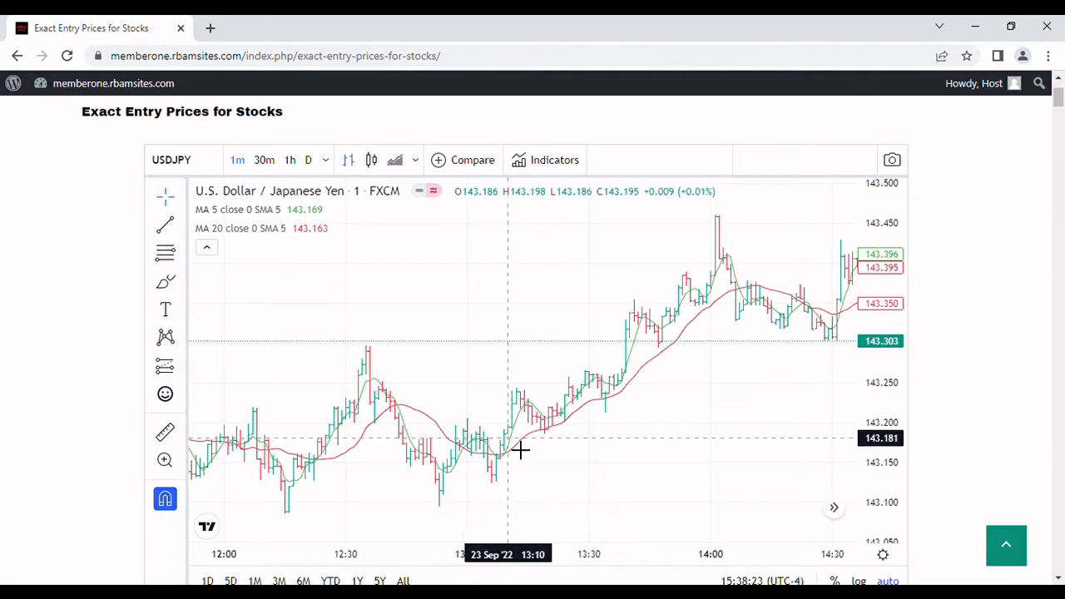
mouse_move(646, 496)
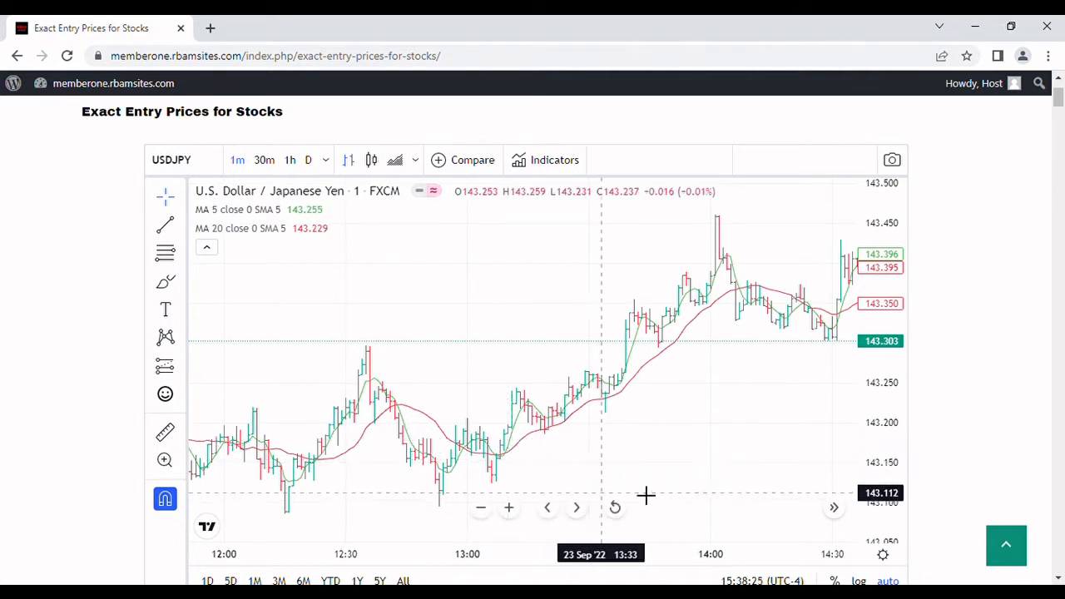
mouse_move(491, 460)
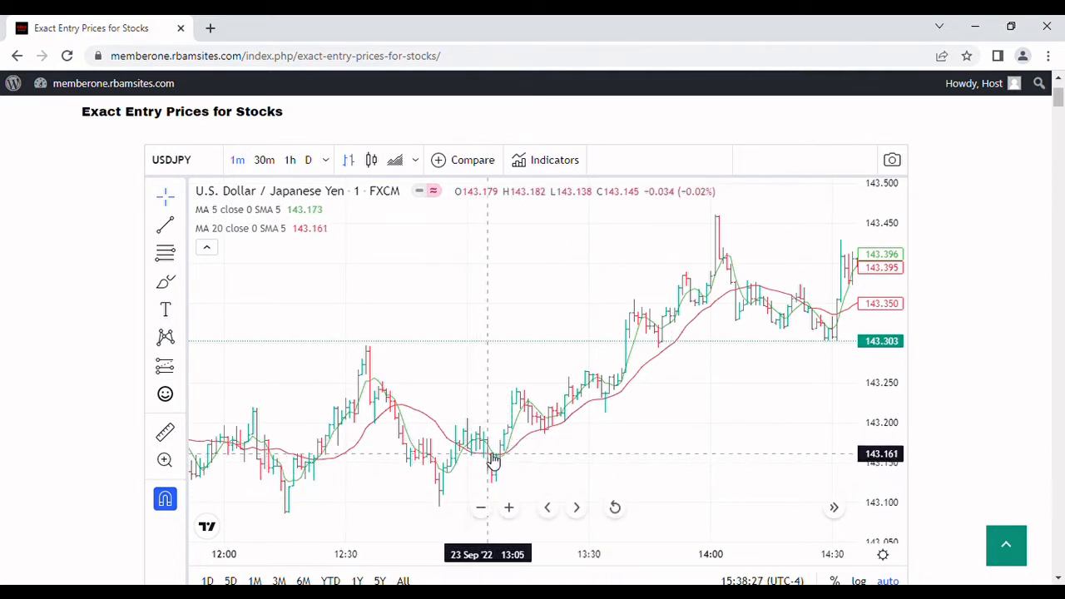
mouse_move(509, 461)
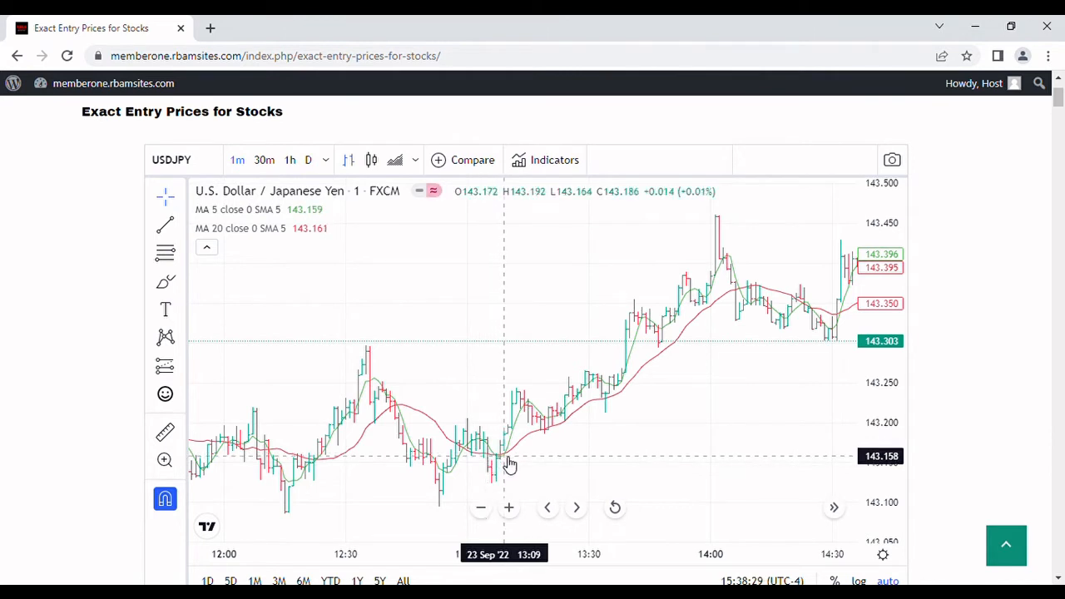
mouse_move(522, 475)
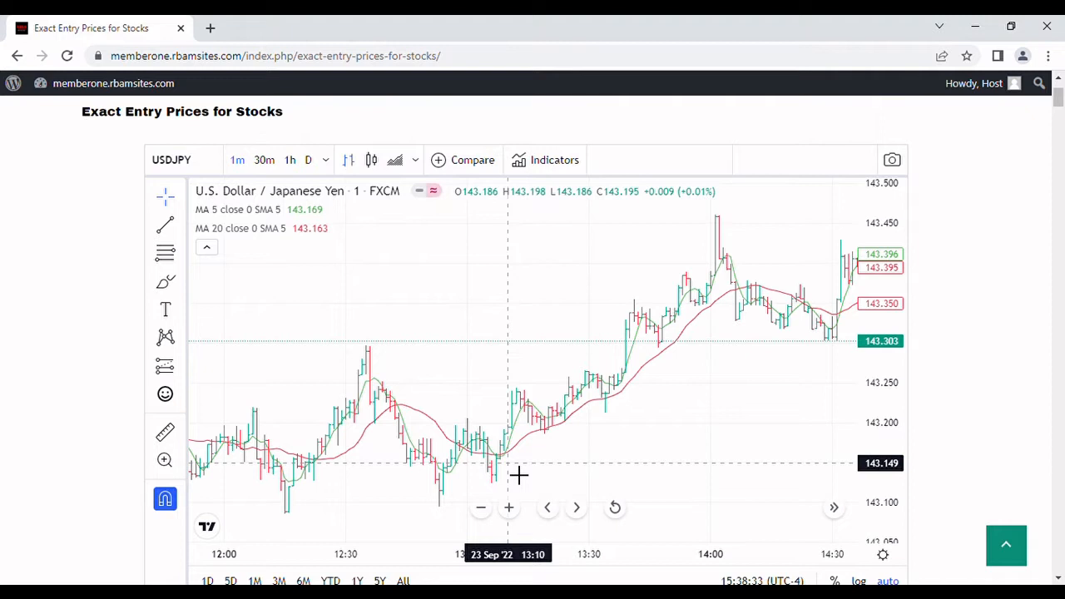
mouse_move(303, 209)
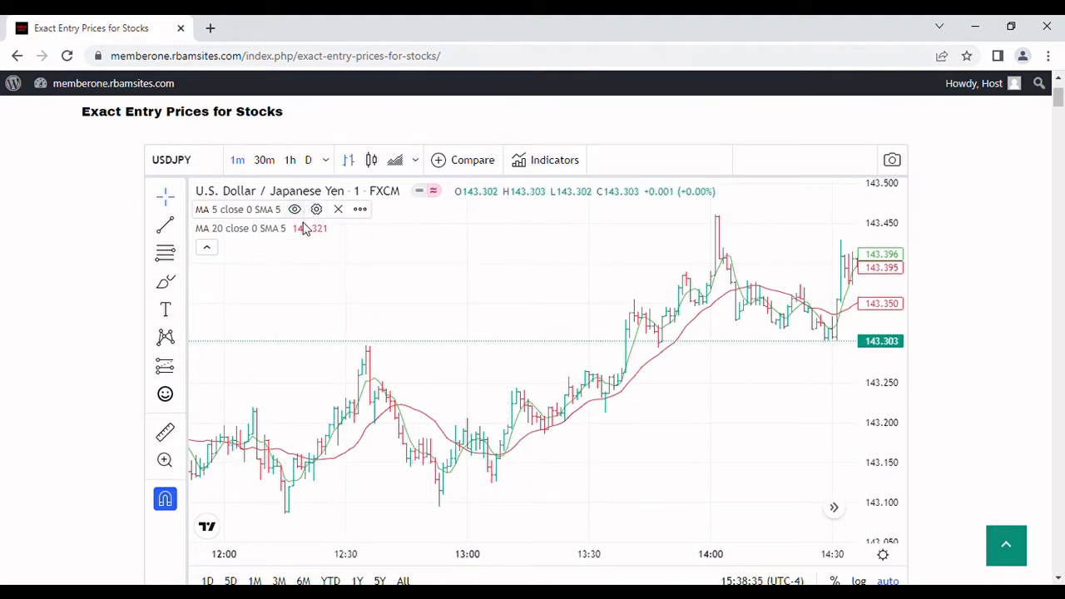
mouse_move(522, 476)
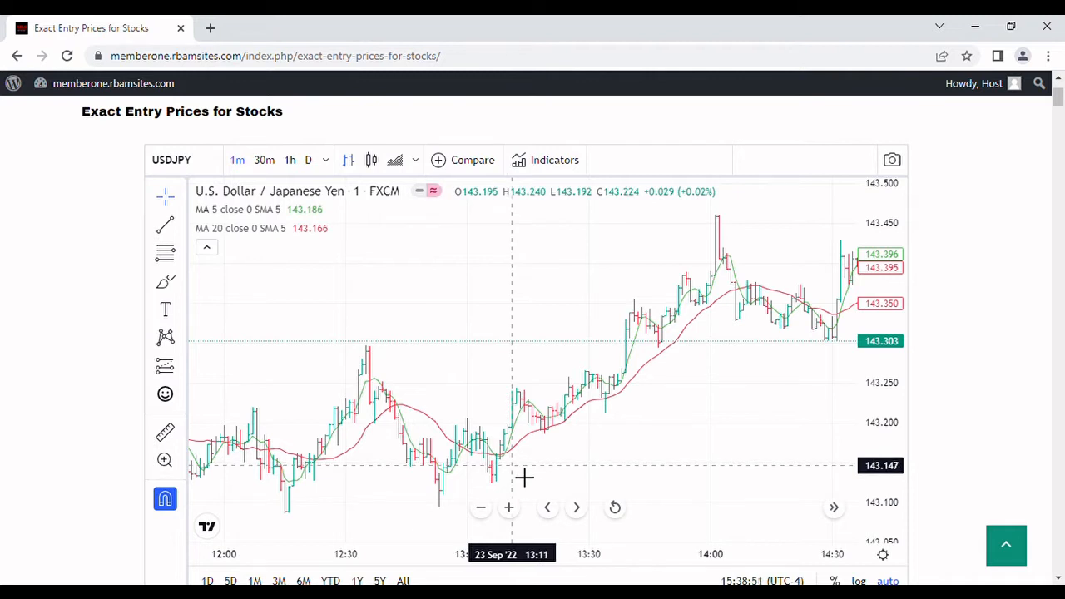
mouse_move(522, 478)
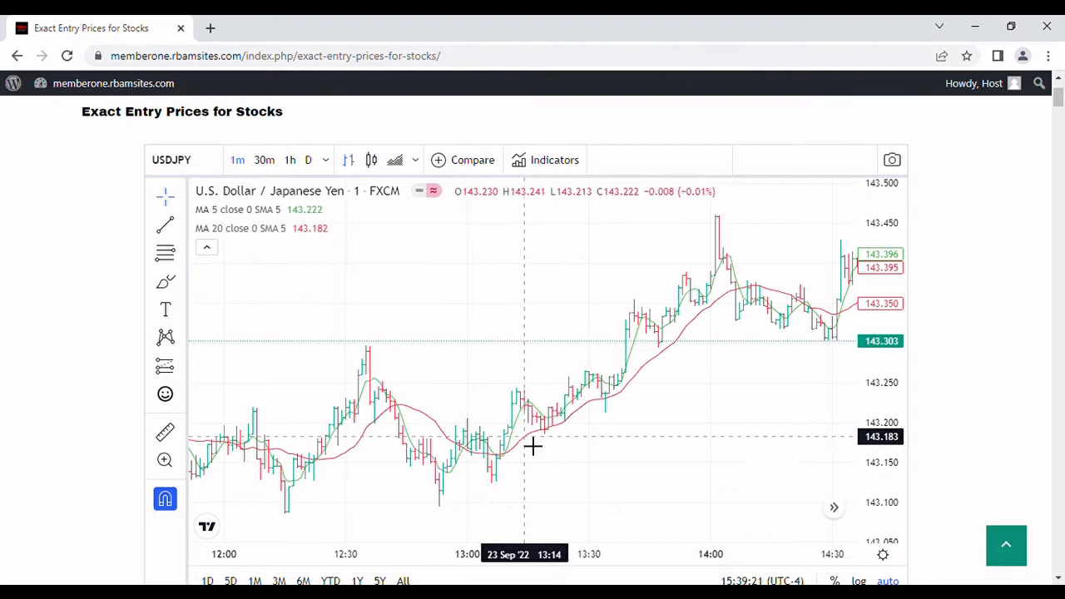
mouse_move(518, 435)
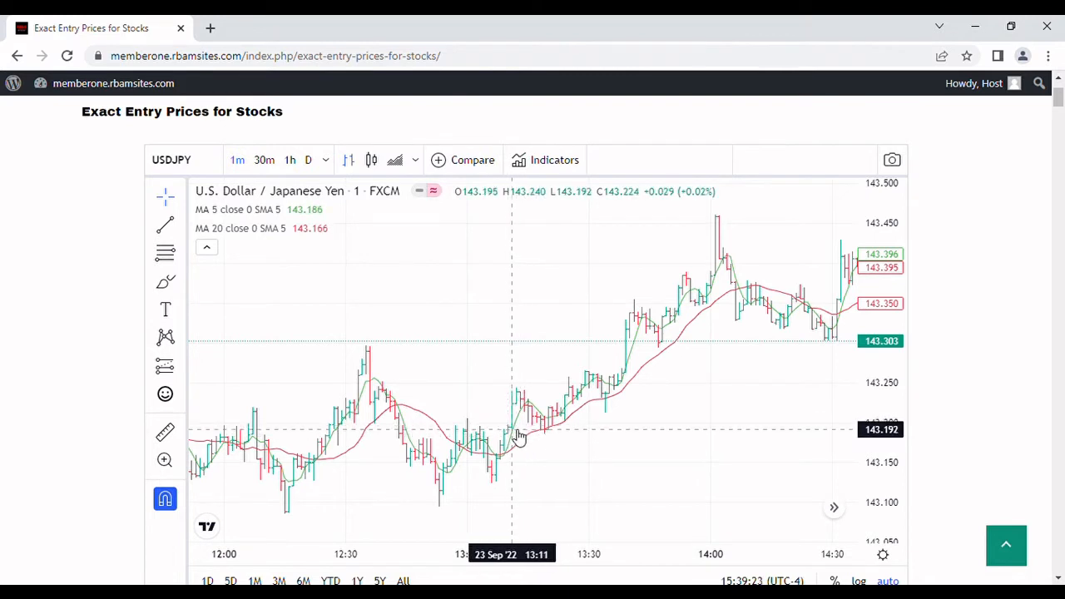
mouse_move(612, 399)
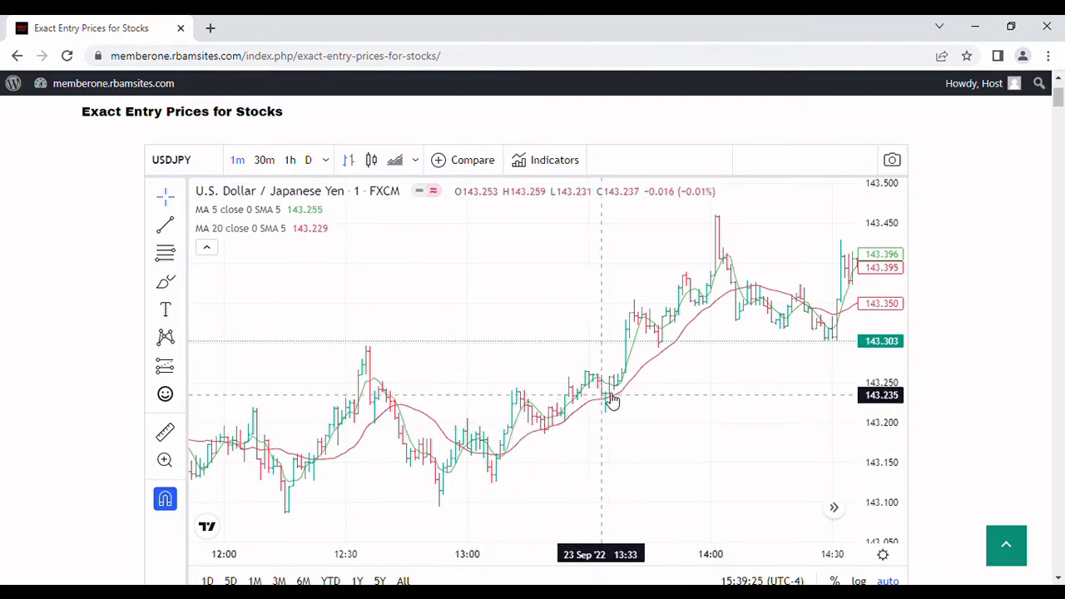
mouse_move(556, 424)
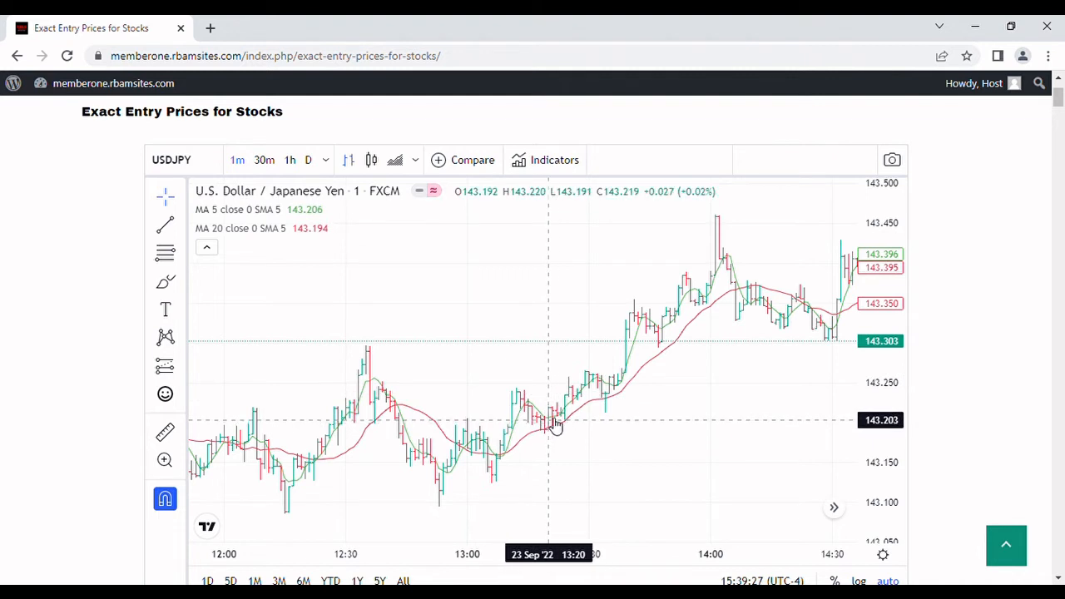
mouse_move(604, 405)
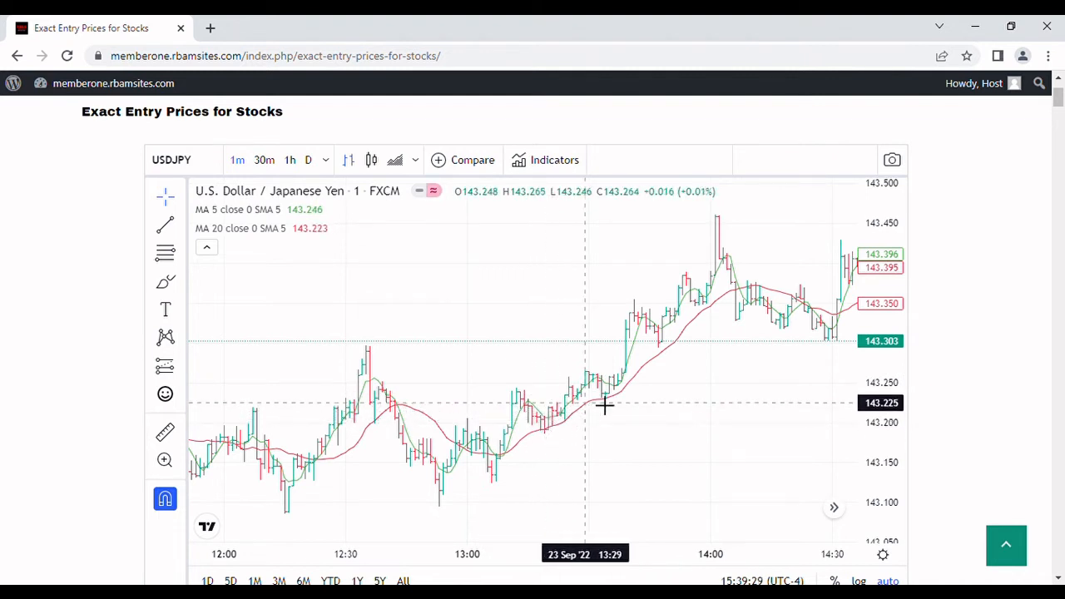
mouse_move(738, 299)
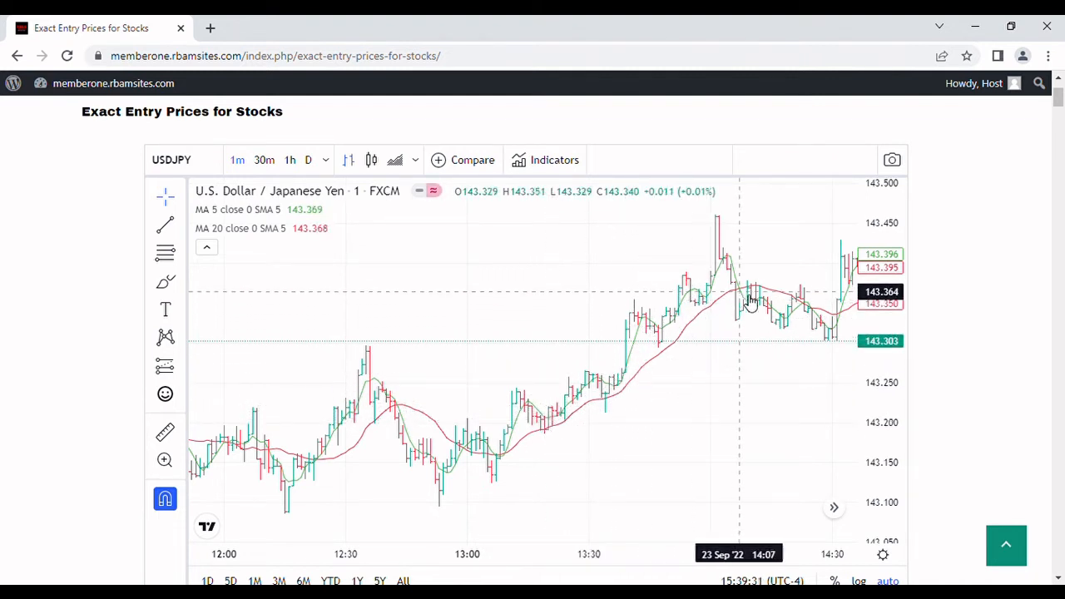
mouse_move(525, 441)
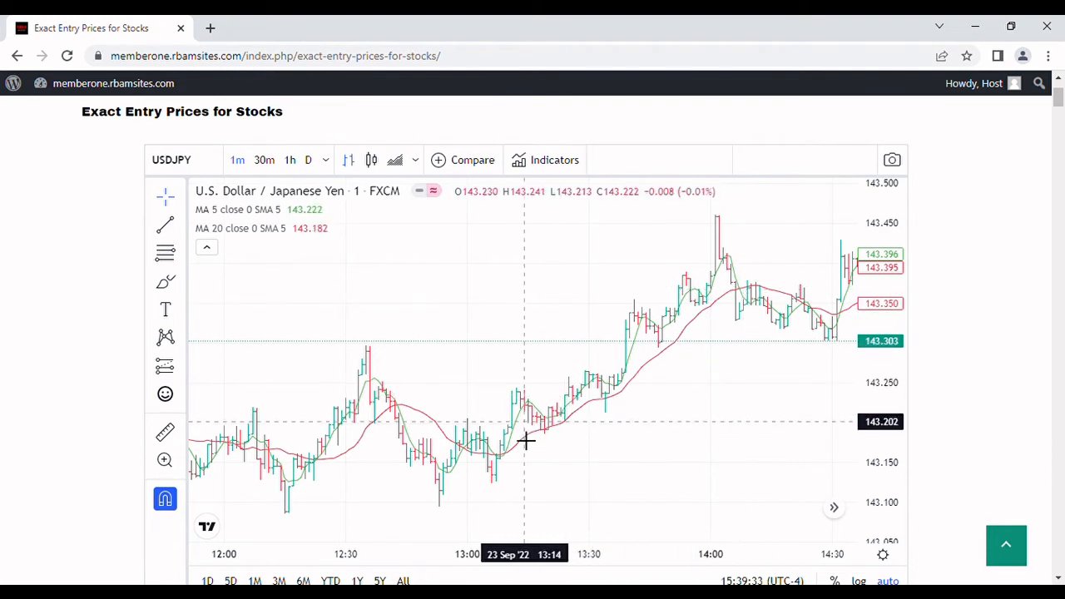
mouse_move(531, 395)
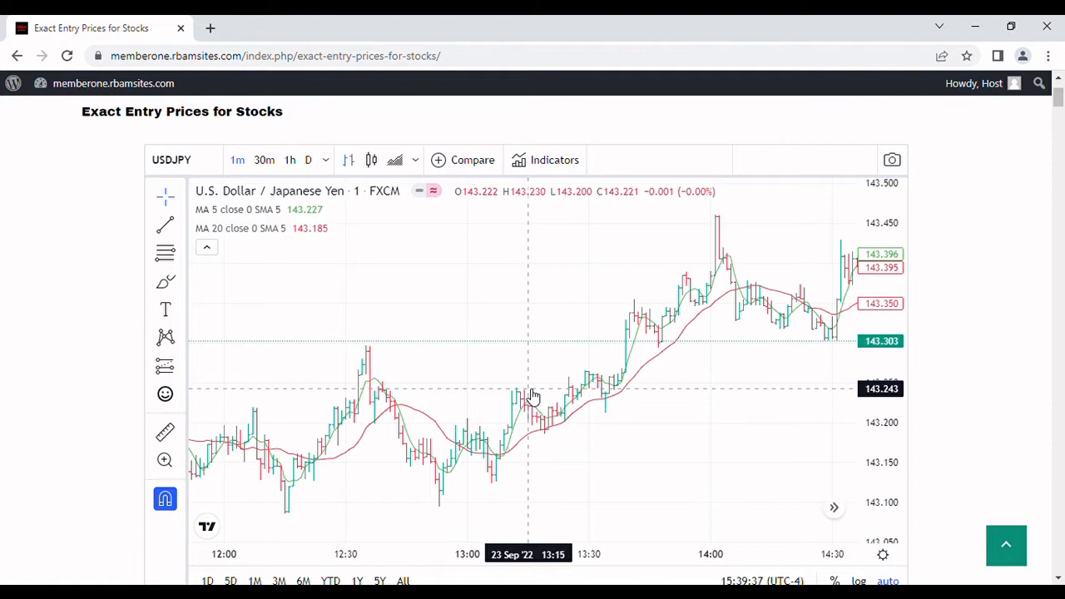
mouse_move(647, 315)
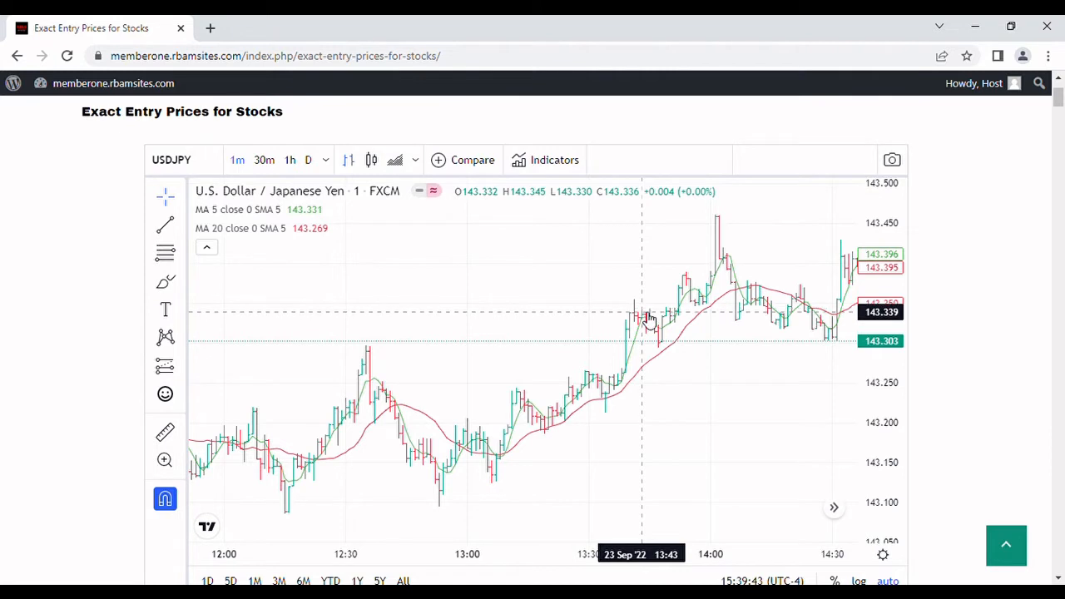
mouse_move(732, 283)
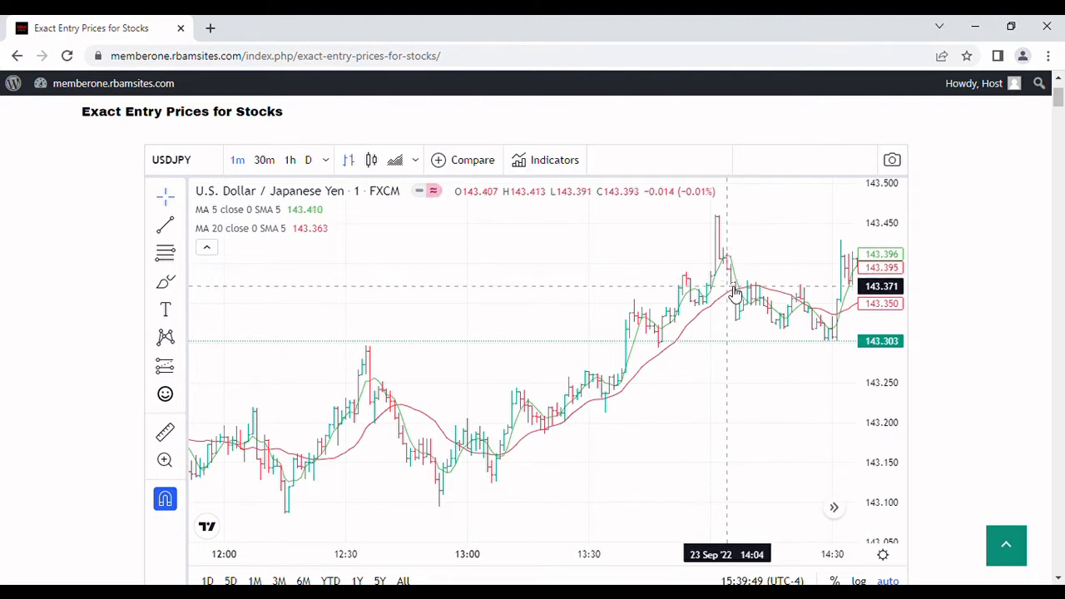
mouse_move(741, 323)
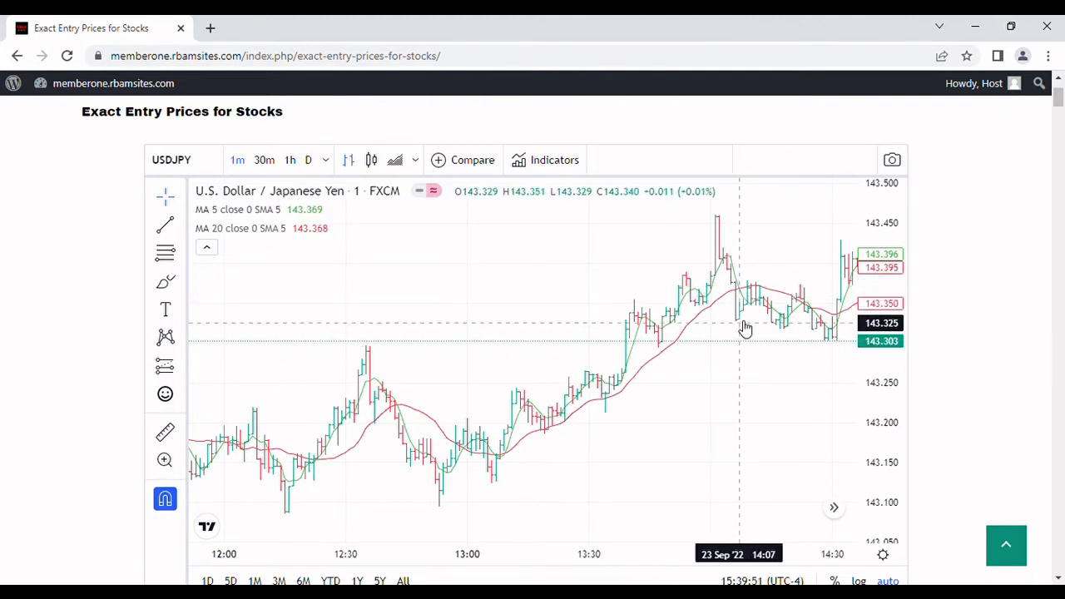
mouse_move(725, 275)
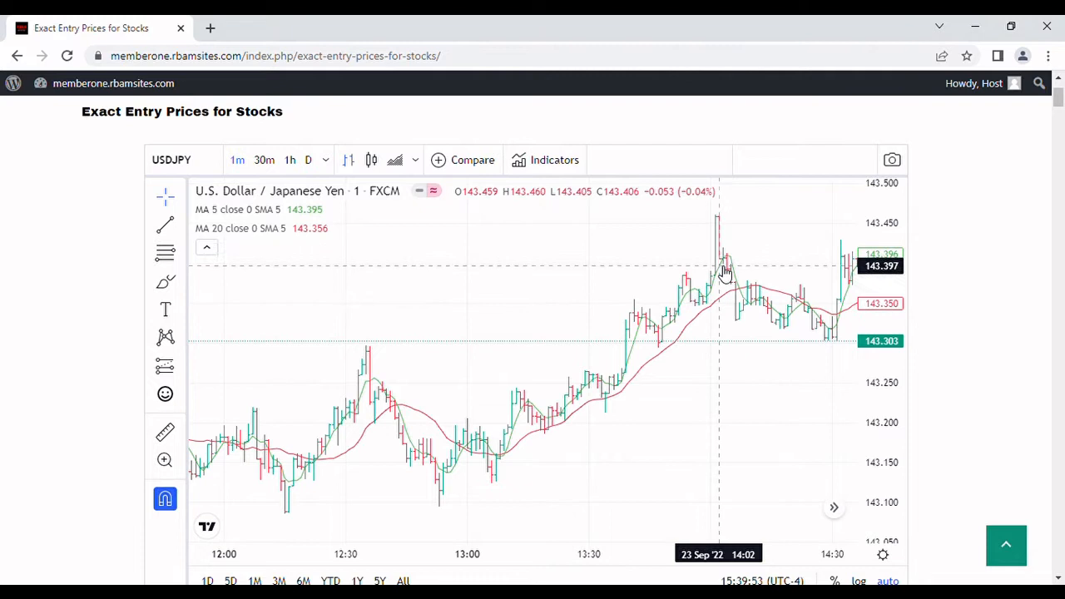
mouse_move(566, 404)
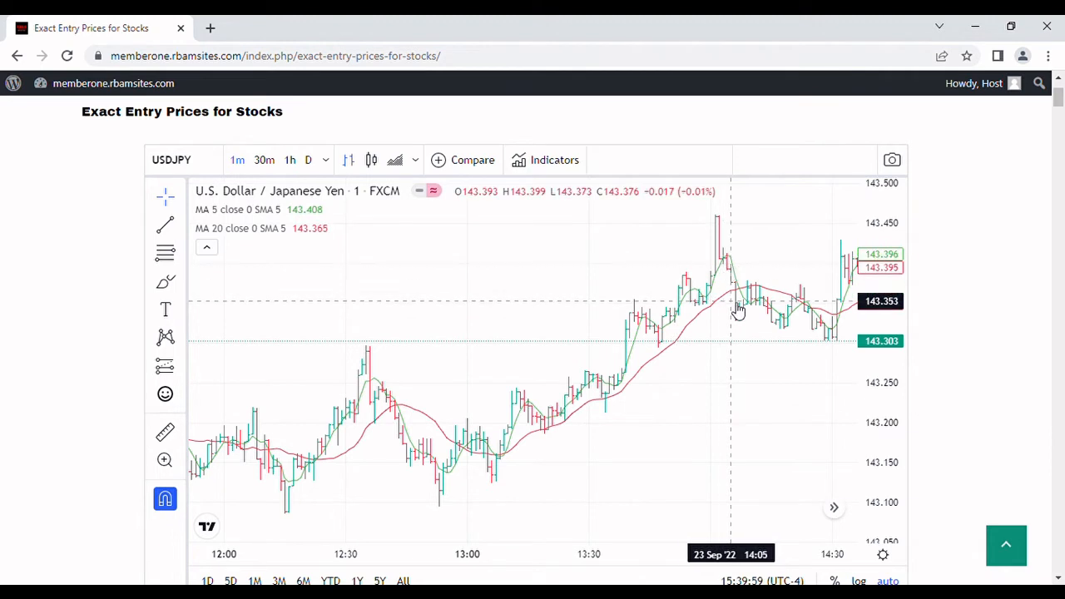
mouse_move(689, 290)
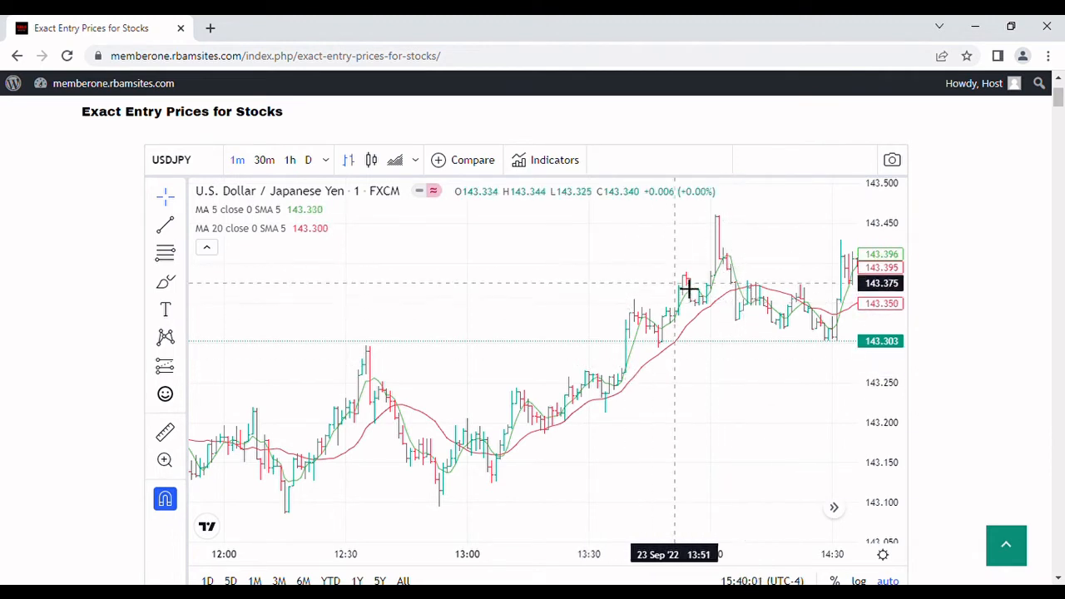
mouse_move(703, 429)
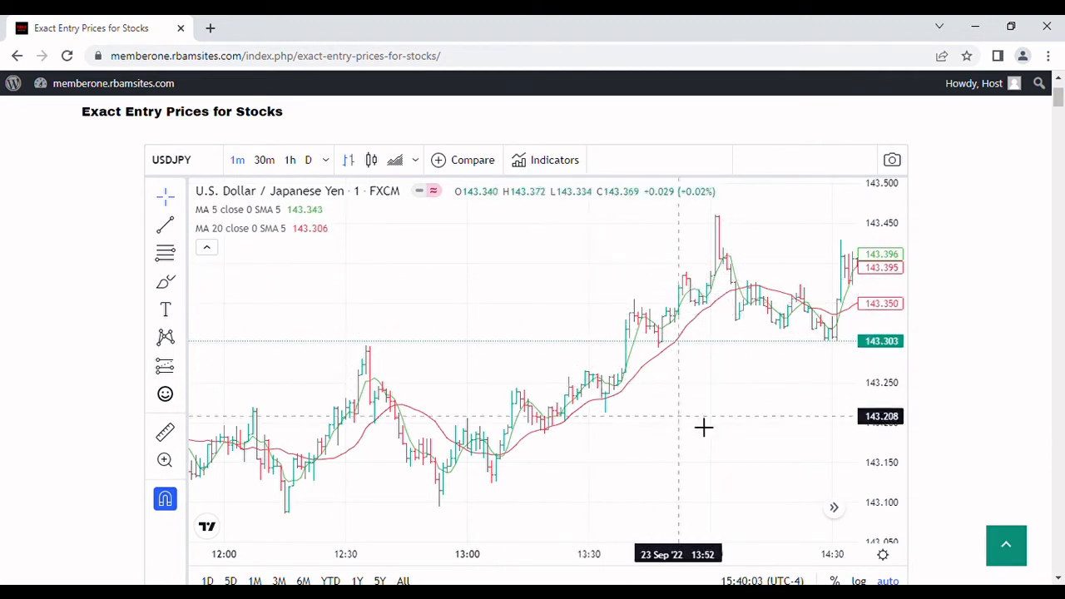
mouse_move(674, 423)
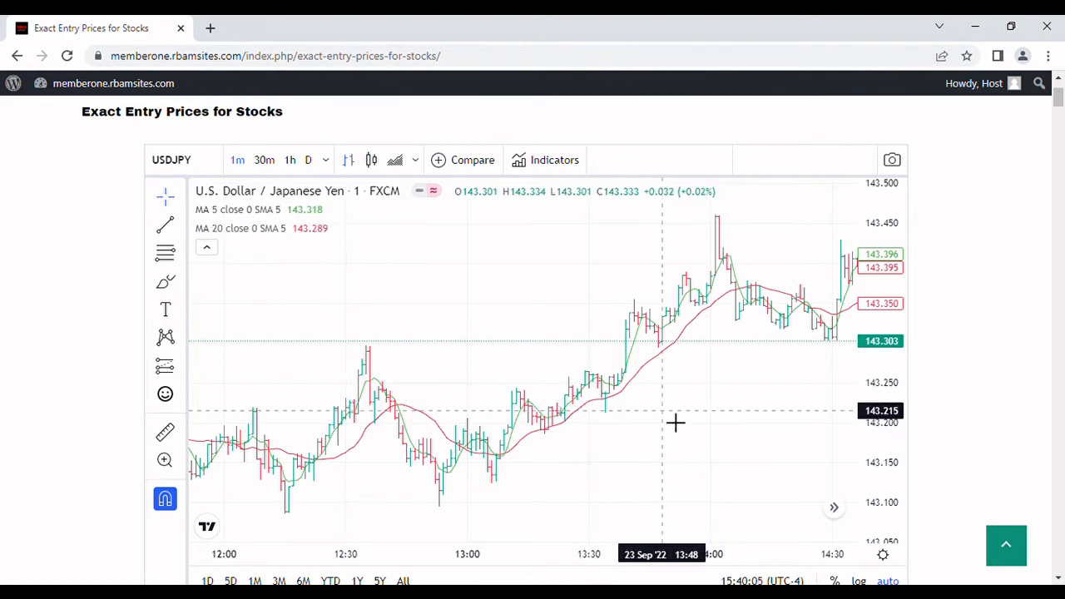
left_click_drag(674, 424, 565, 438)
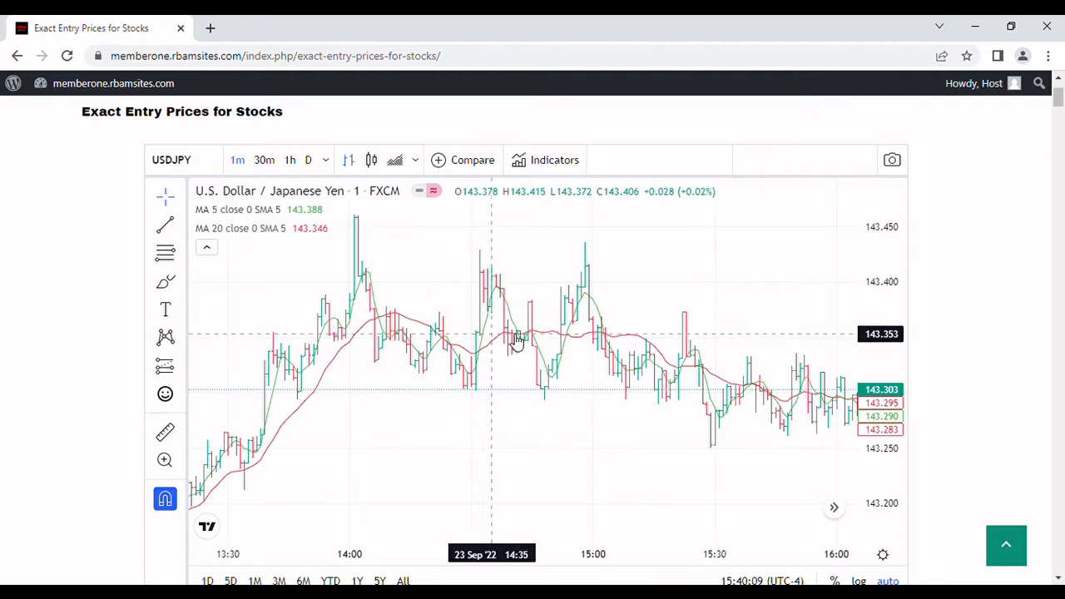
mouse_move(715, 374)
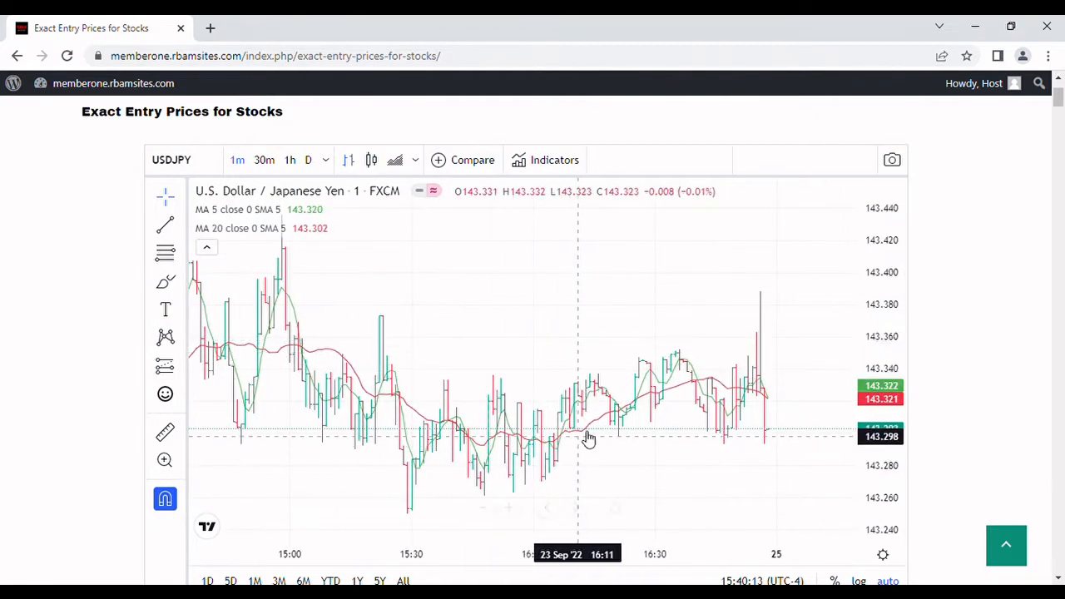
mouse_move(699, 391)
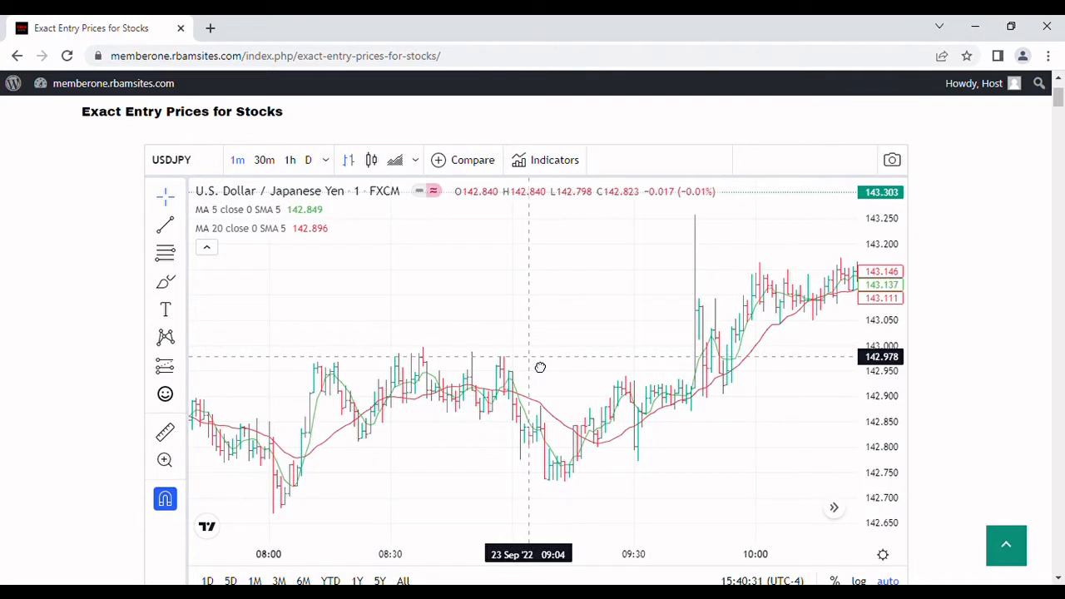
mouse_move(644, 456)
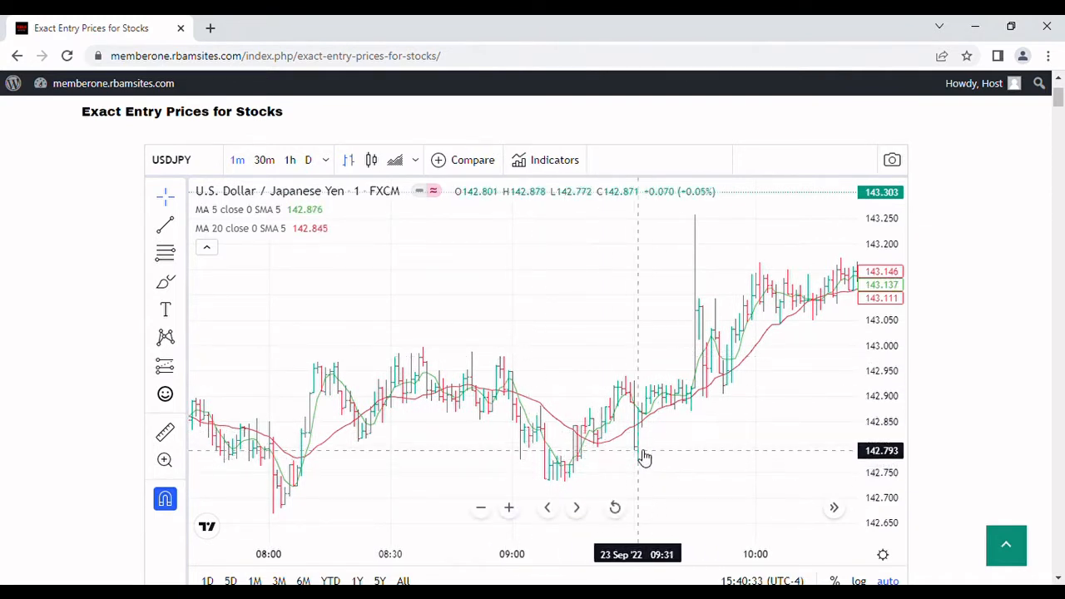
mouse_move(637, 452)
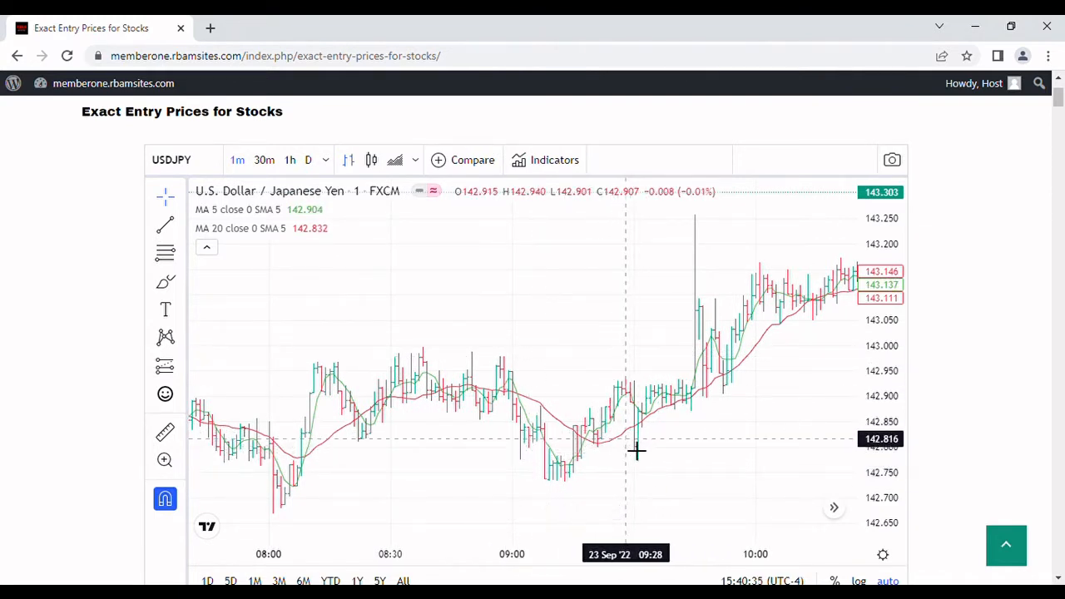
mouse_move(614, 428)
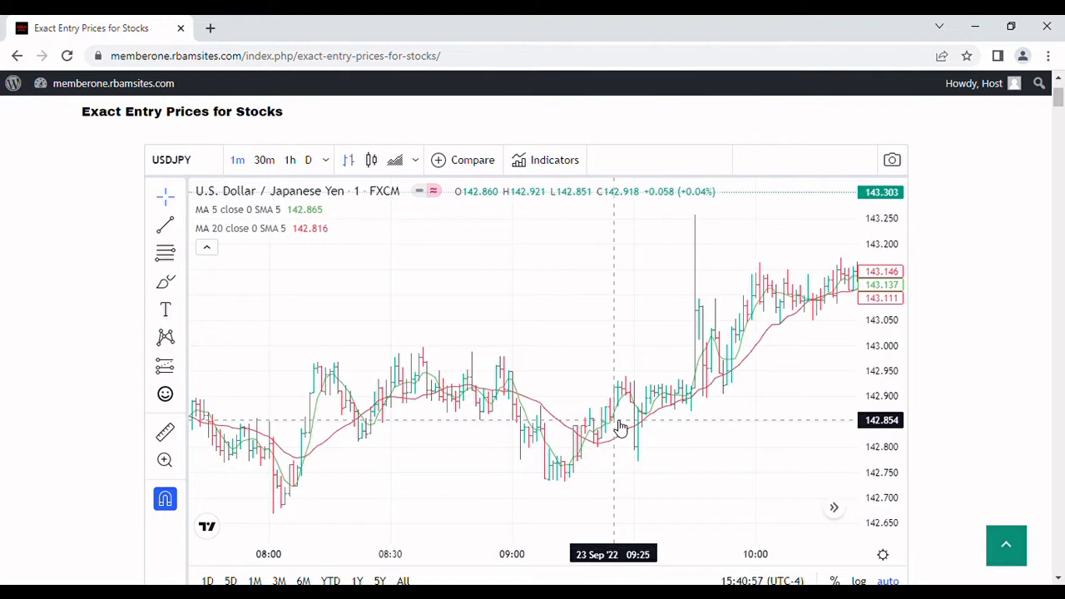
mouse_move(617, 428)
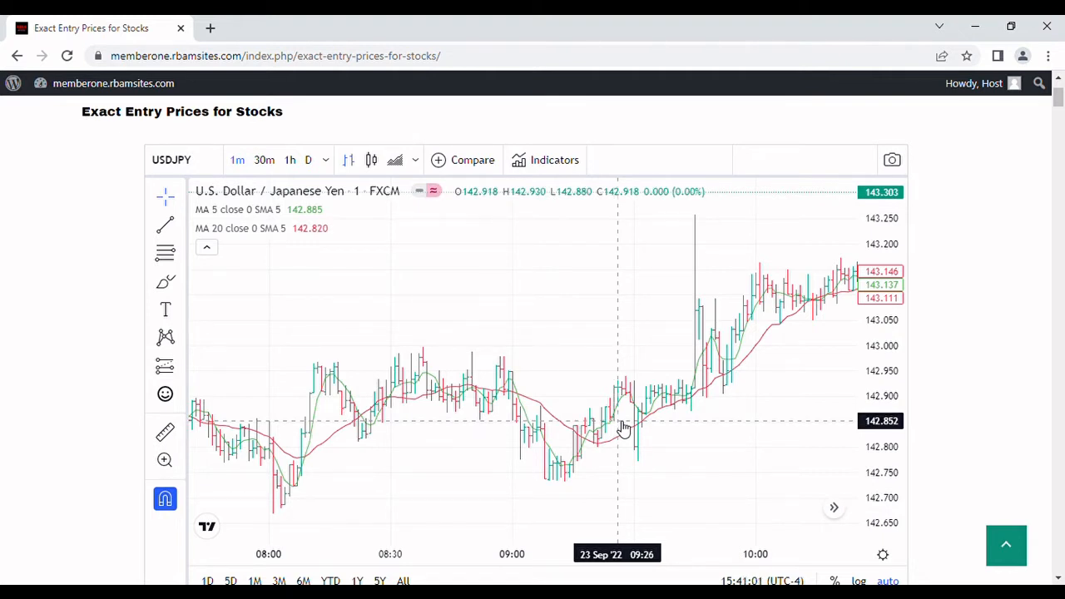
mouse_move(636, 429)
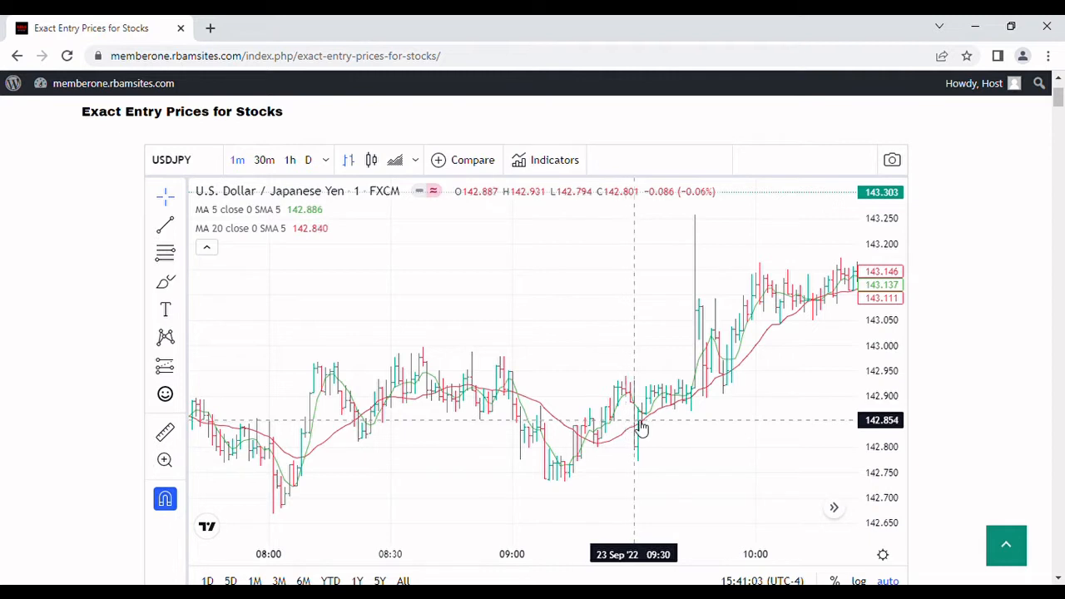
mouse_move(661, 407)
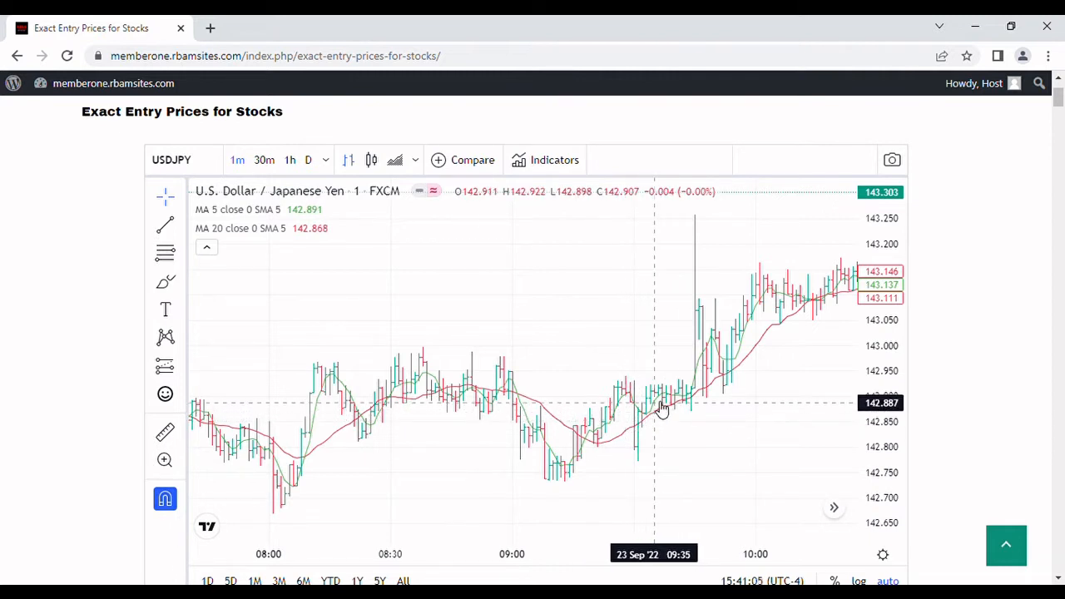
mouse_move(662, 414)
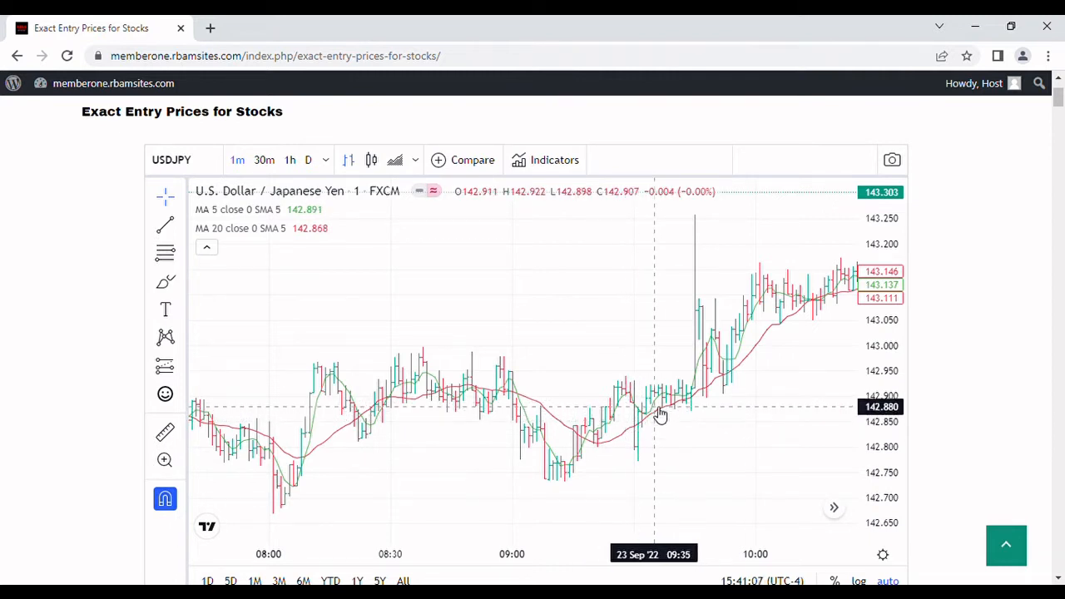
mouse_move(648, 418)
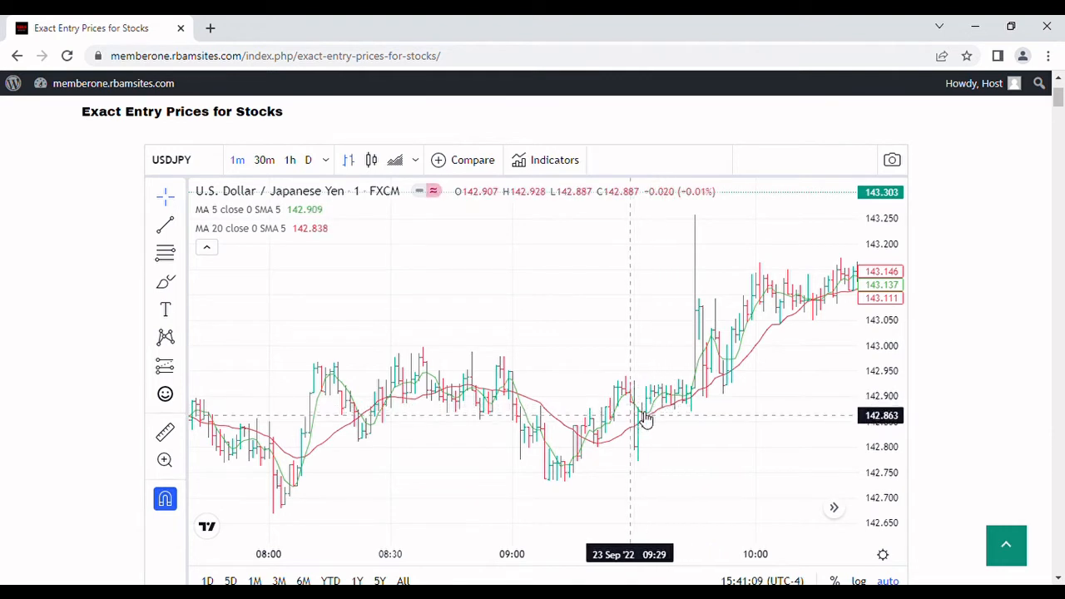
mouse_move(703, 350)
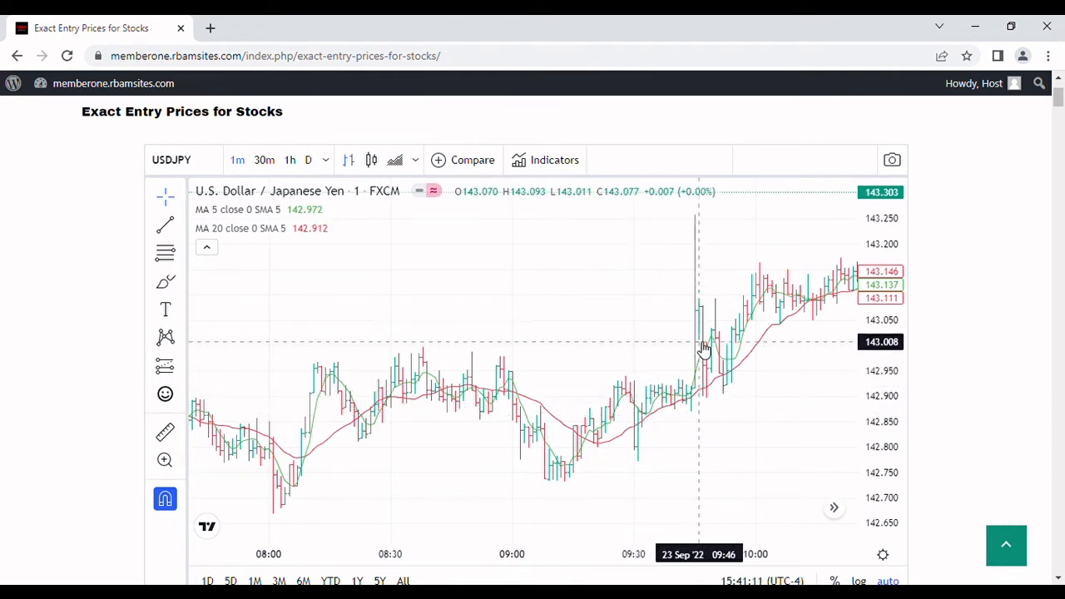
mouse_move(707, 368)
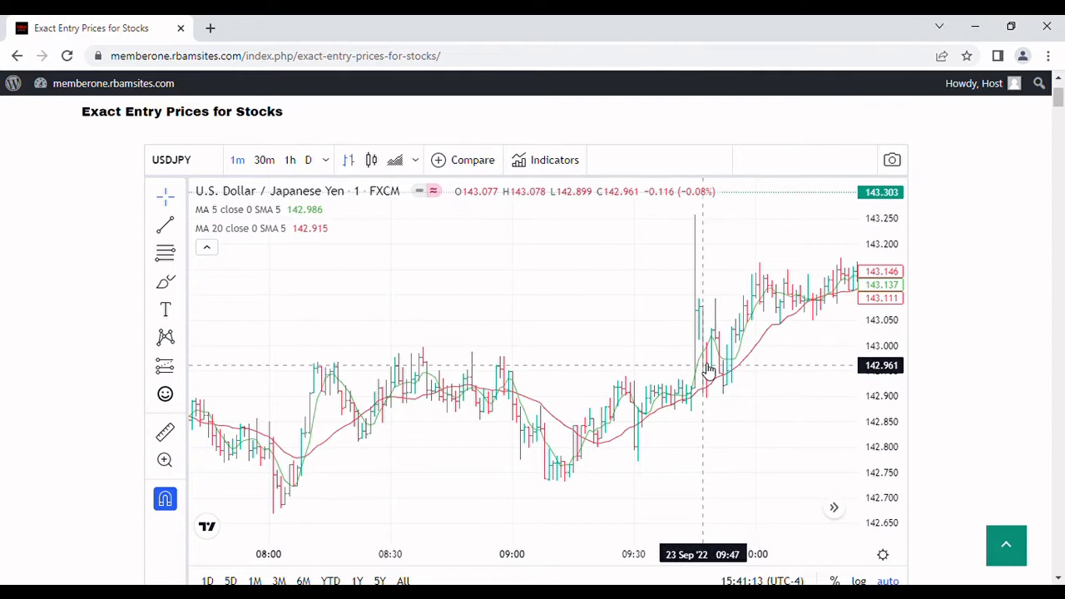
mouse_move(714, 369)
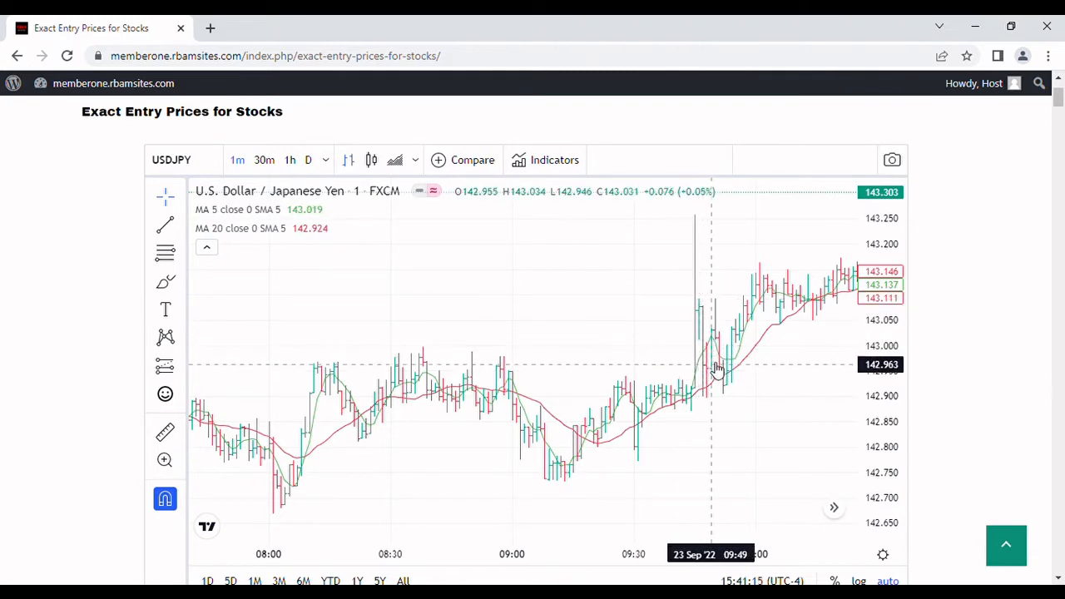
mouse_move(713, 353)
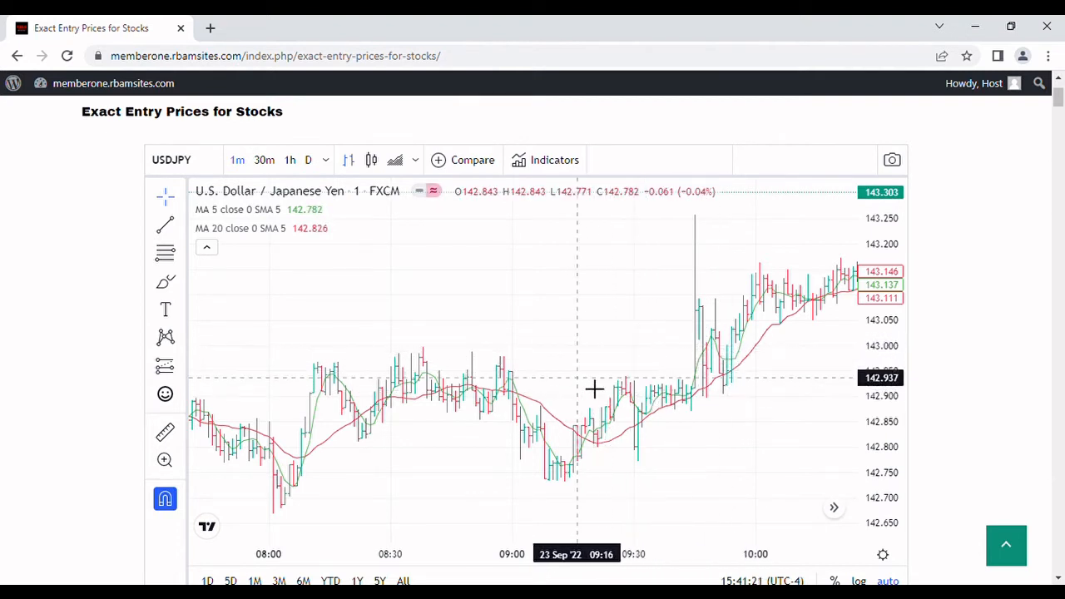
mouse_move(728, 349)
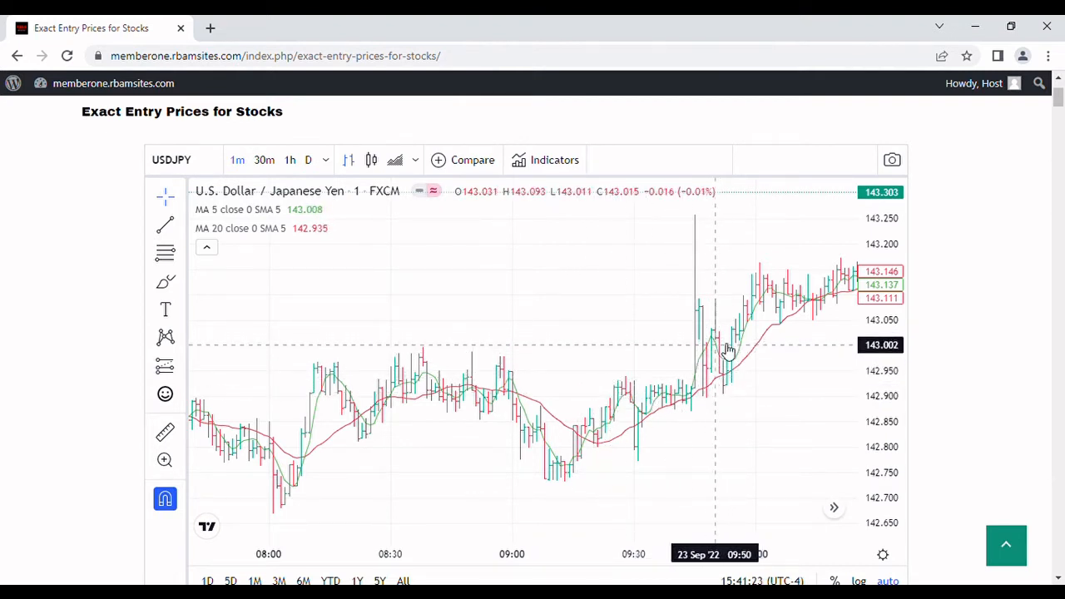
mouse_move(779, 299)
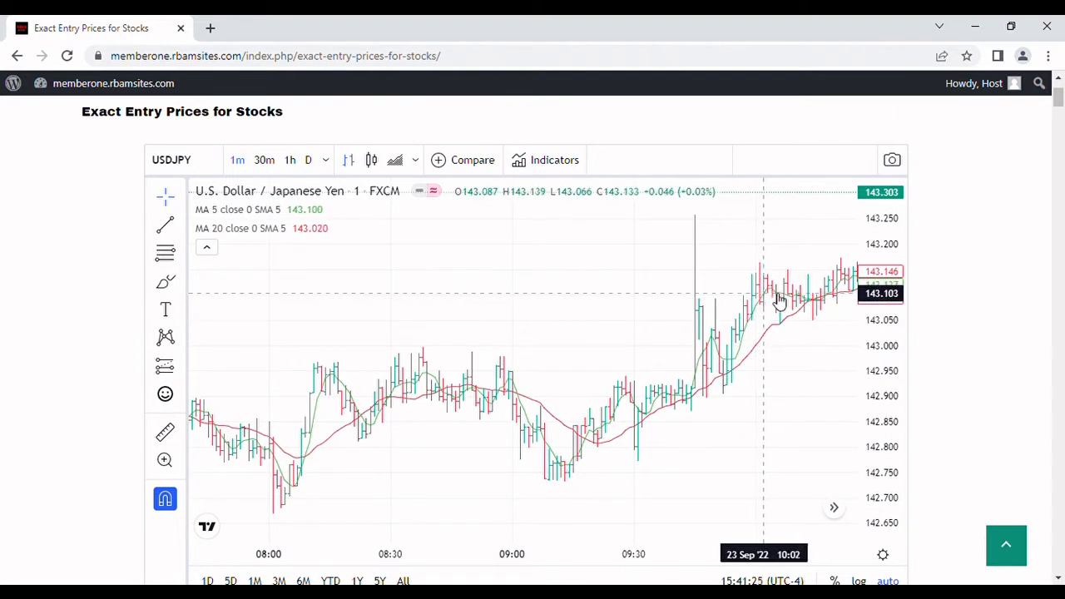
mouse_move(615, 403)
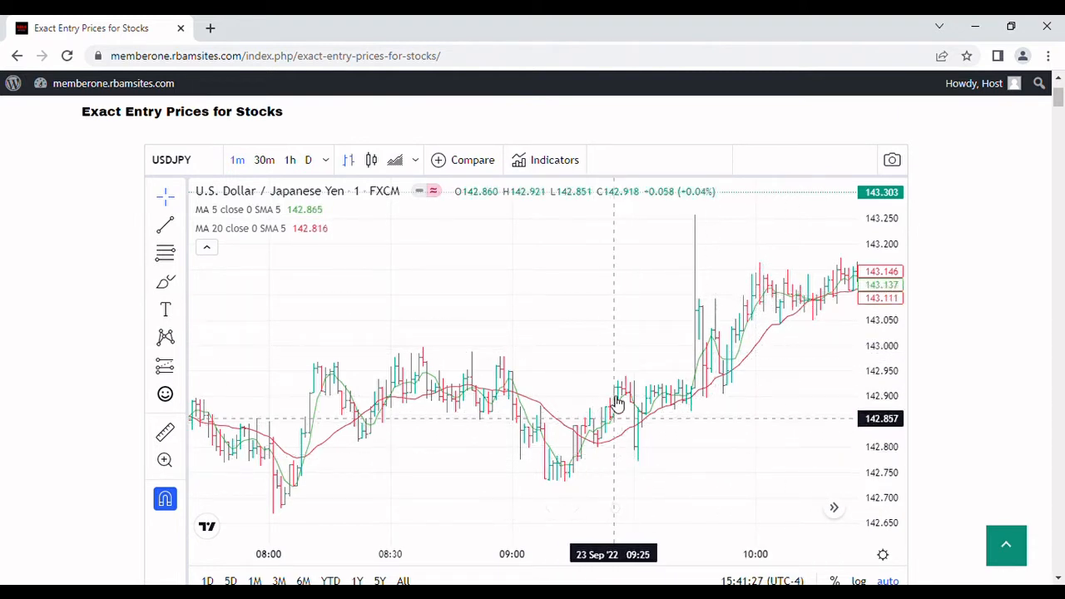
mouse_move(604, 428)
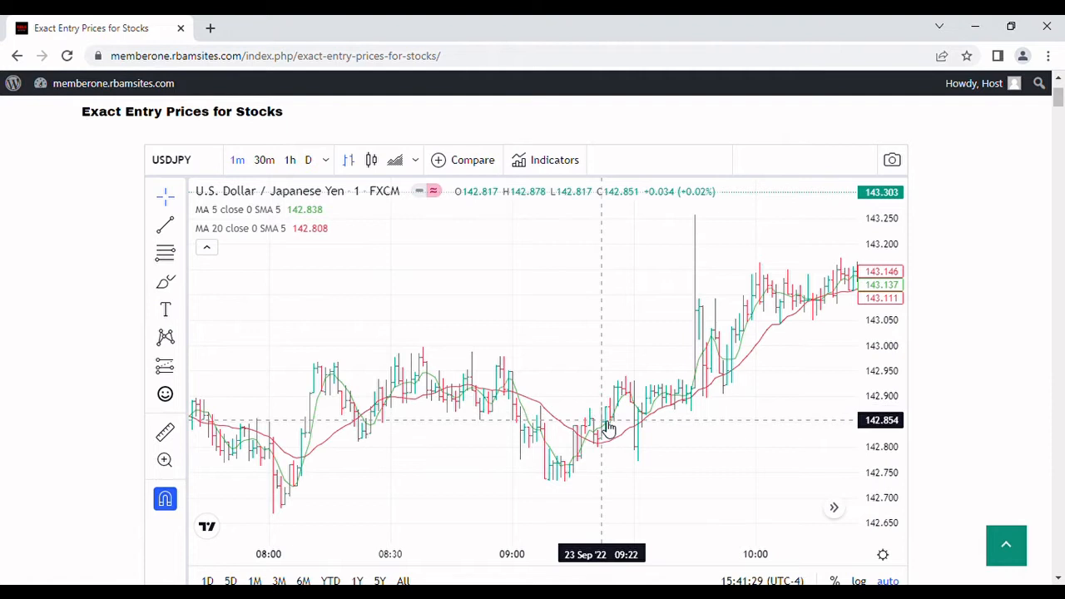
mouse_move(607, 420)
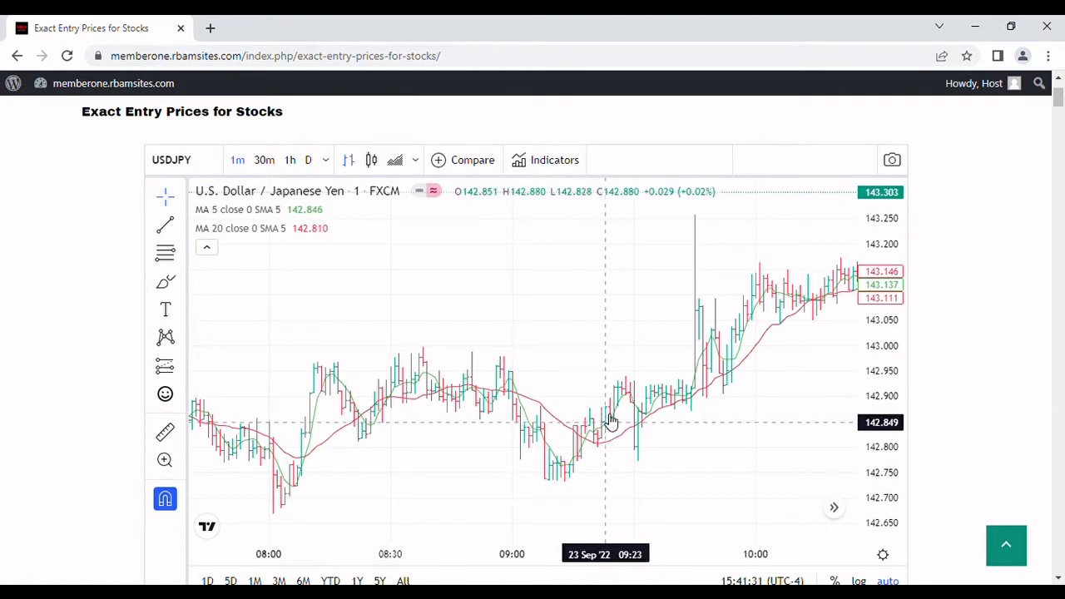
mouse_move(607, 449)
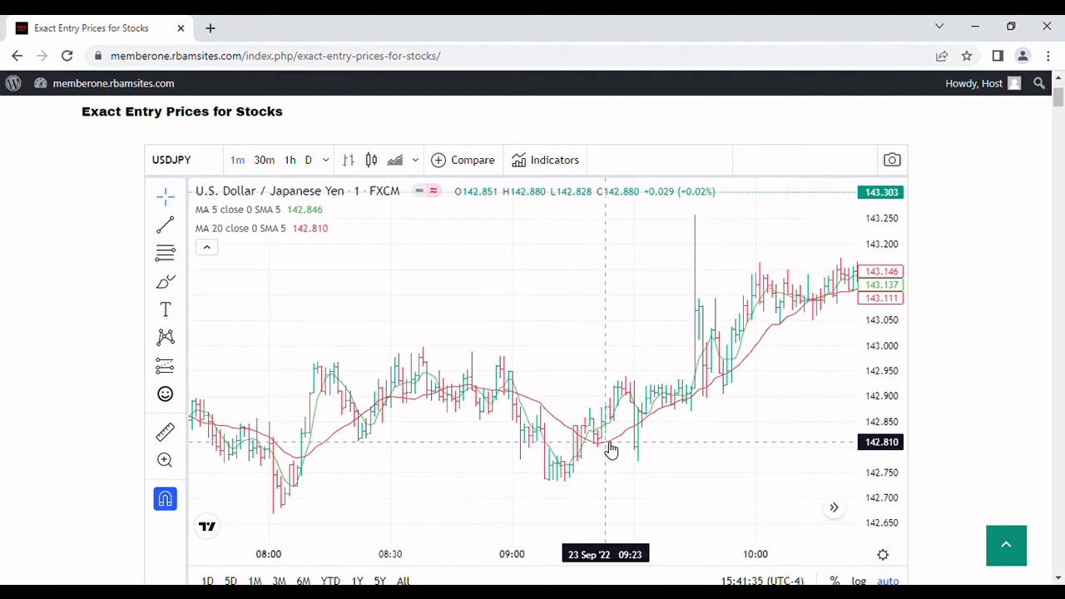
mouse_move(603, 450)
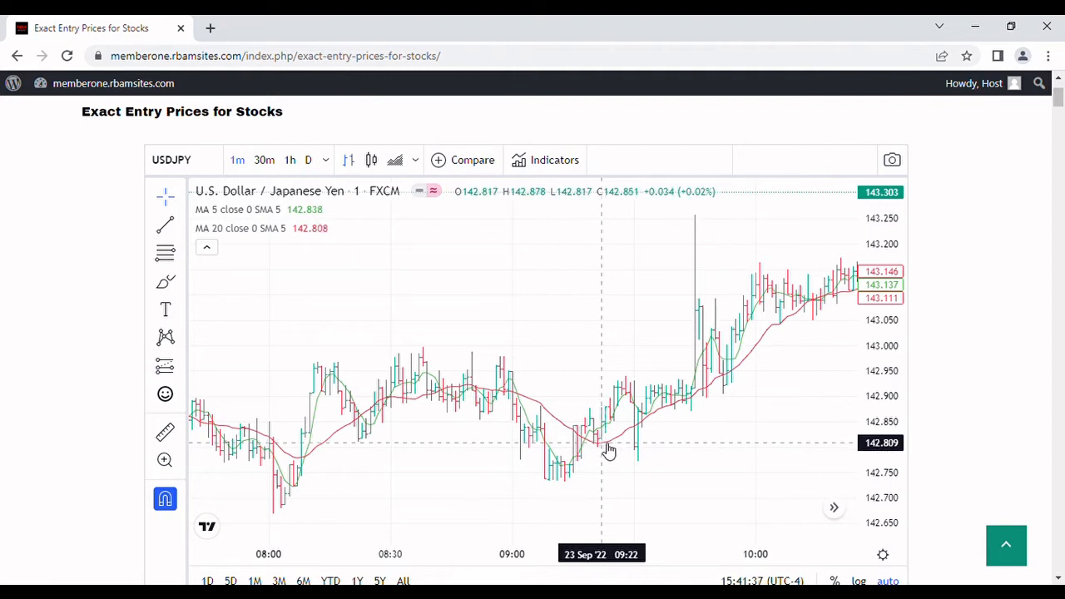
mouse_move(671, 416)
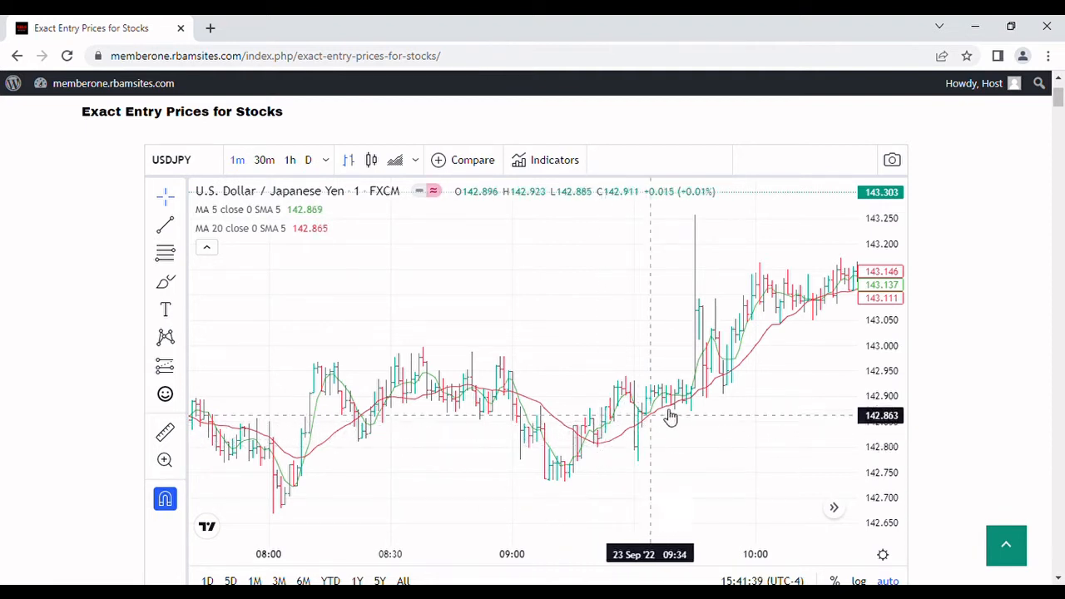
mouse_move(706, 419)
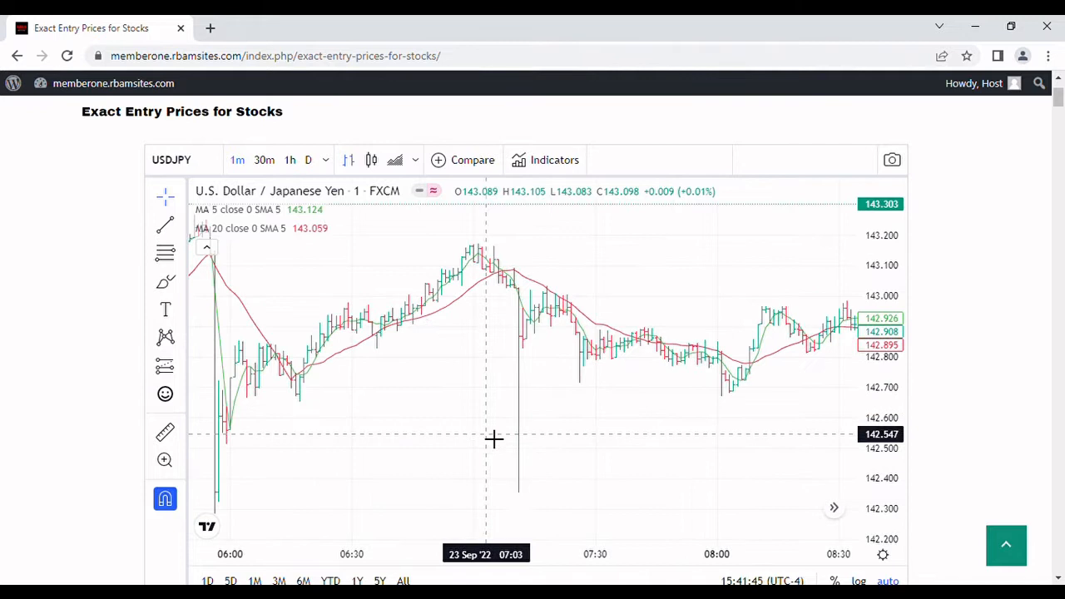
mouse_move(519, 341)
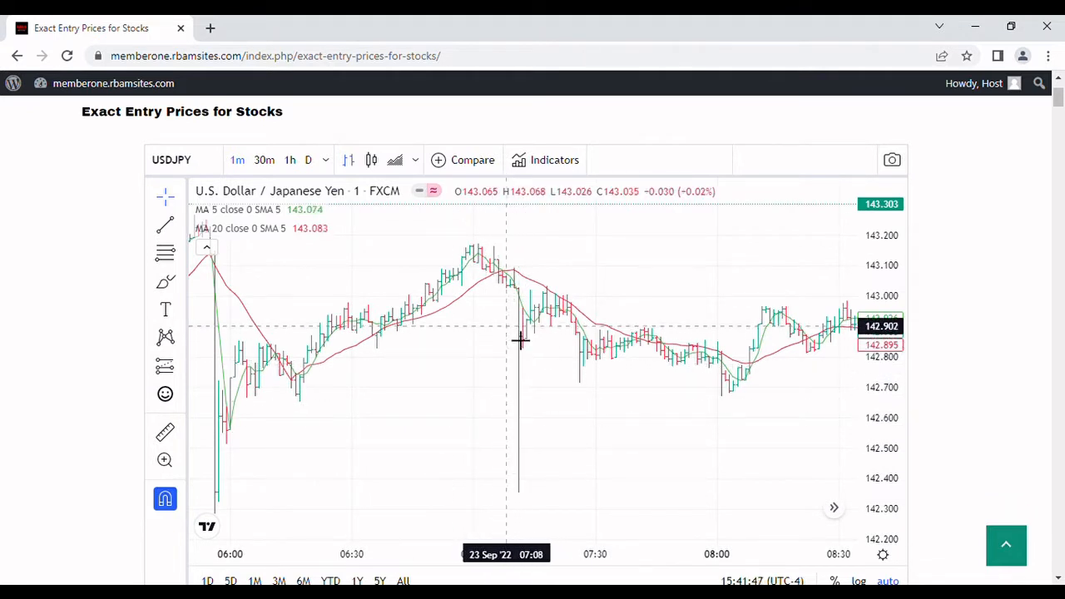
mouse_move(535, 398)
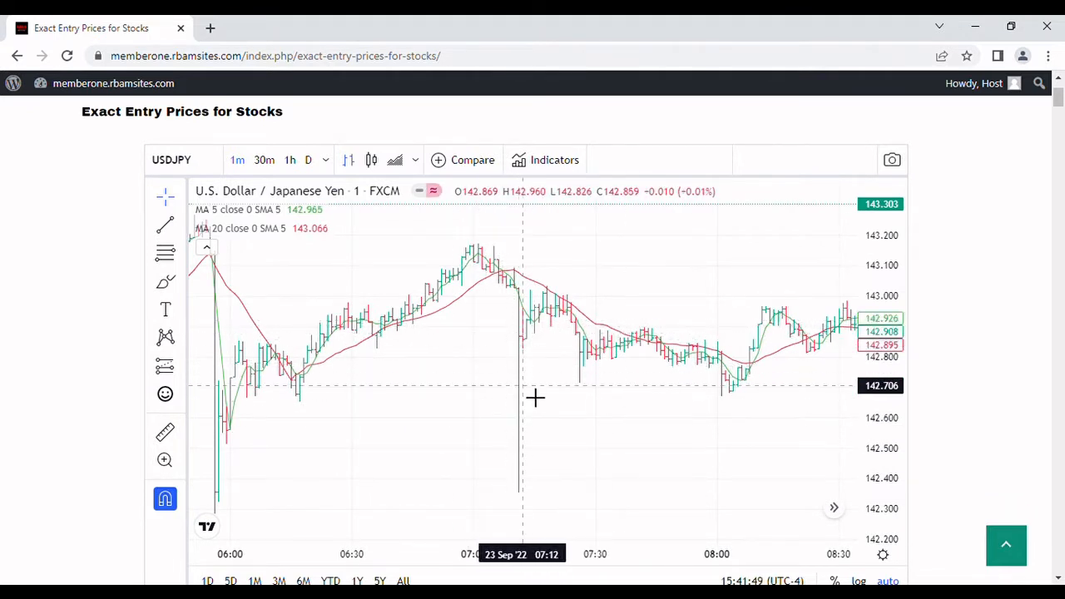
mouse_move(516, 324)
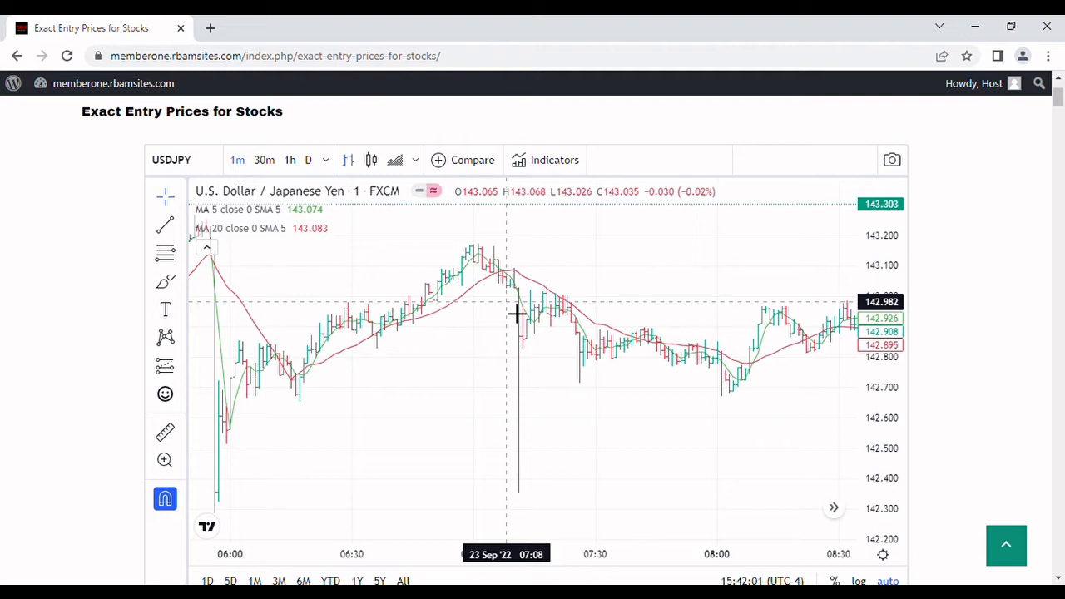
mouse_move(516, 314)
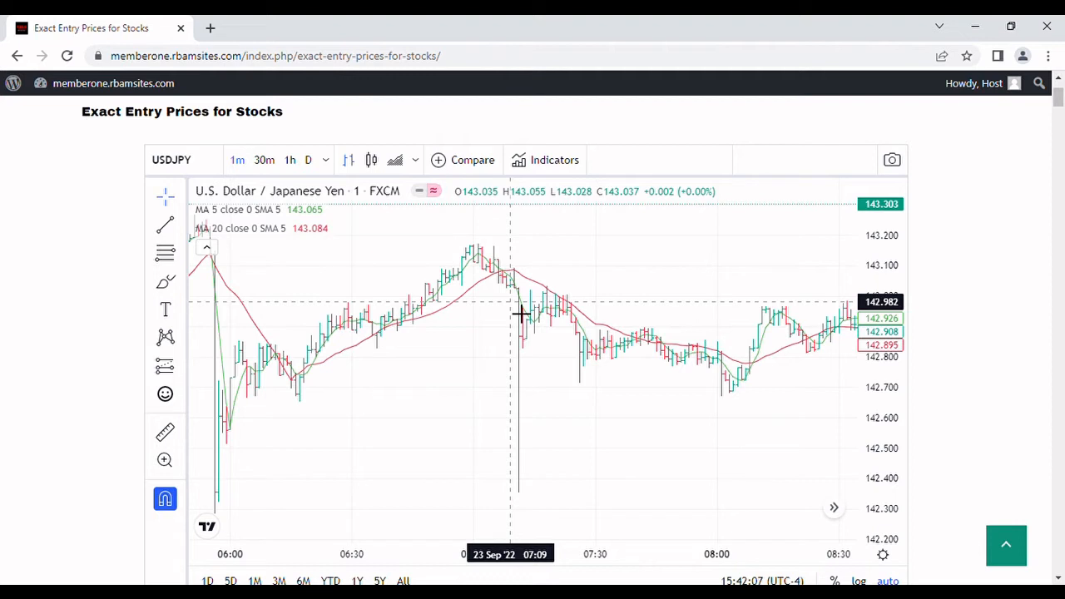
mouse_move(532, 333)
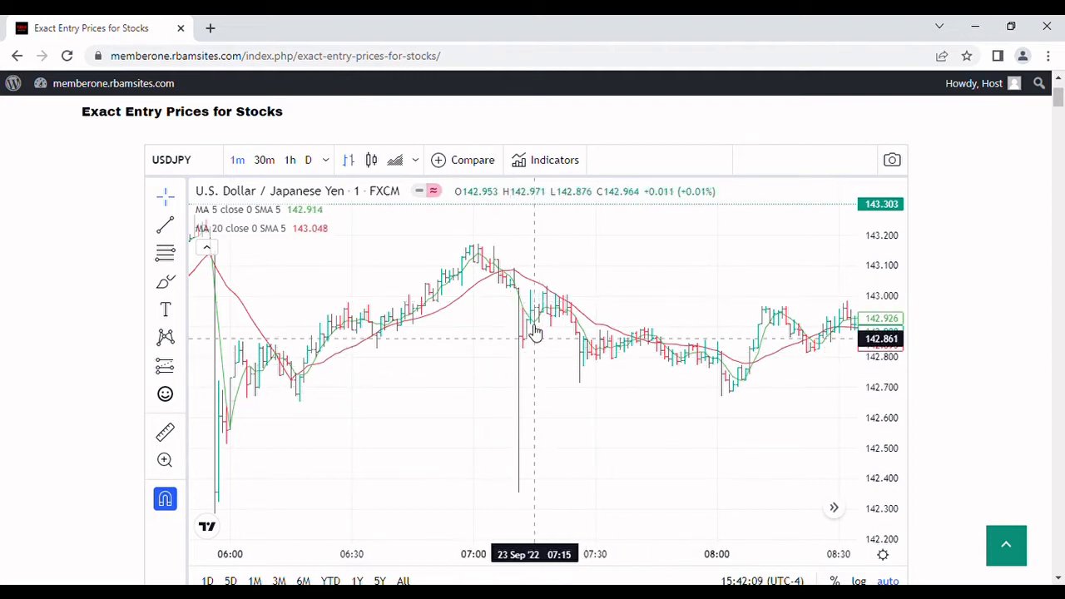
mouse_move(583, 348)
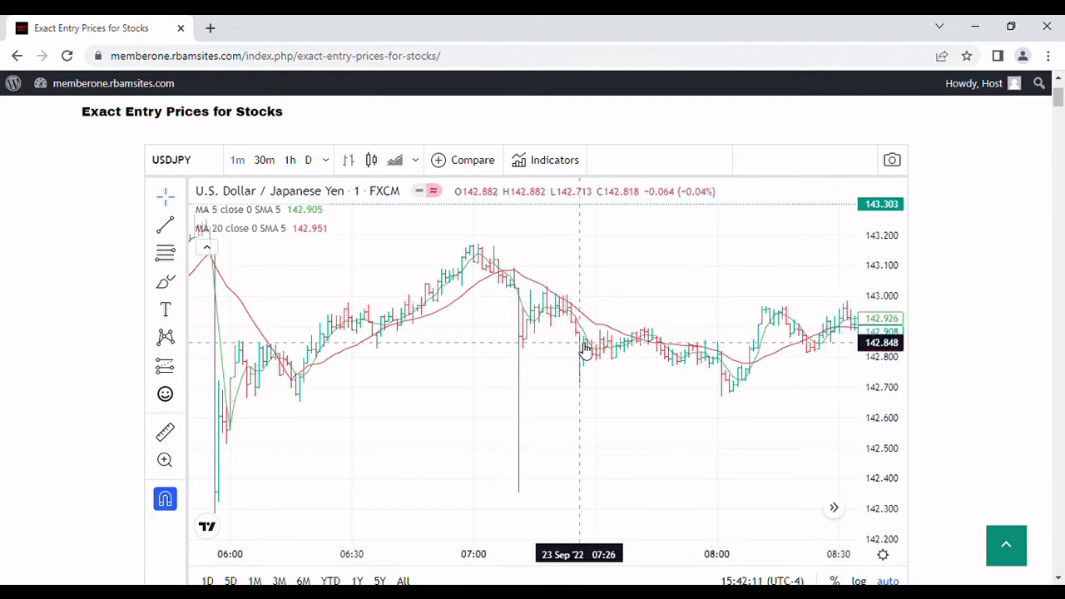
mouse_move(605, 350)
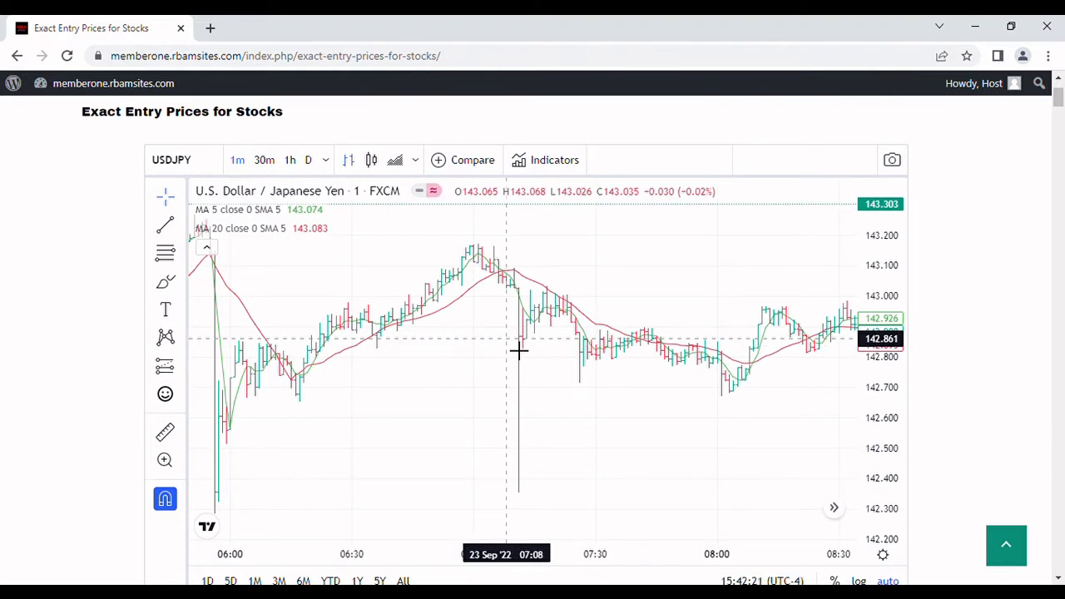
mouse_move(605, 358)
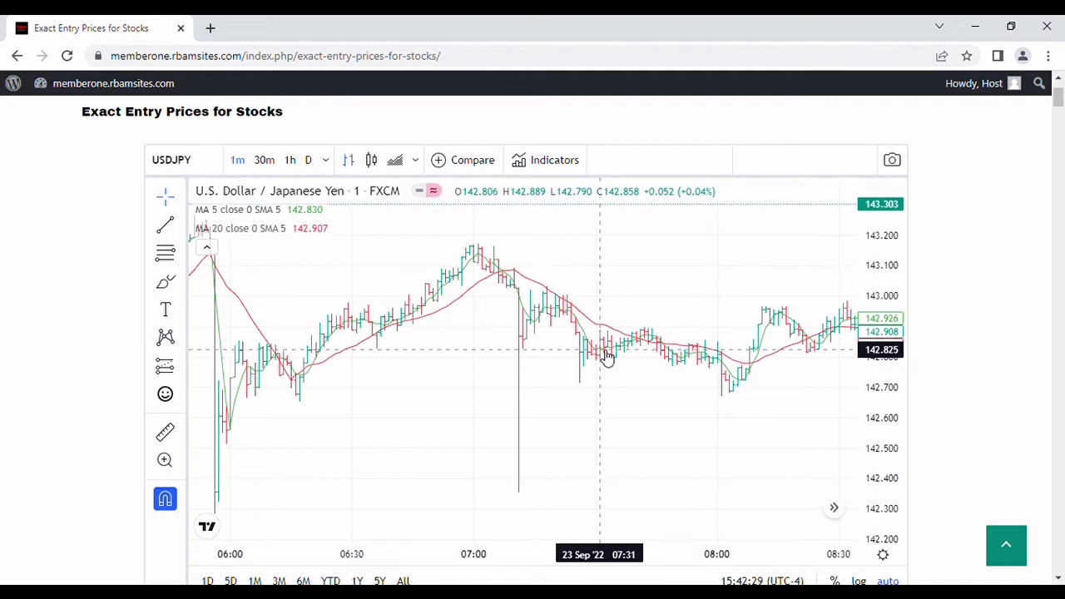
mouse_move(578, 345)
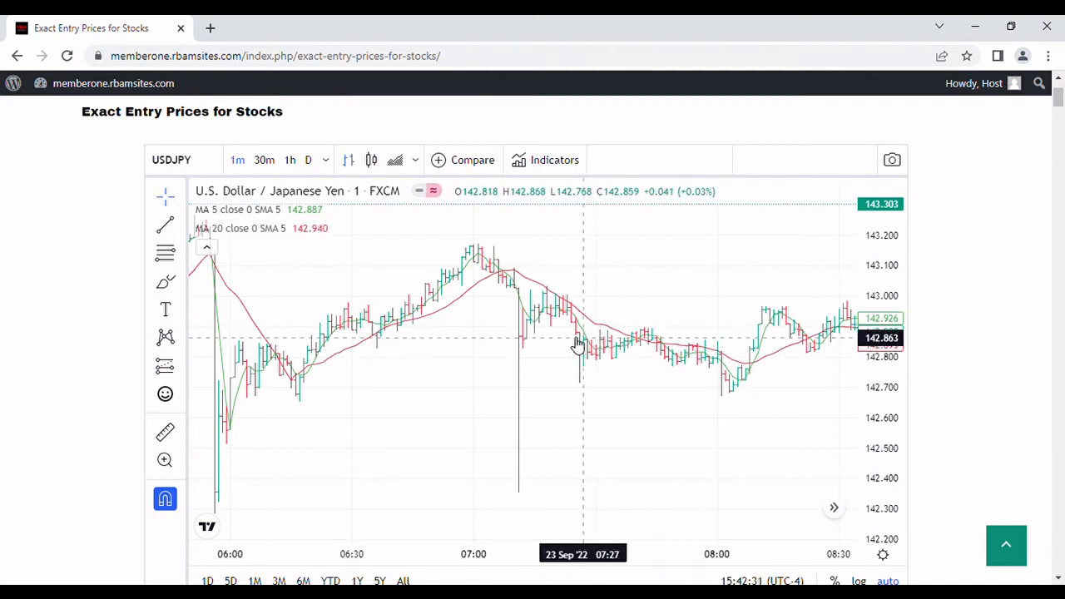
mouse_move(607, 384)
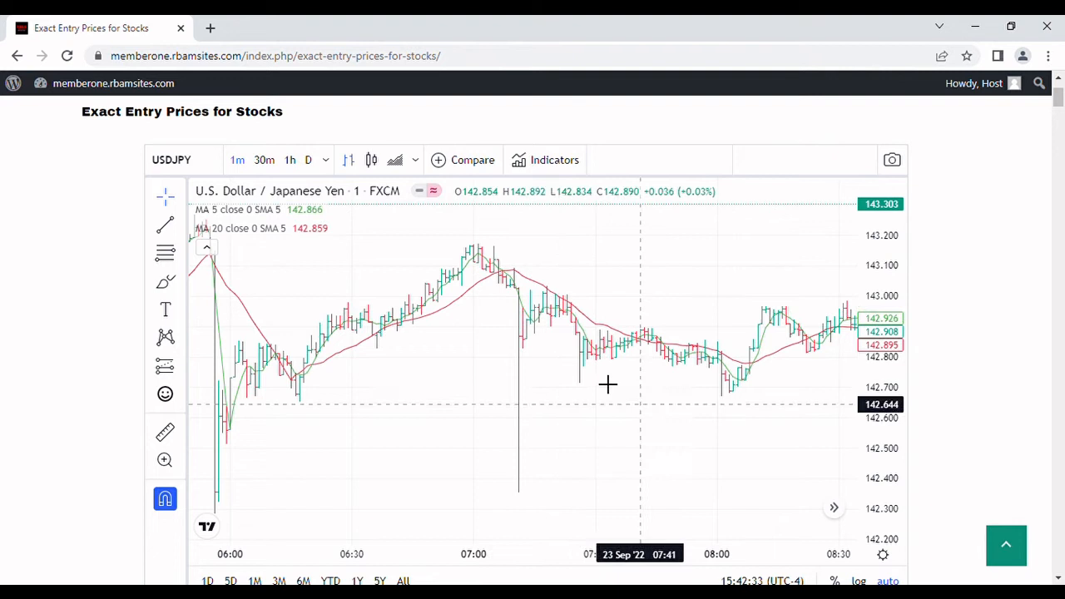
mouse_move(531, 282)
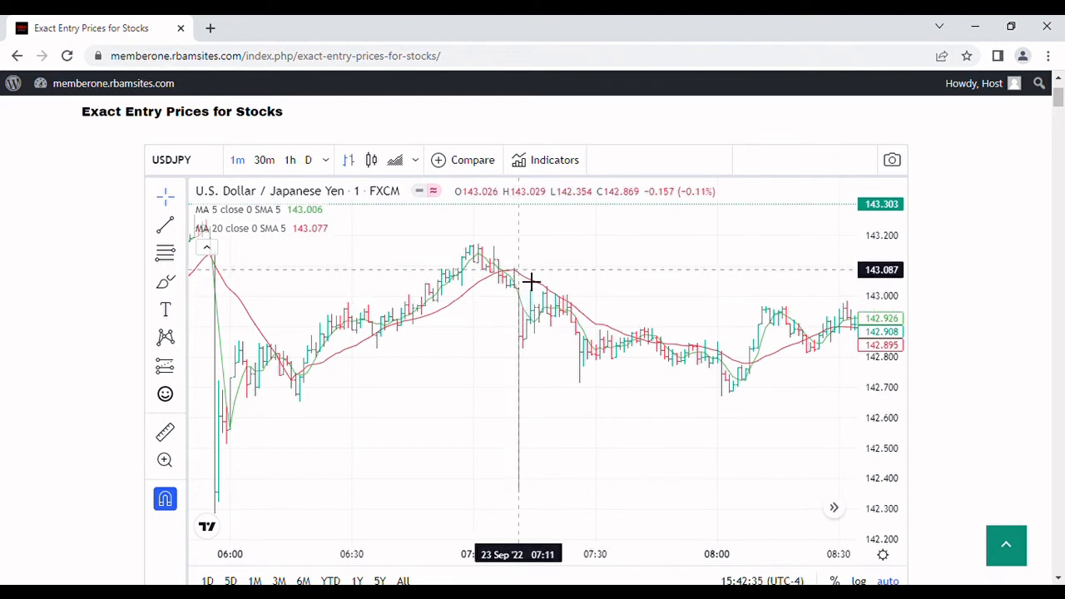
mouse_move(530, 281)
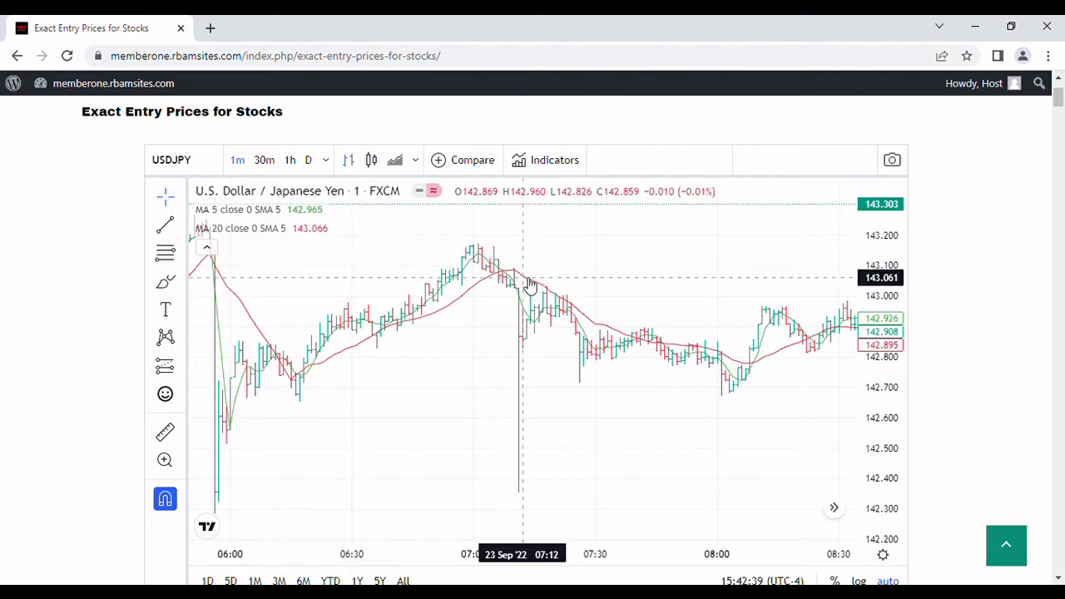
mouse_move(520, 292)
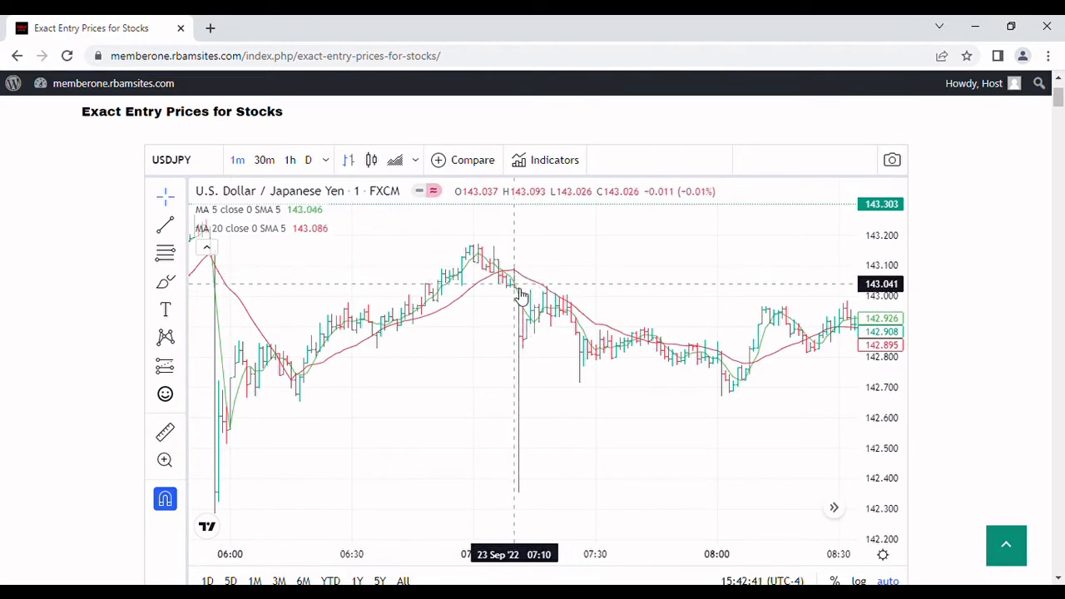
mouse_move(524, 310)
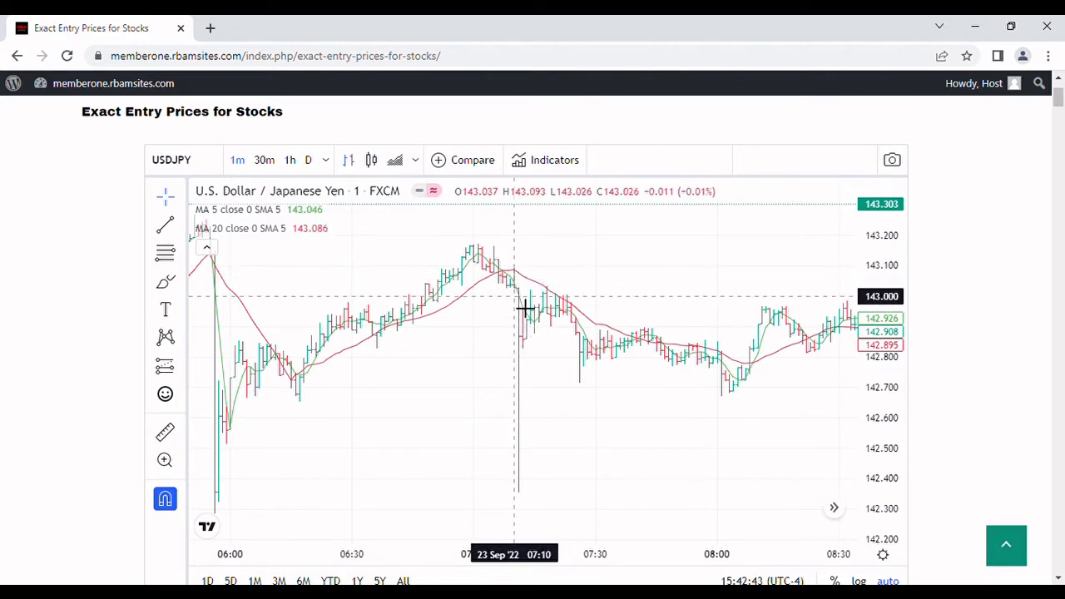
mouse_move(521, 299)
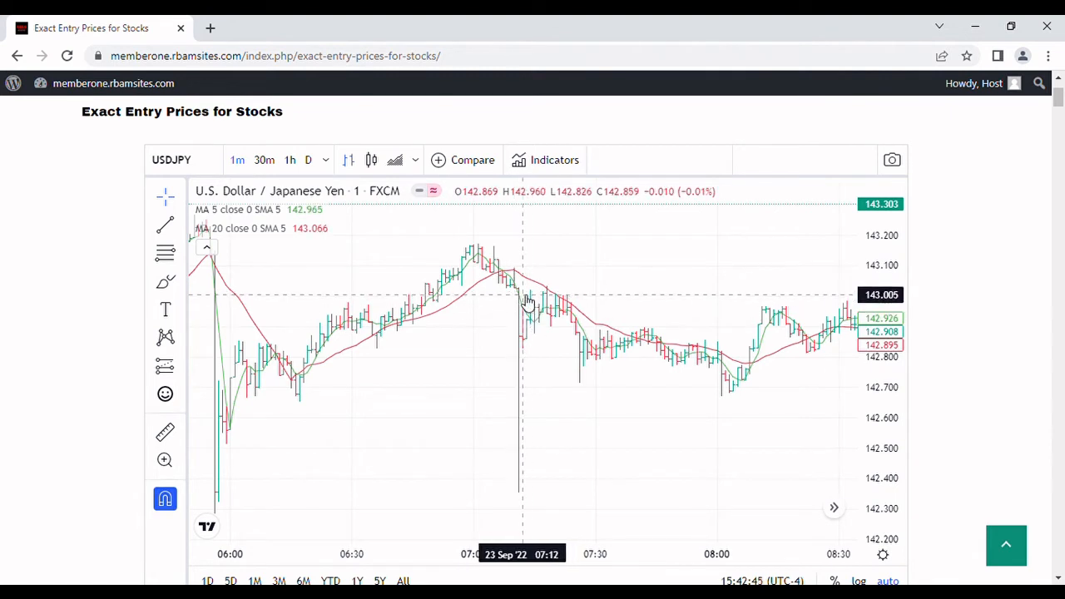
mouse_move(522, 301)
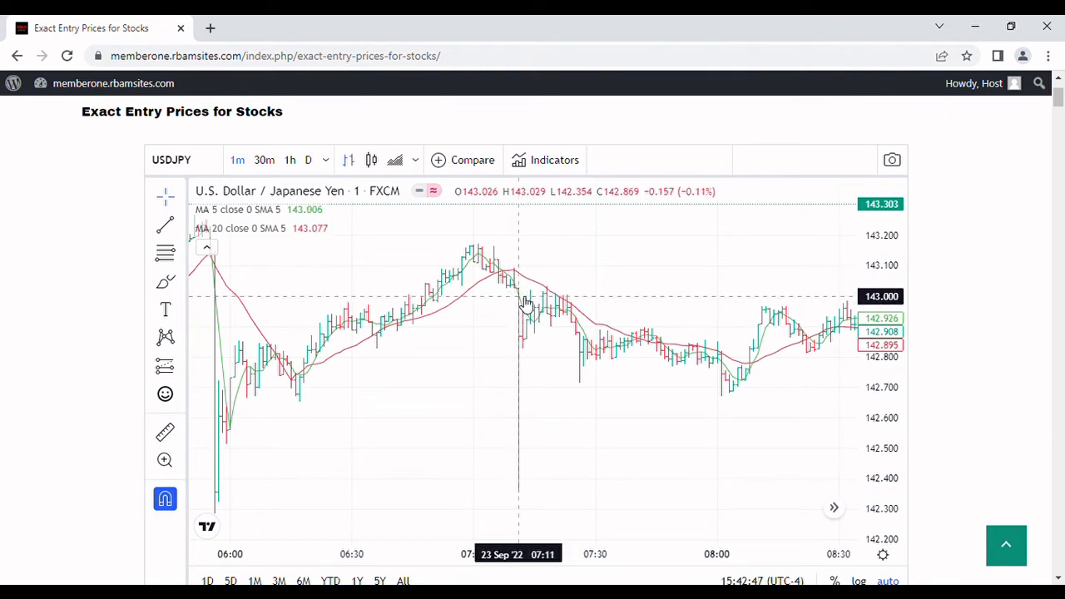
mouse_move(607, 350)
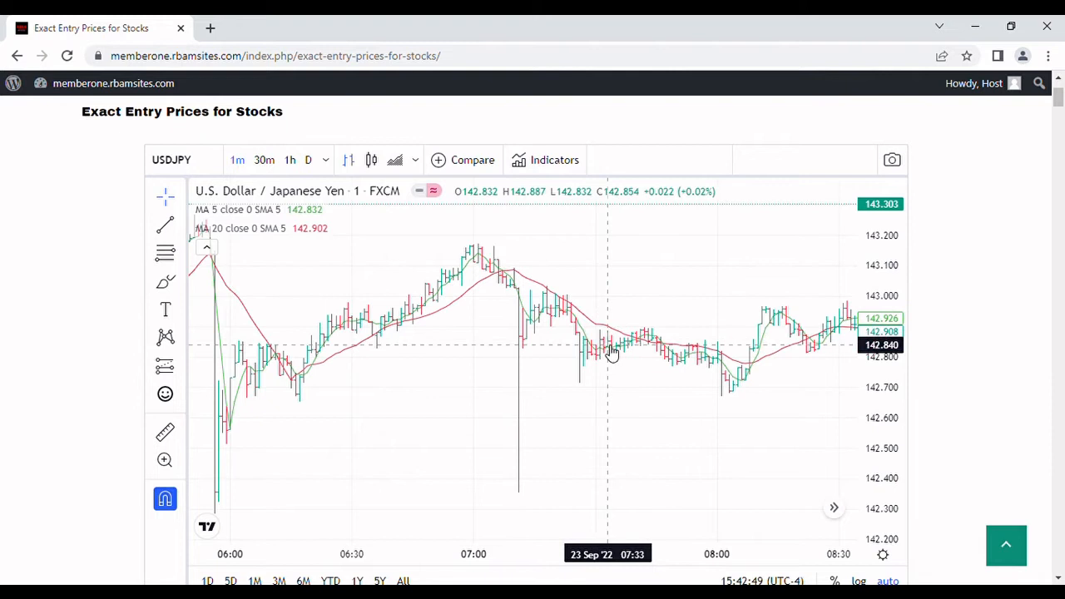
mouse_move(647, 341)
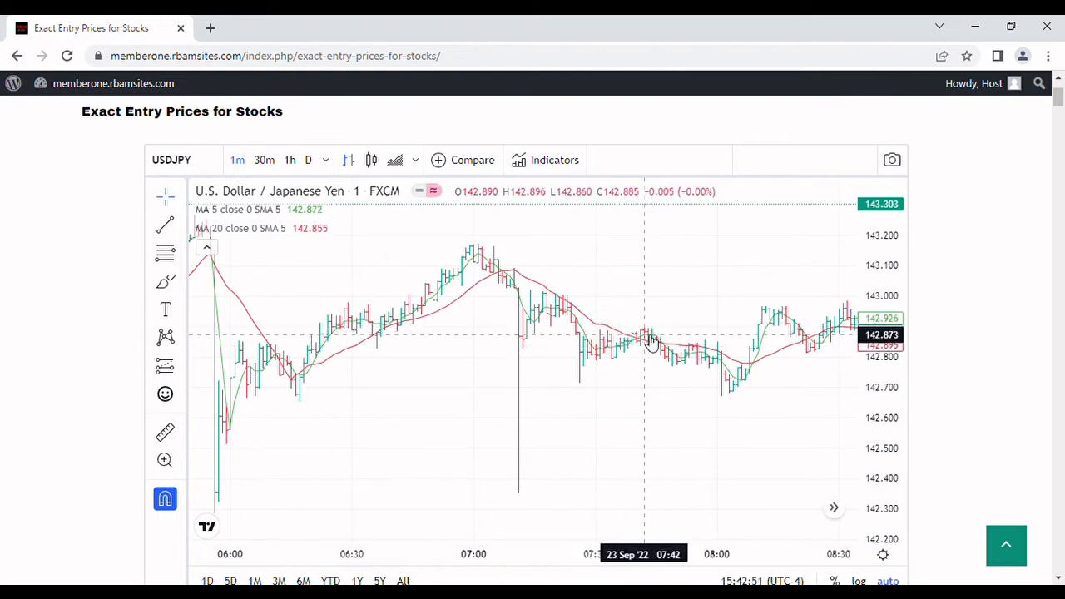
mouse_move(578, 349)
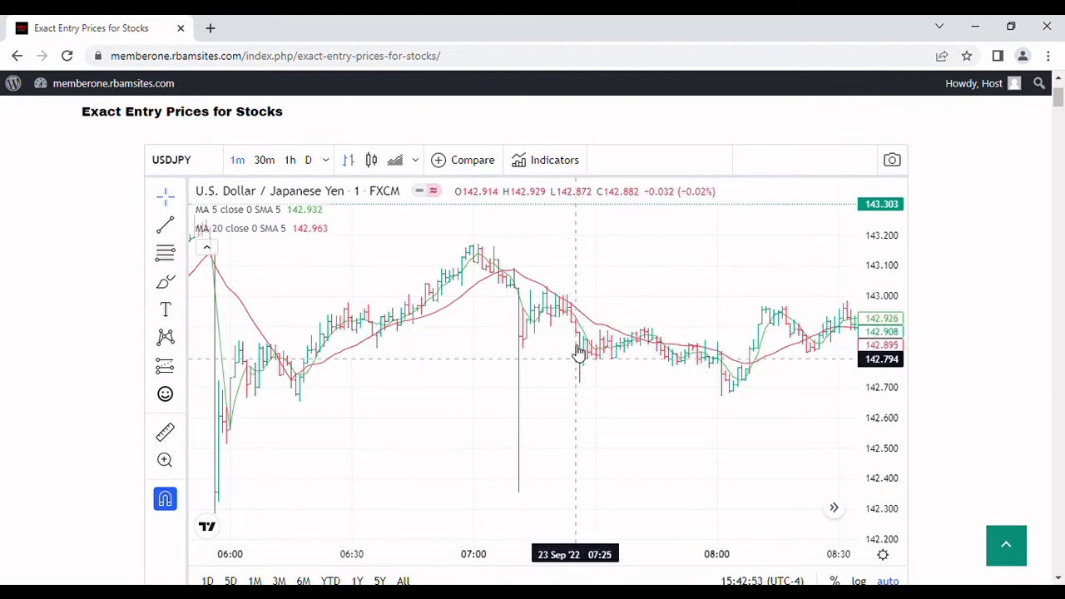
mouse_move(570, 354)
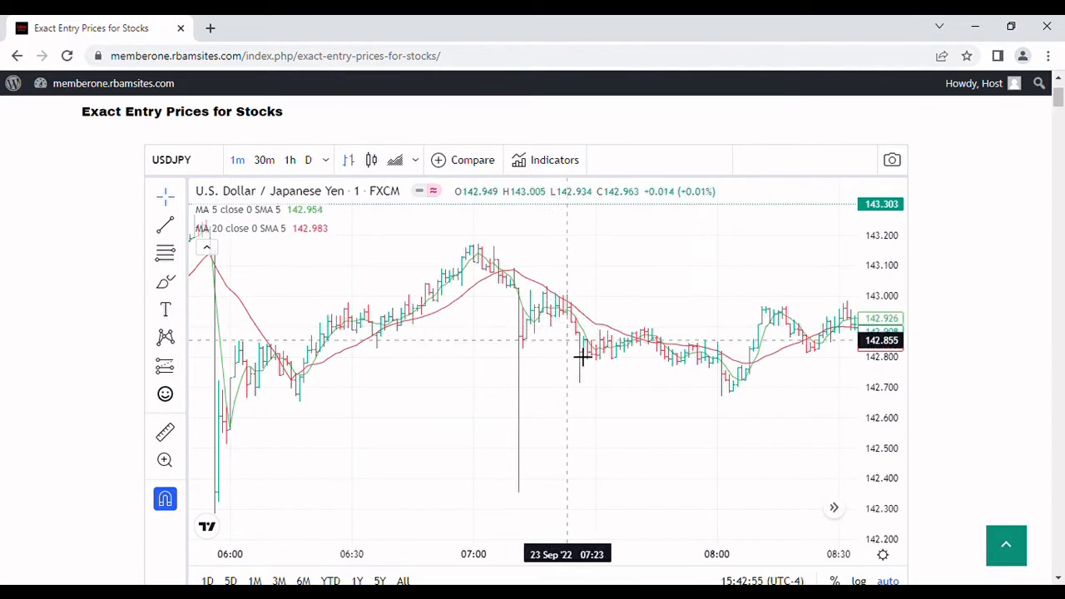
mouse_move(658, 343)
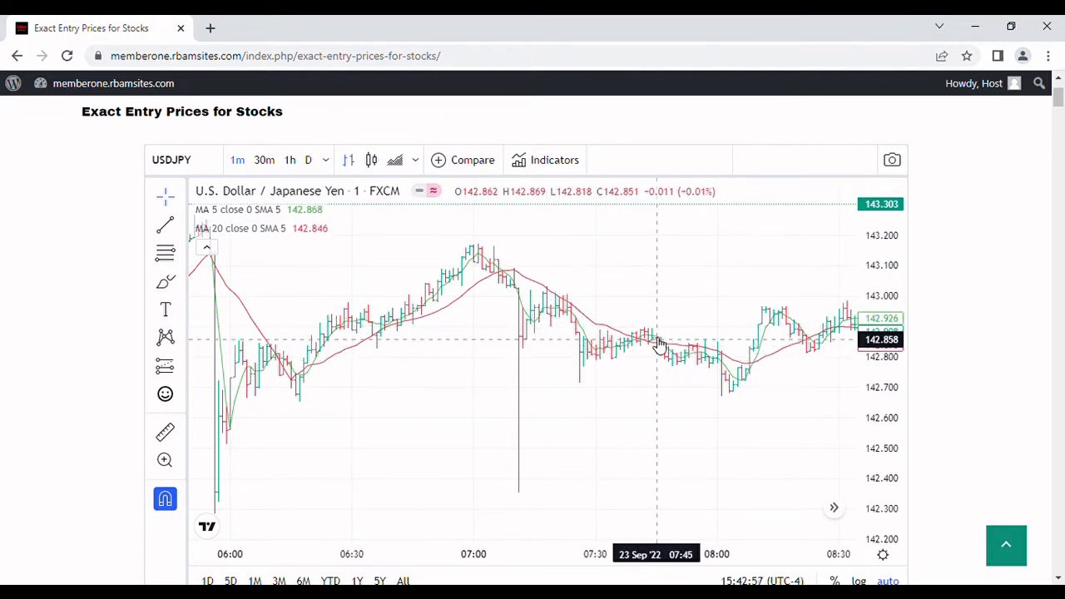
mouse_move(647, 345)
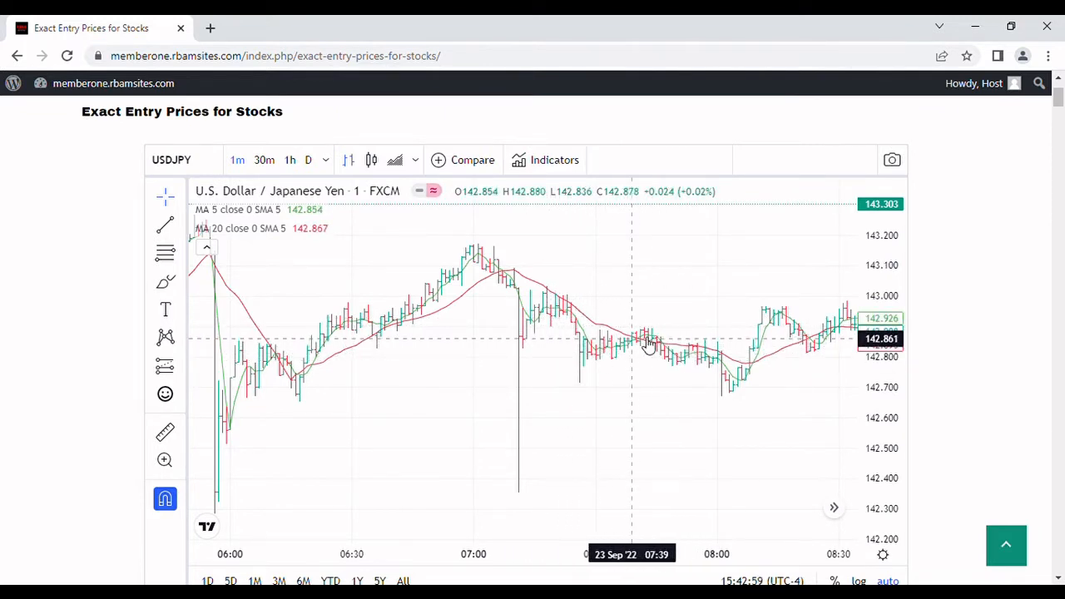
mouse_move(657, 345)
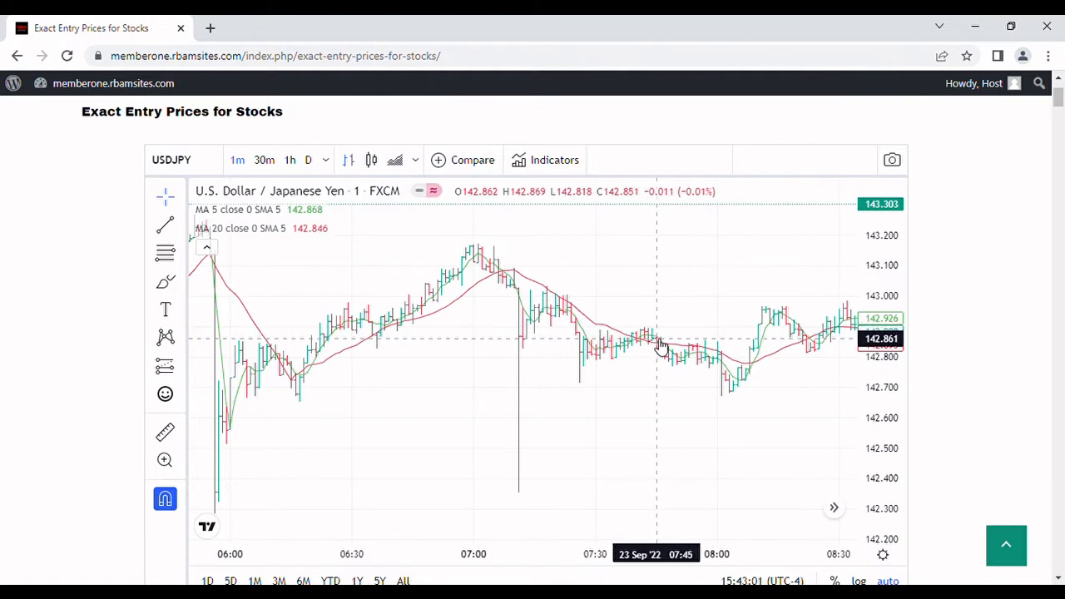
mouse_move(622, 378)
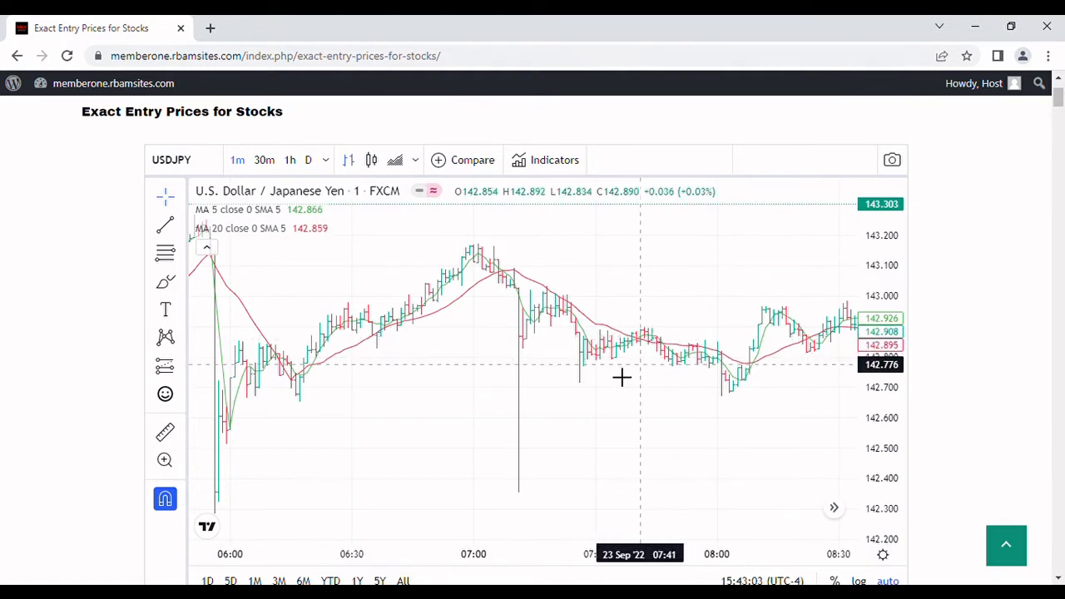
Step: Pan the one-minute USD/JPY chart forward to the 06:30–09:00 stretch
left_click_drag(622, 377, 590, 290)
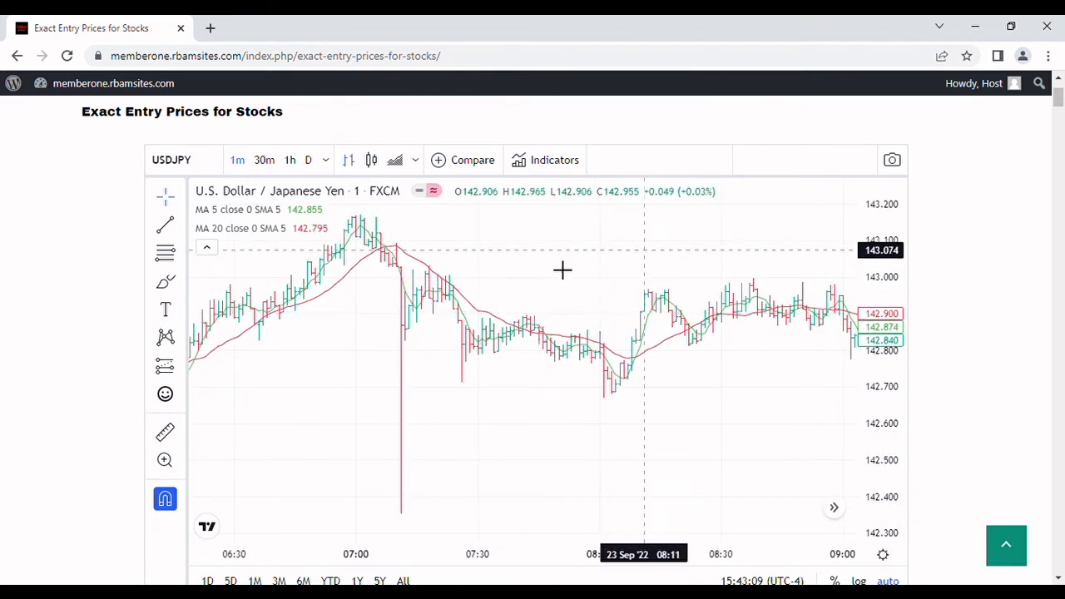
Step: Switch the USD/JPY chart to the 1-hour timeframe
left_click(289, 160)
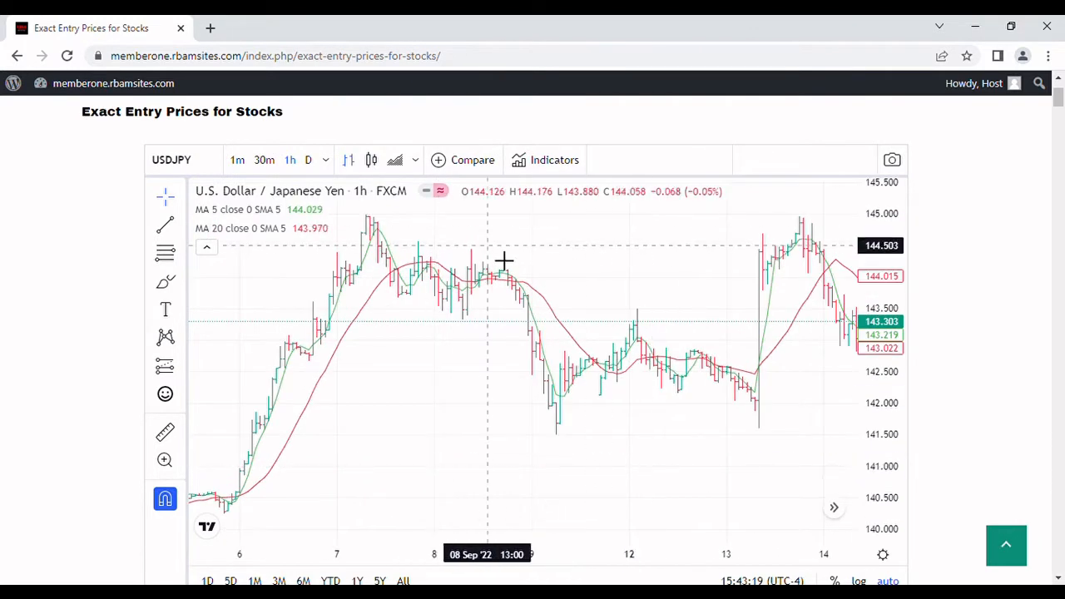
mouse_move(524, 251)
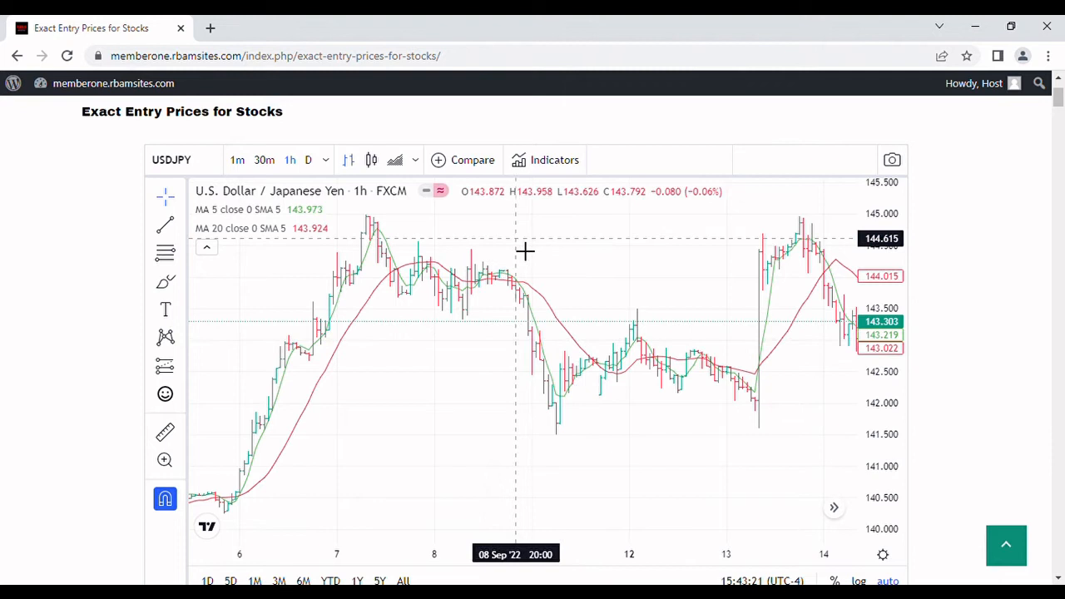
mouse_move(529, 253)
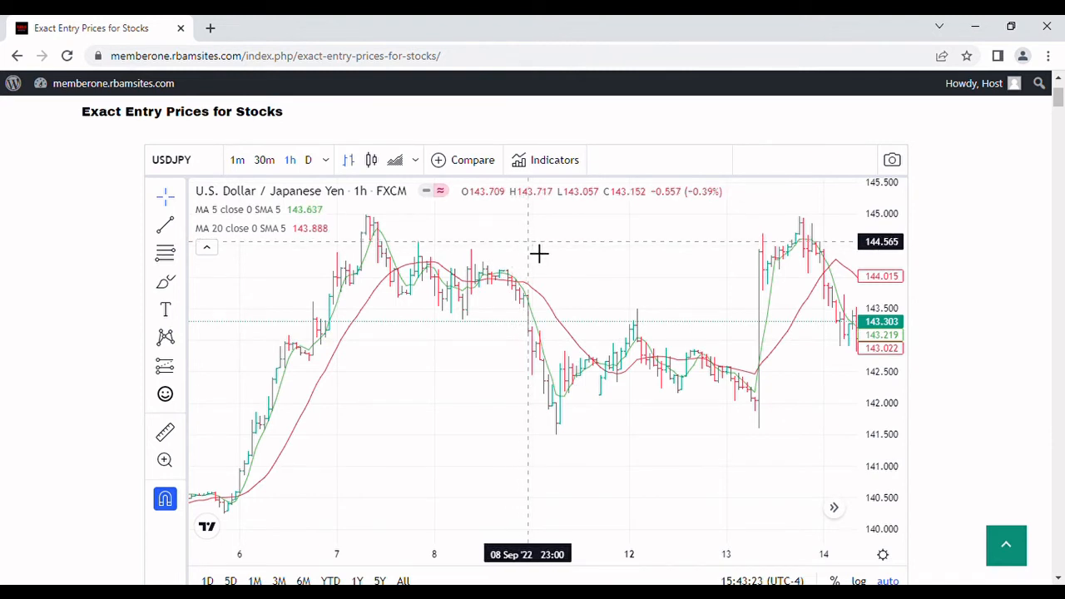
mouse_move(531, 256)
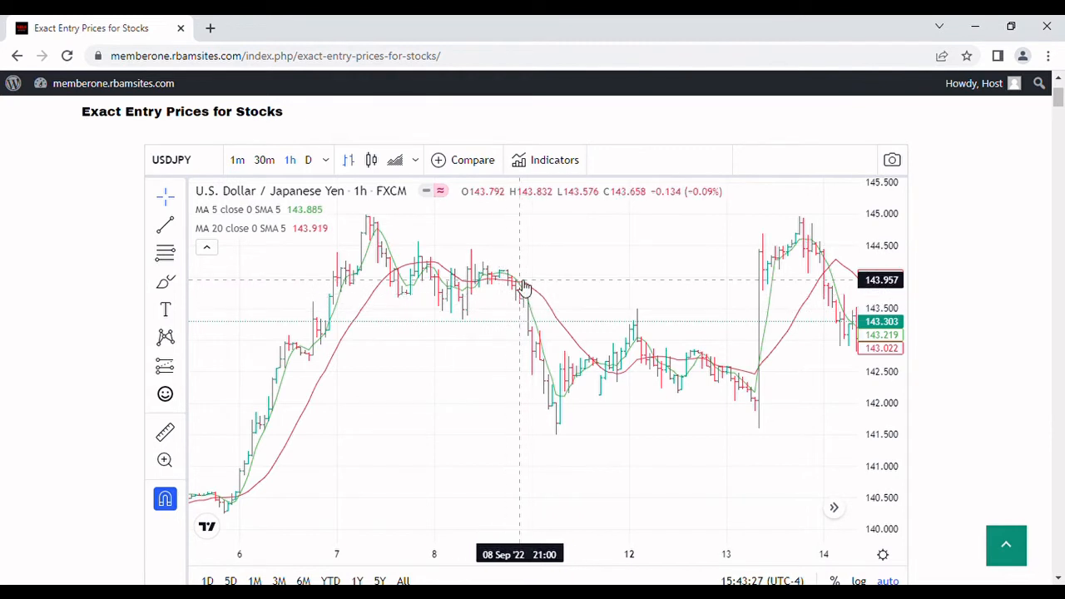
mouse_move(541, 285)
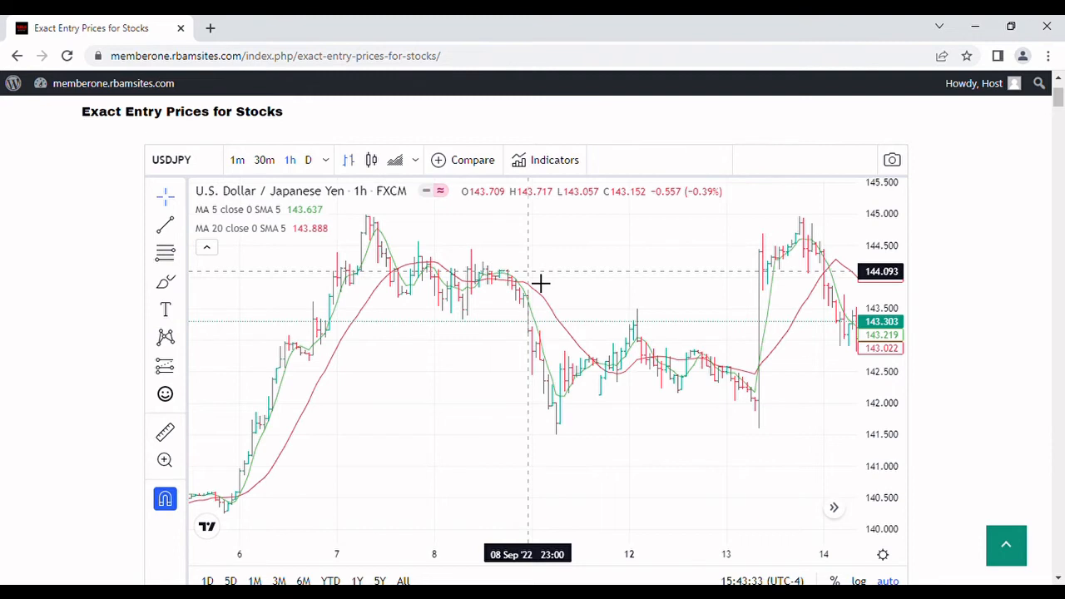
mouse_move(545, 283)
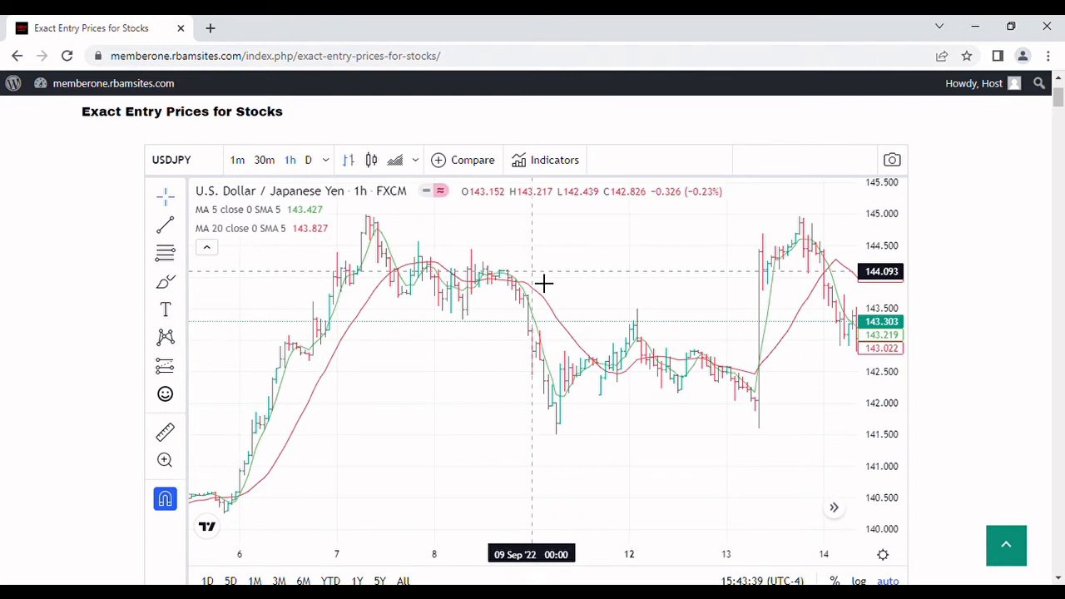
mouse_move(557, 371)
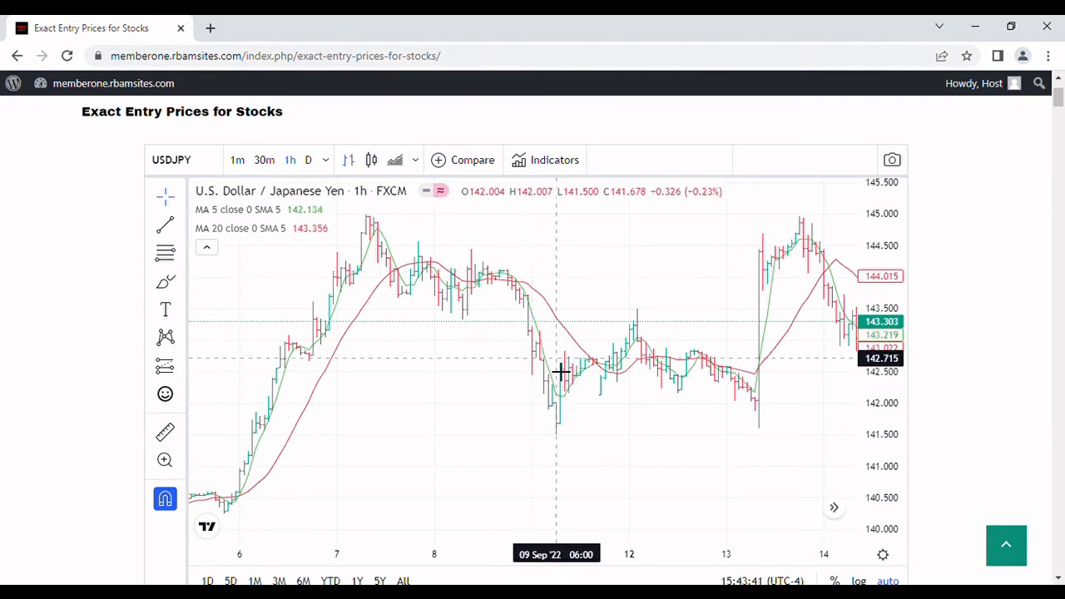
mouse_move(573, 347)
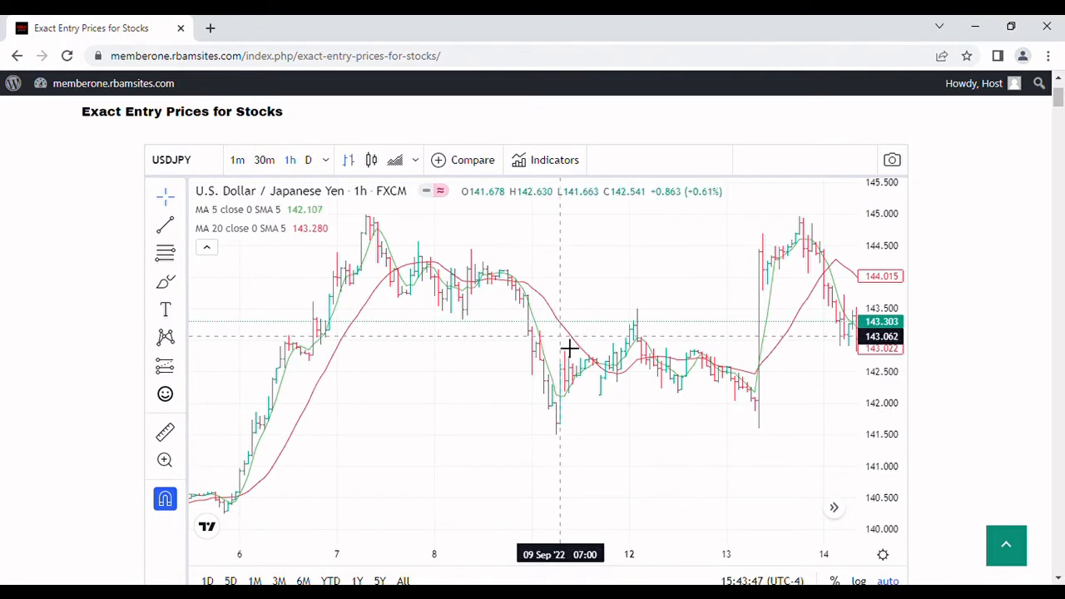
mouse_move(574, 346)
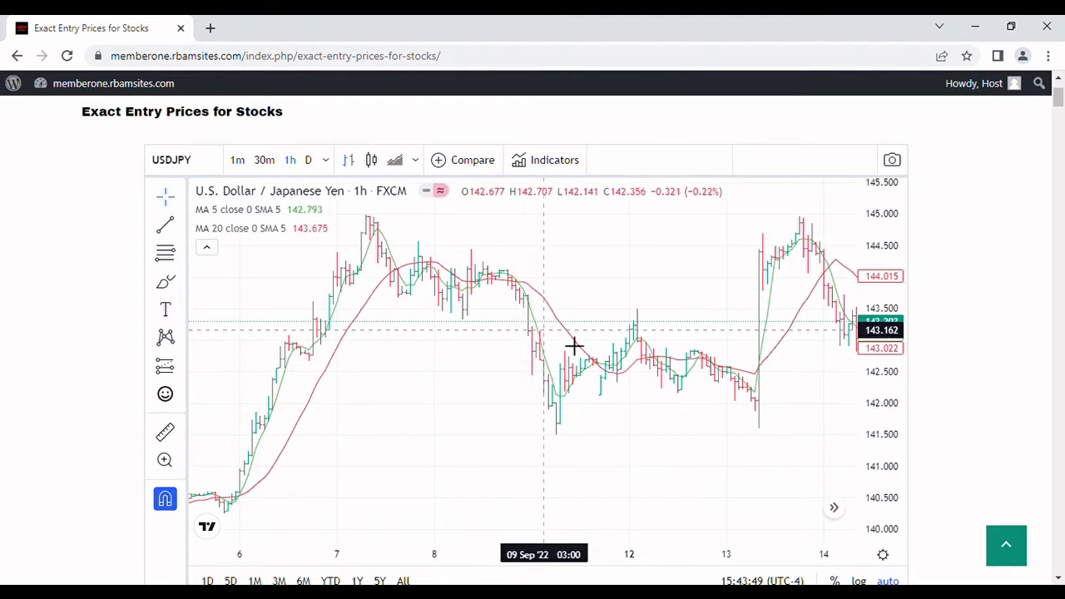
mouse_move(570, 345)
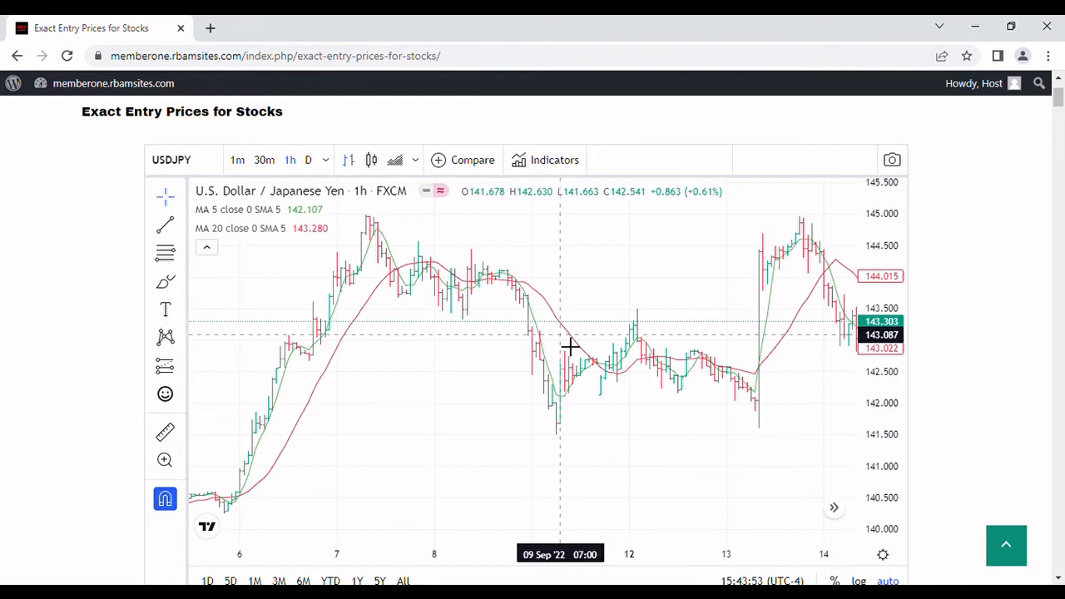
mouse_move(545, 371)
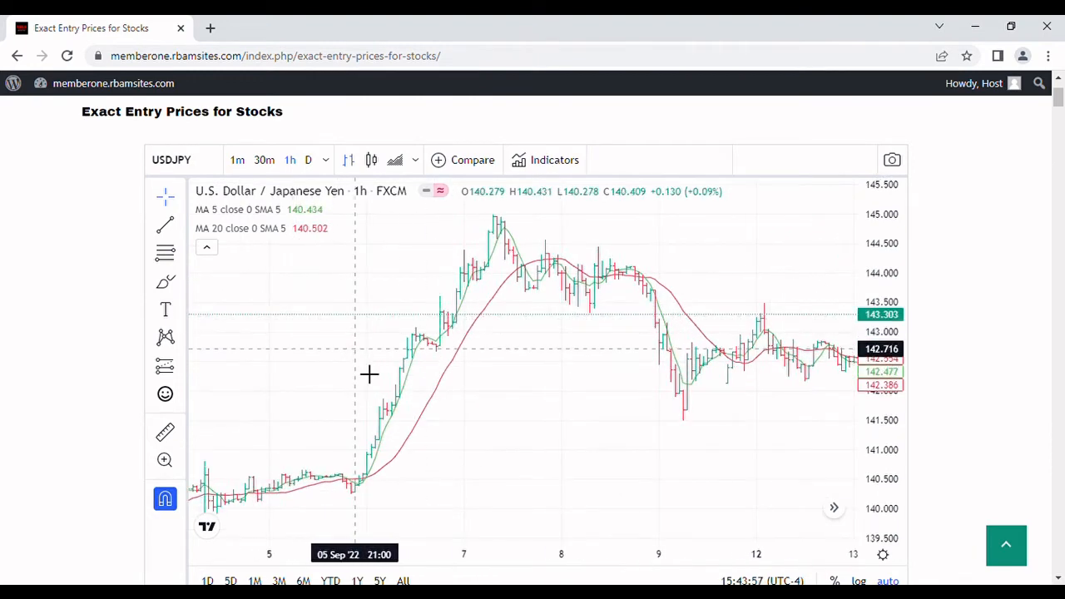
mouse_move(383, 356)
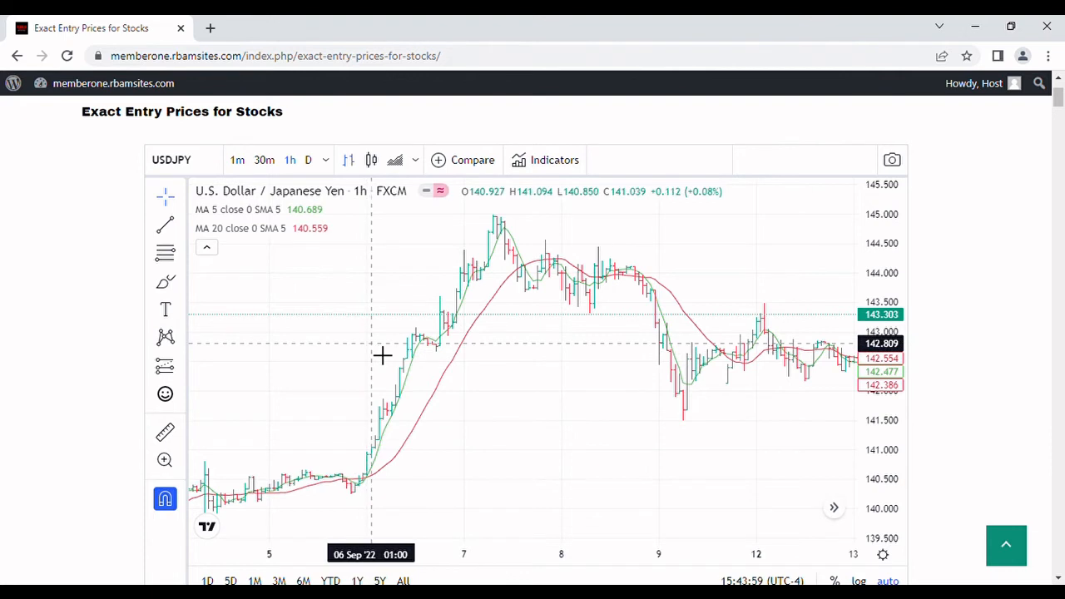
mouse_move(379, 462)
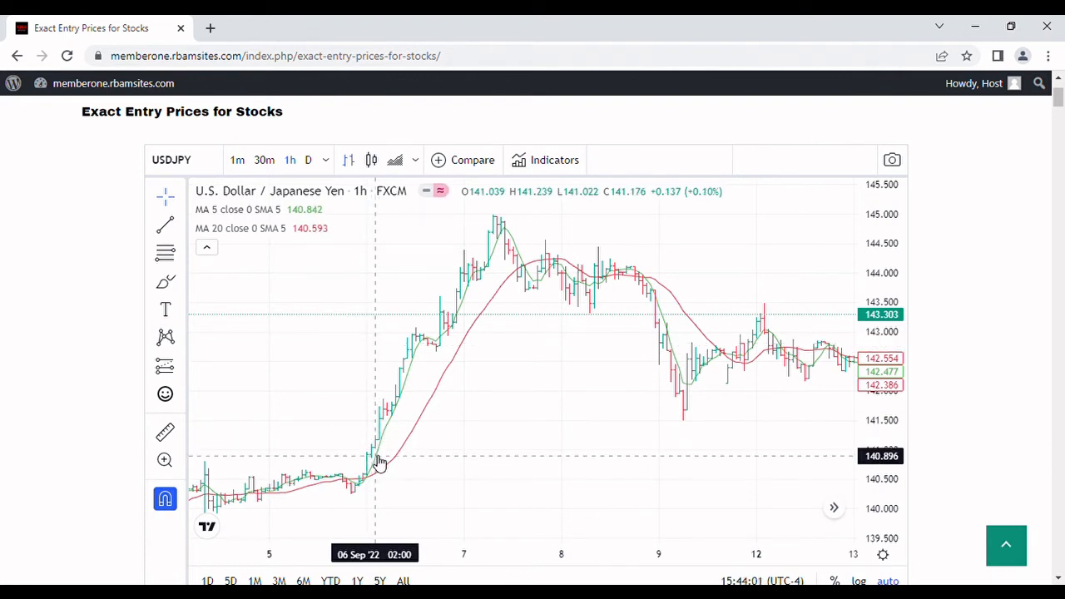
mouse_move(385, 371)
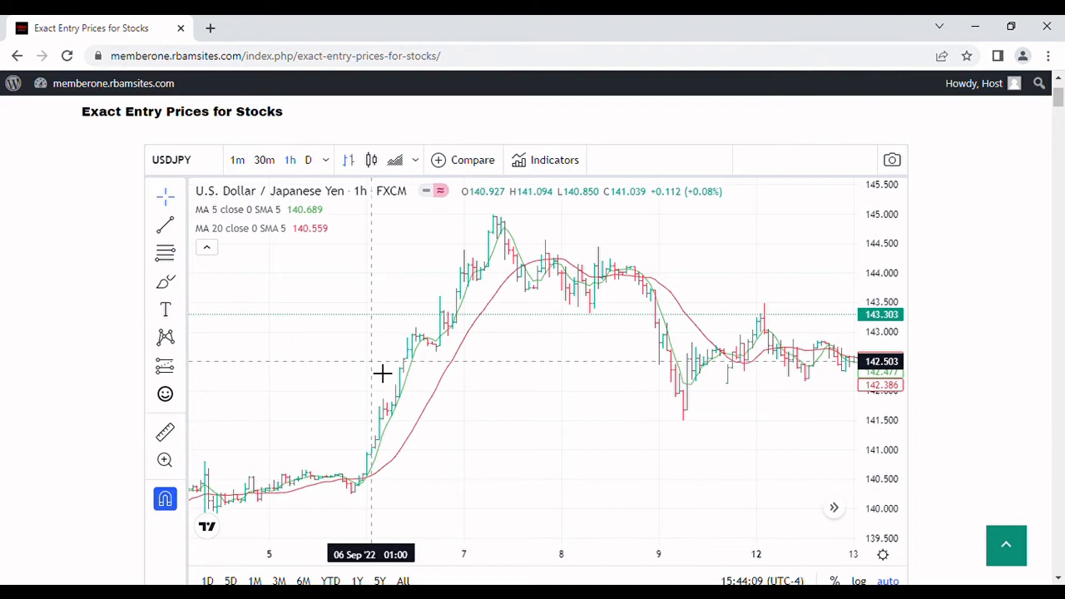
mouse_move(385, 374)
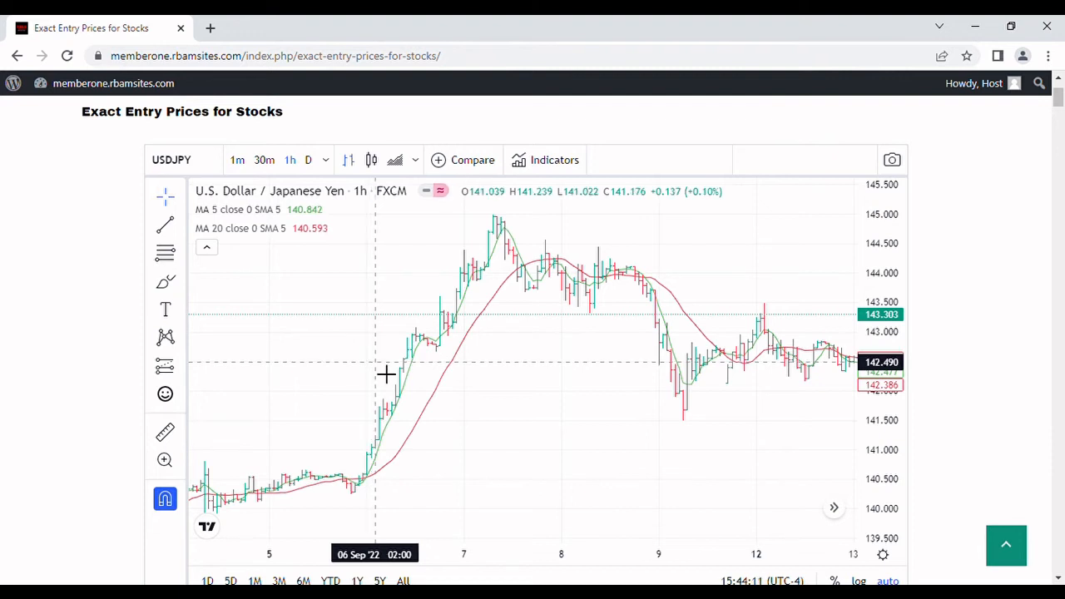
mouse_move(384, 374)
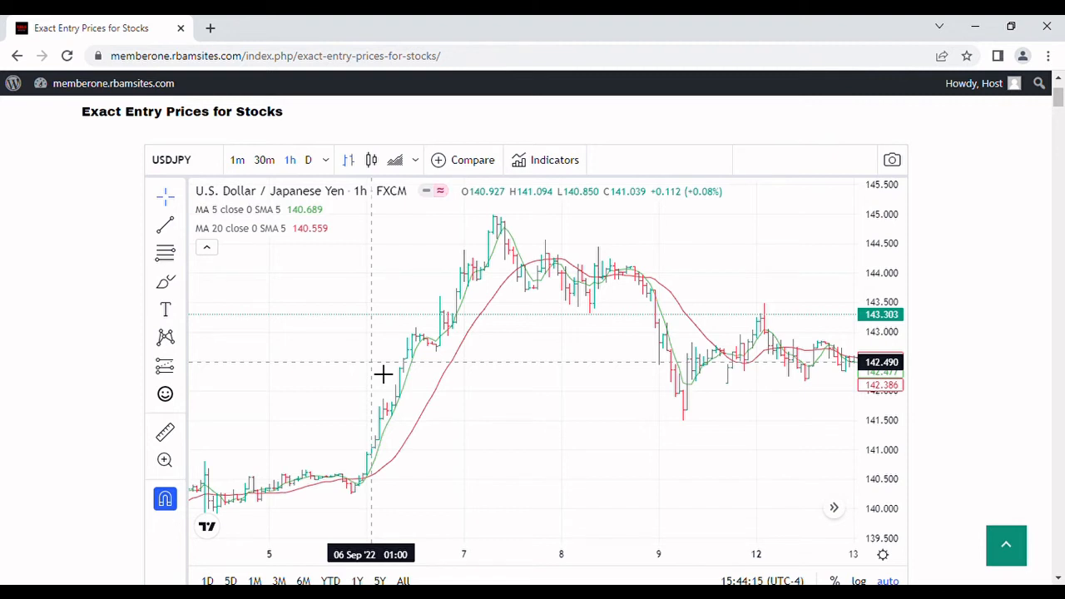
mouse_move(440, 348)
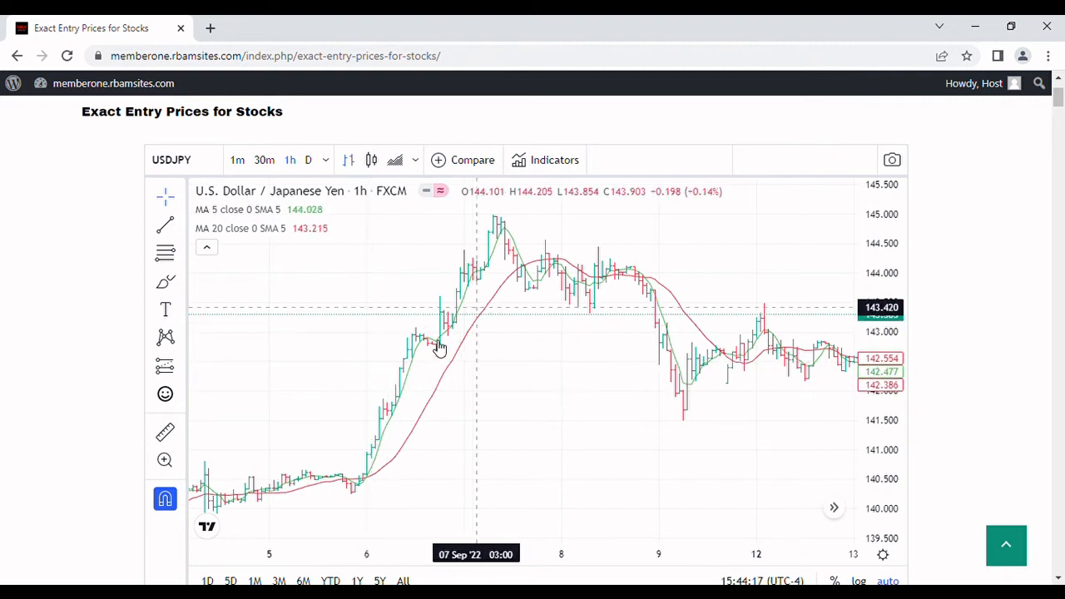
mouse_move(544, 272)
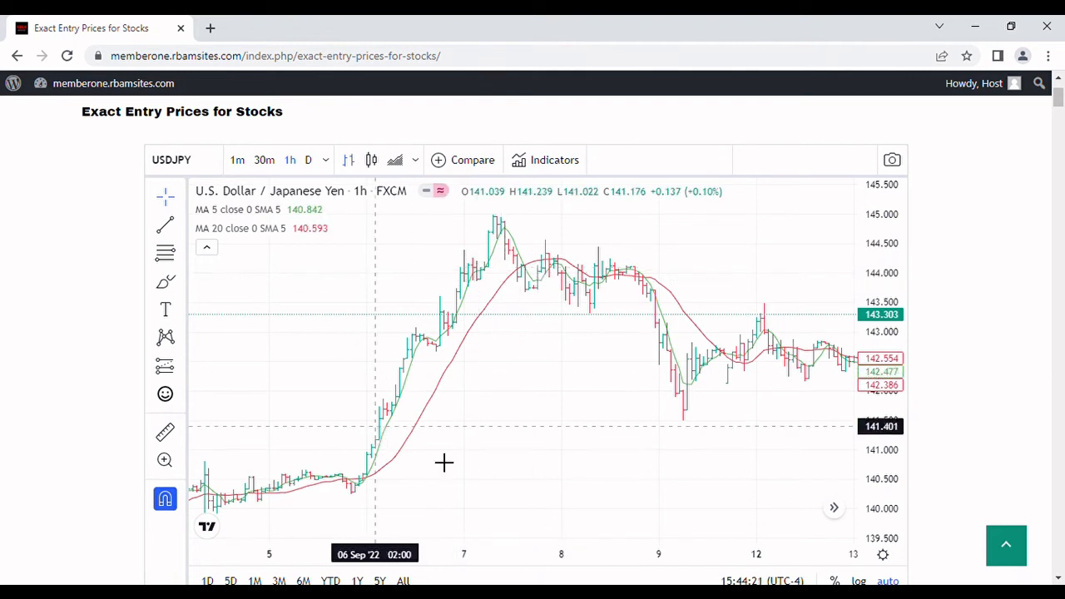
mouse_move(397, 311)
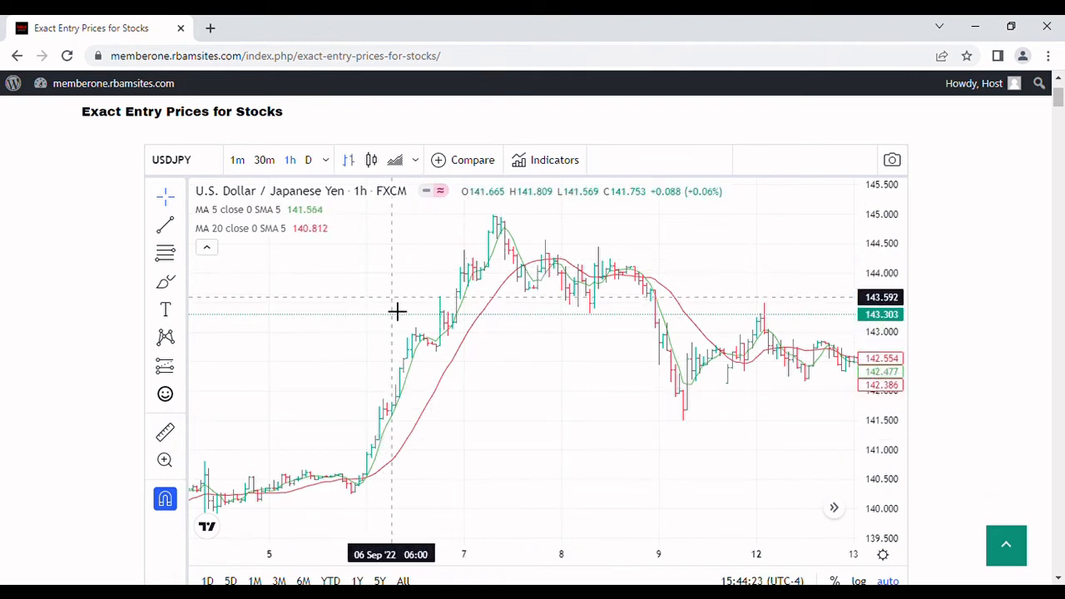
mouse_move(285, 322)
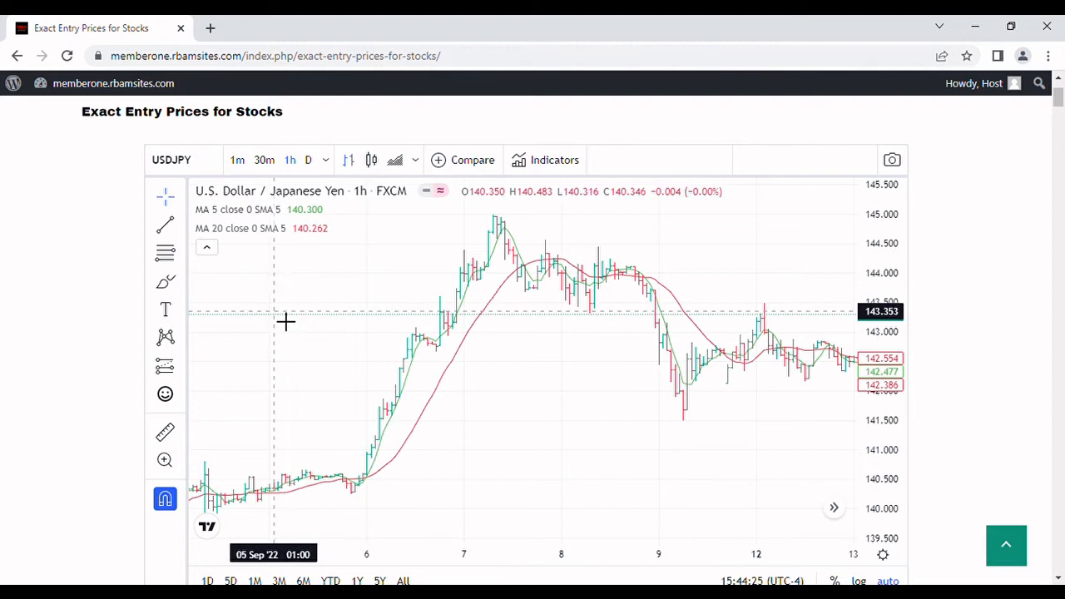
mouse_move(731, 287)
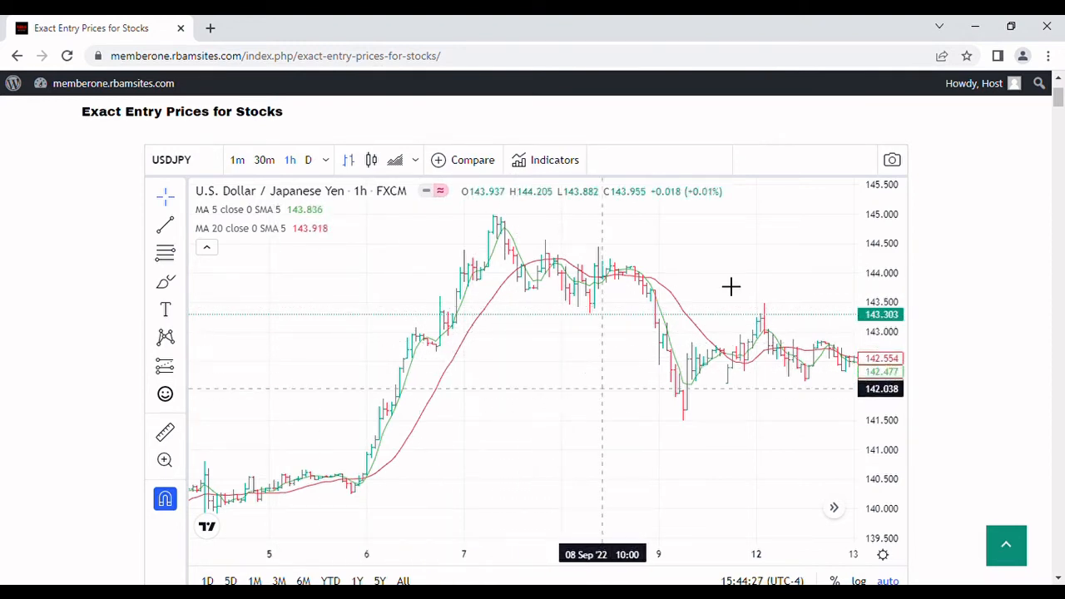
mouse_move(530, 404)
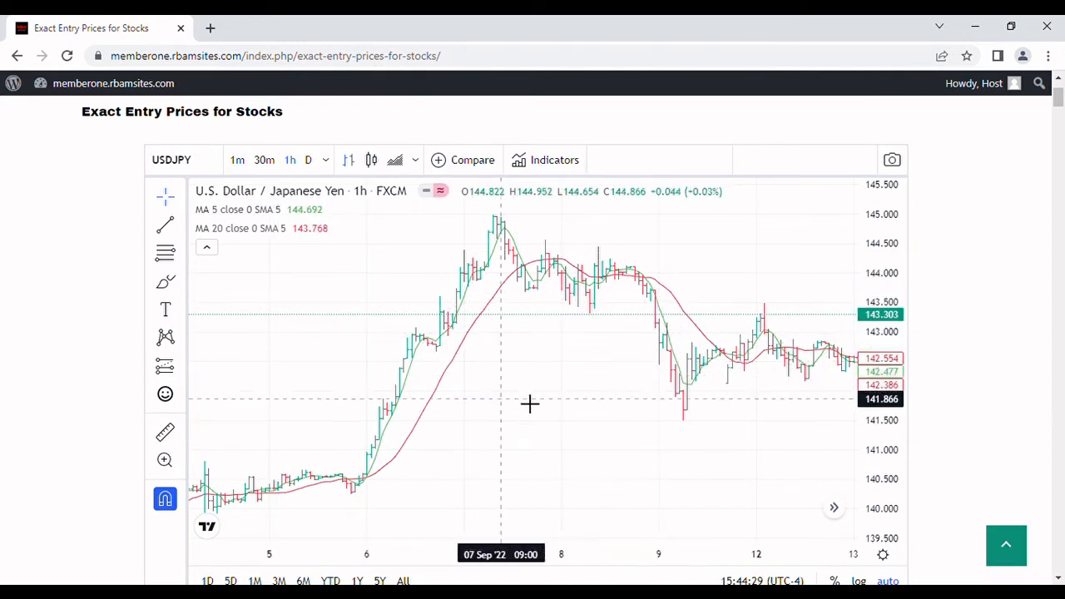
mouse_move(416, 333)
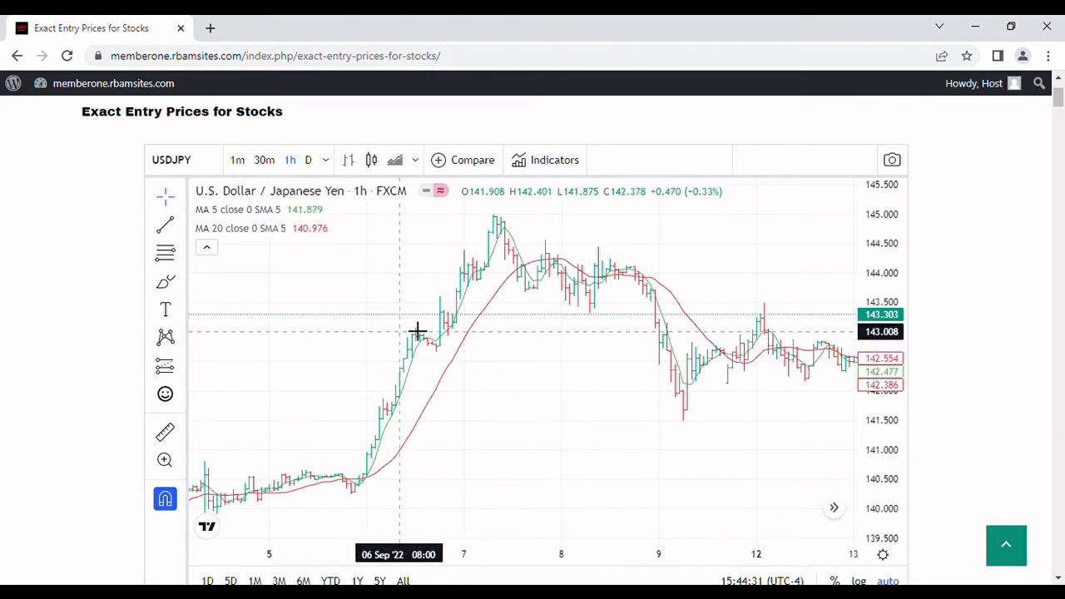
mouse_move(673, 294)
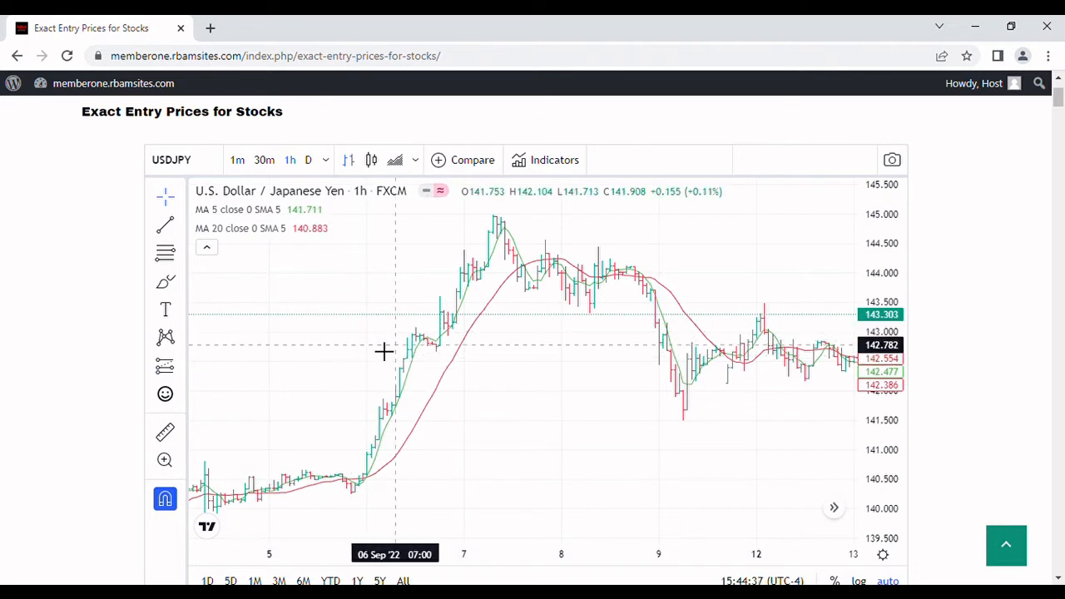
mouse_move(339, 310)
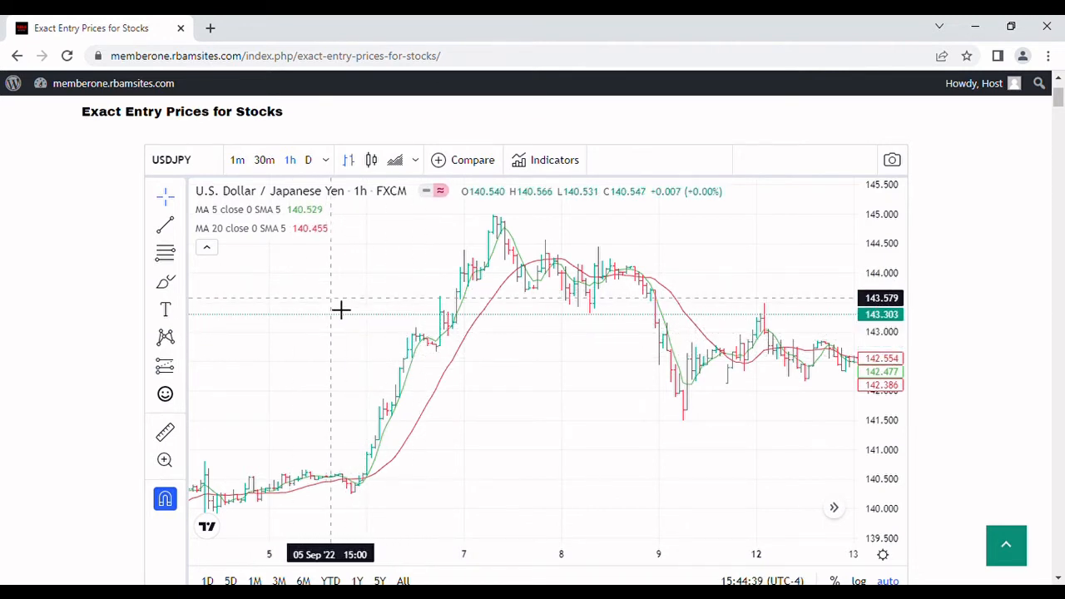
mouse_move(324, 311)
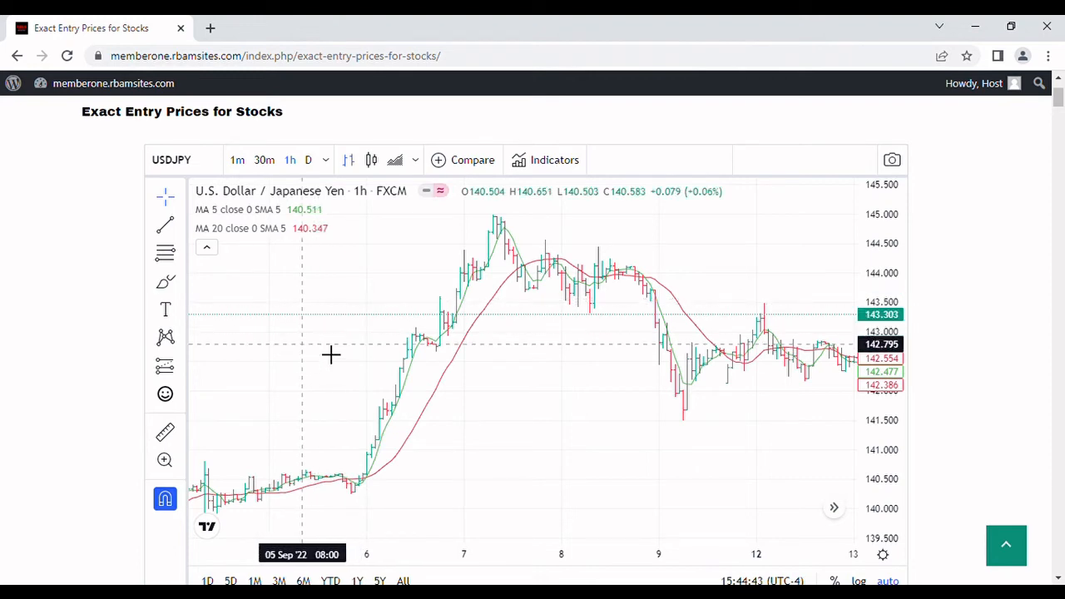
mouse_move(416, 339)
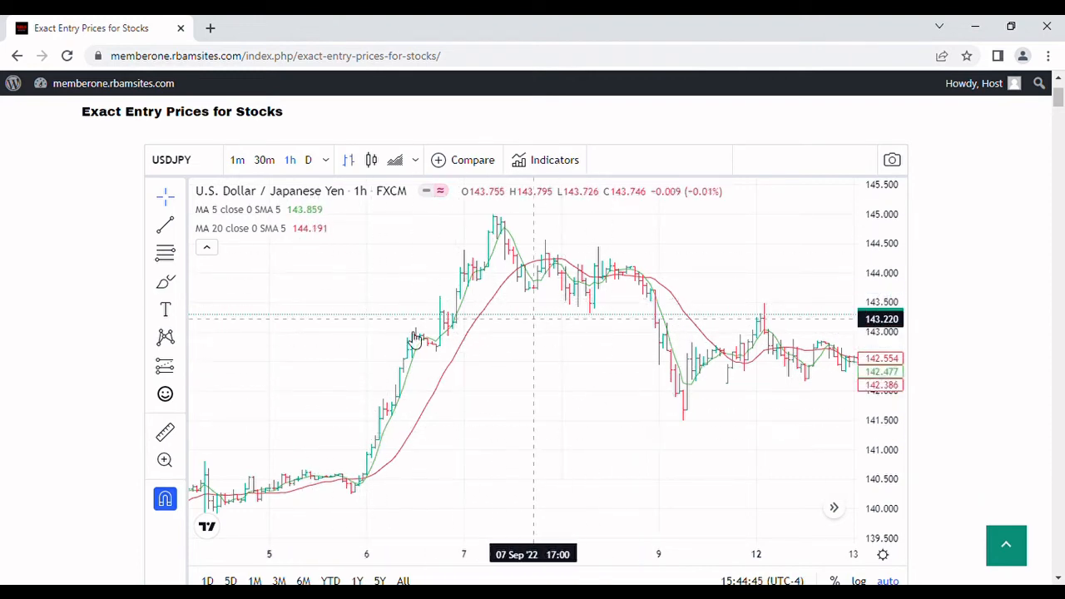
mouse_move(577, 392)
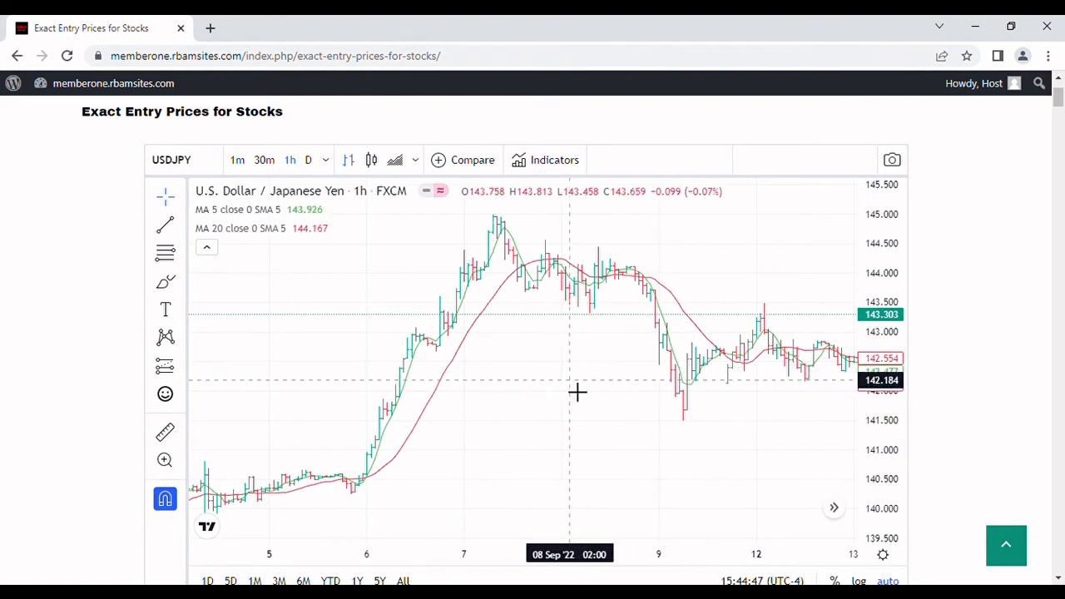
mouse_move(481, 294)
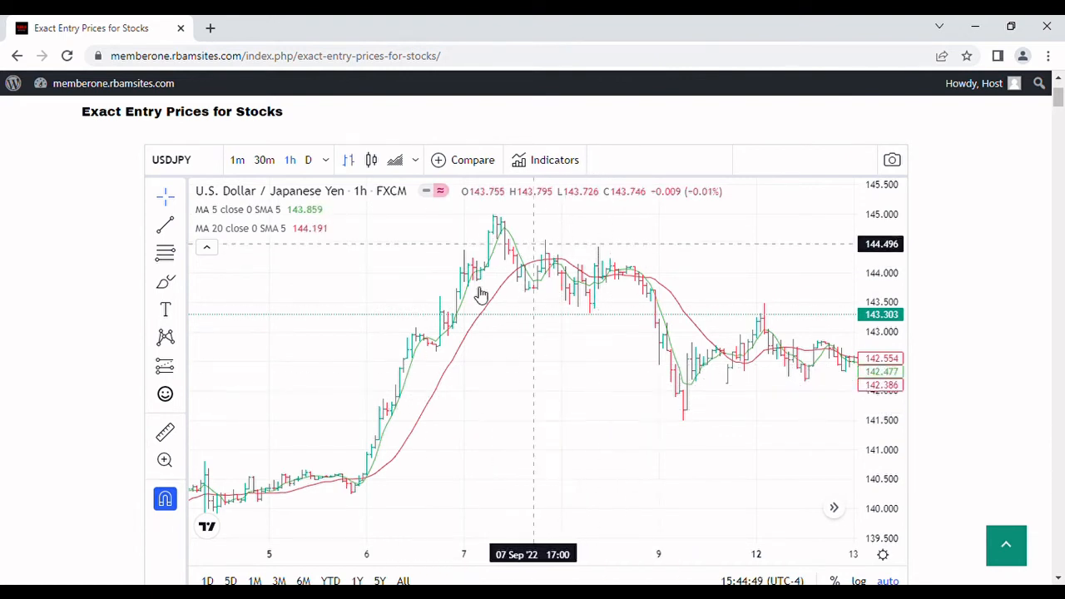
mouse_move(503, 419)
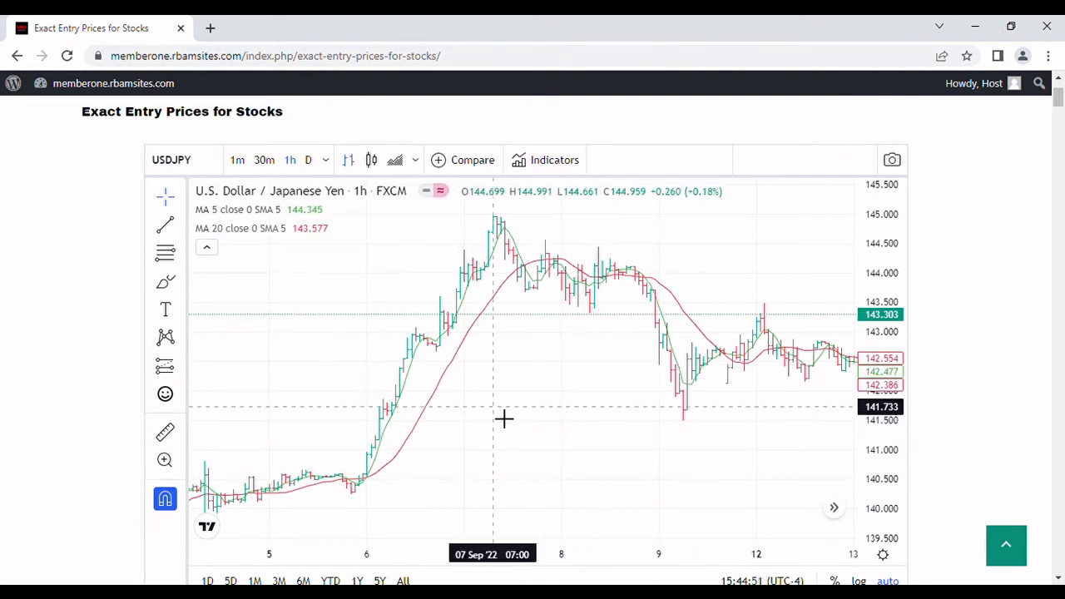
mouse_move(477, 412)
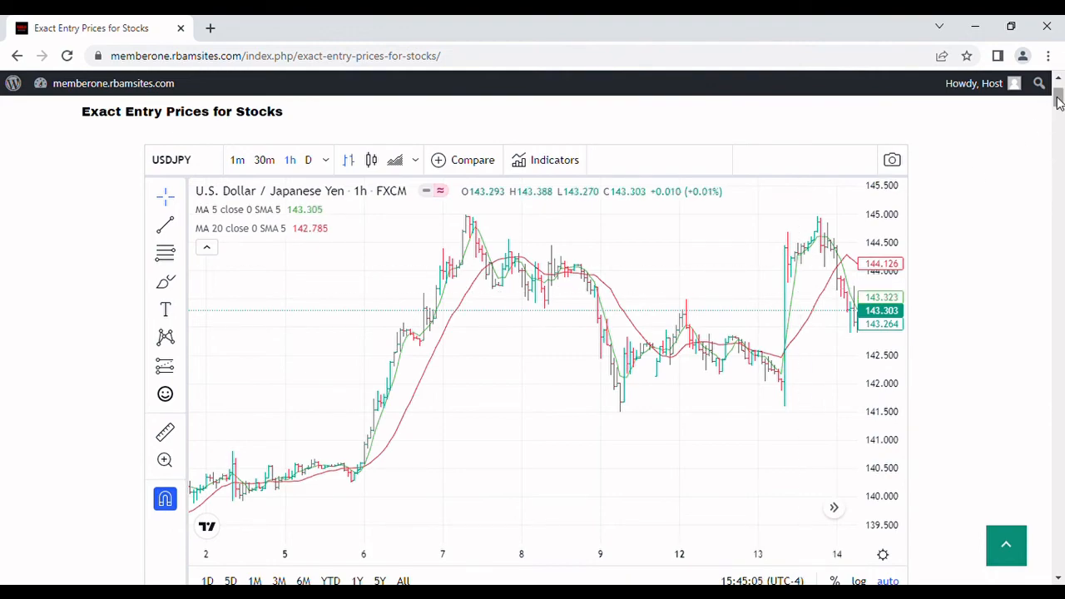
Step: Scroll past the stock and futures tables to the Cash Forex entry-price table
scroll("down", 3)
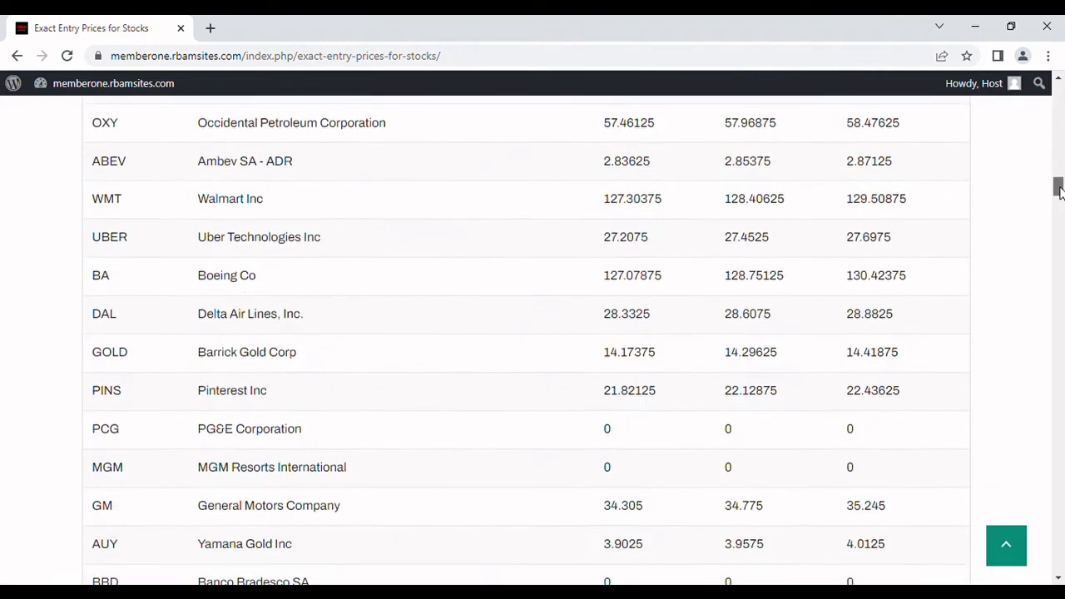
scroll("down", 3)
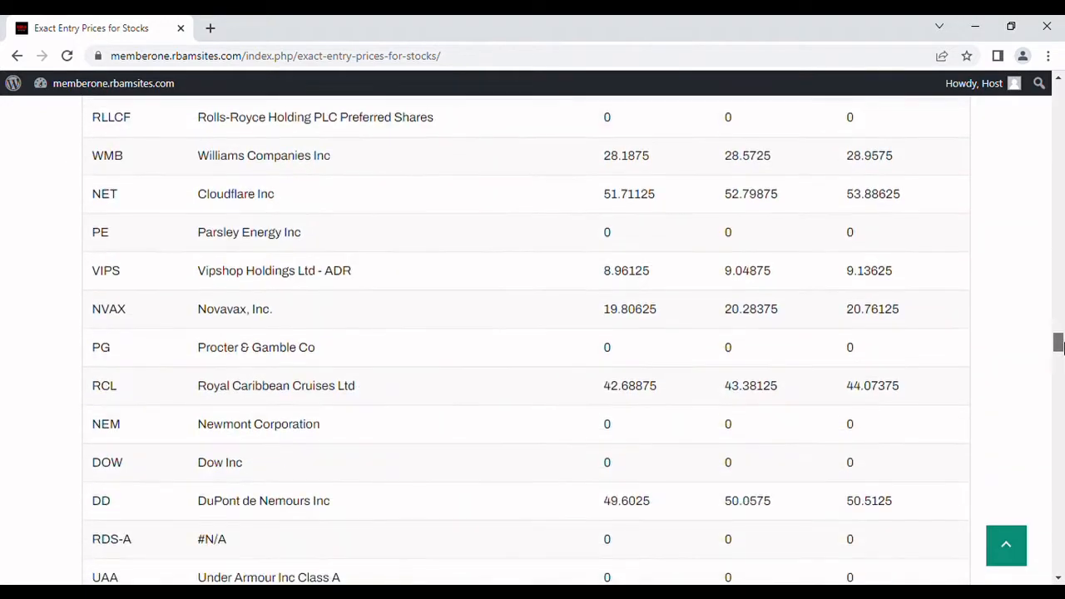
scroll("up", 3)
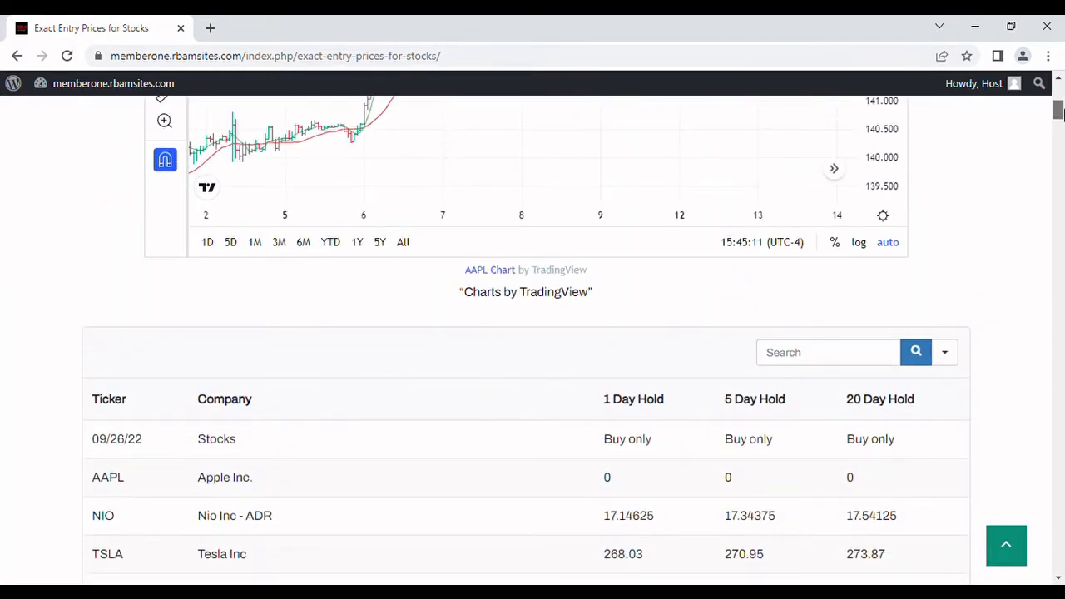
scroll("down", 3)
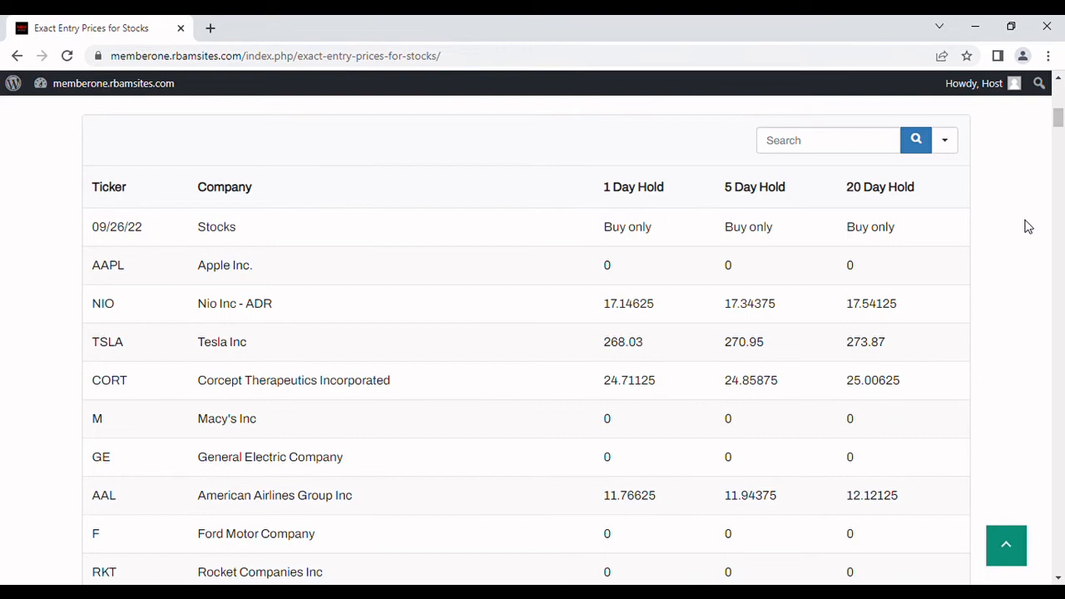
scroll("down", 3)
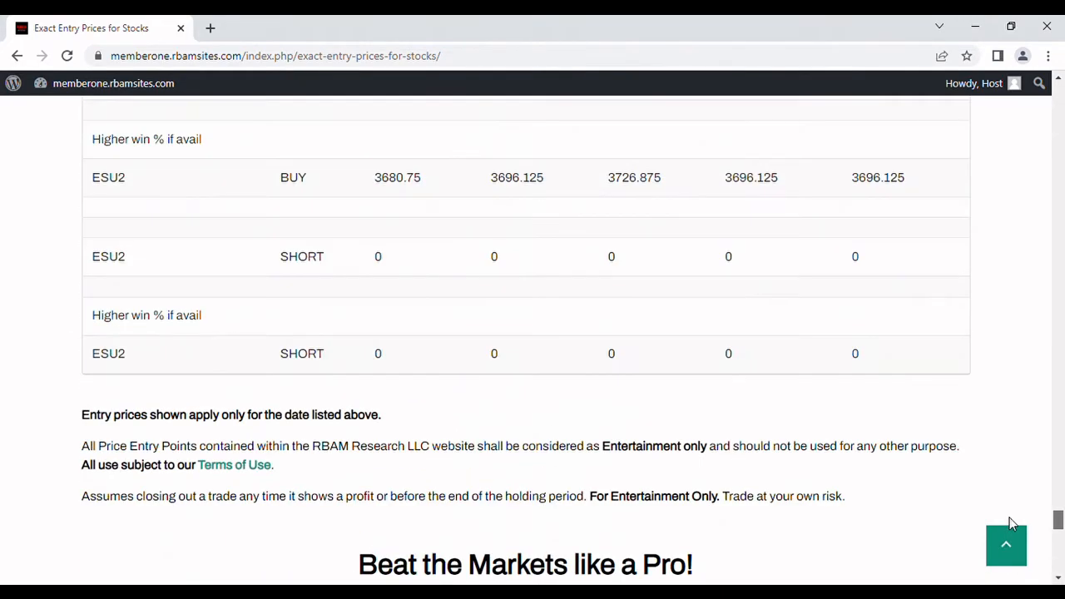
scroll("up", 3)
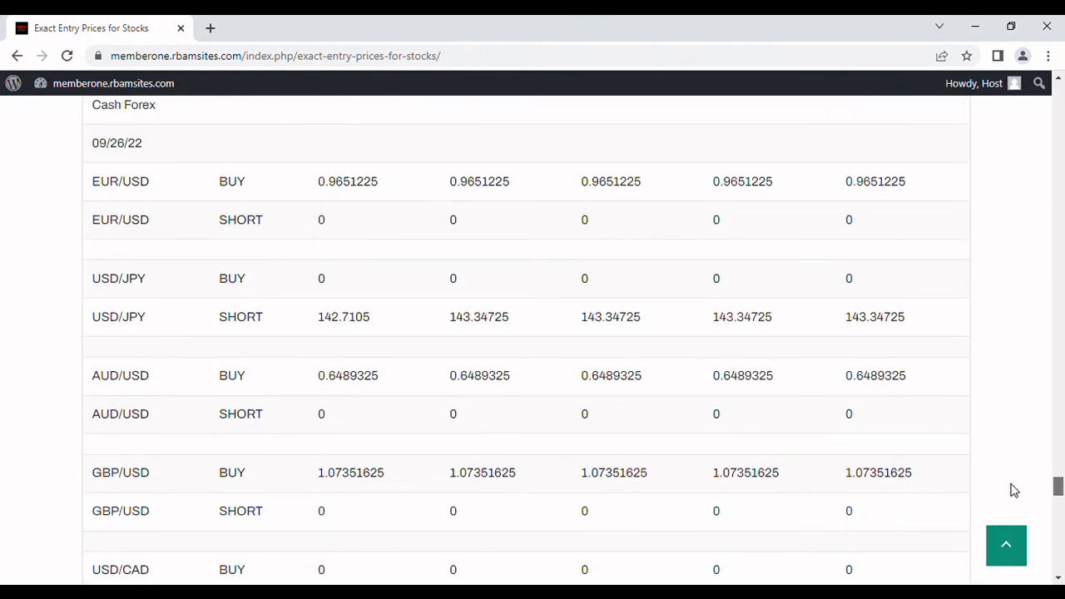
scroll("up", 3)
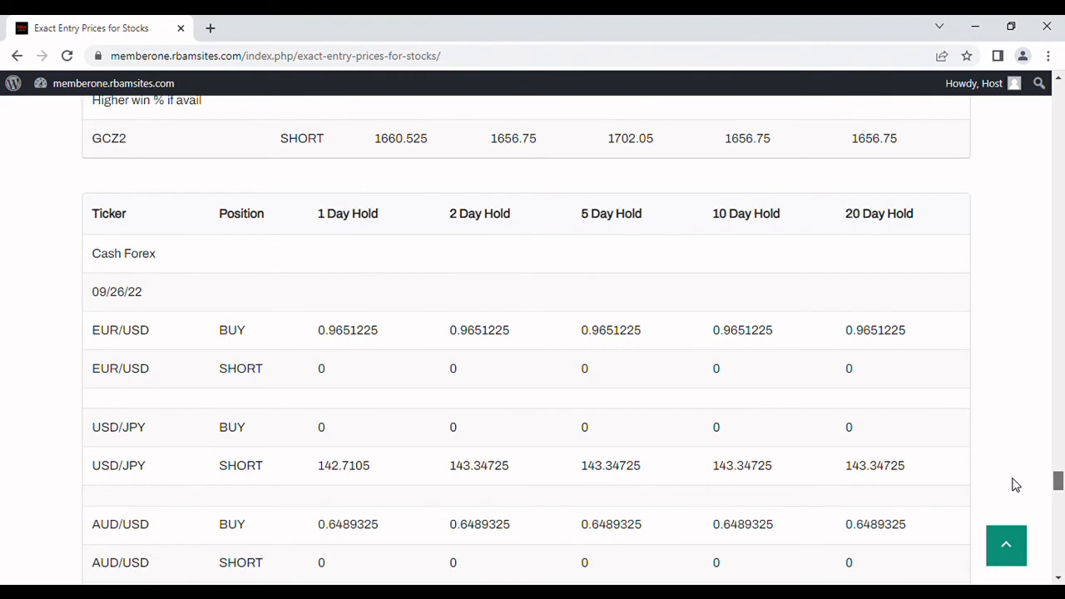
mouse_move(170, 466)
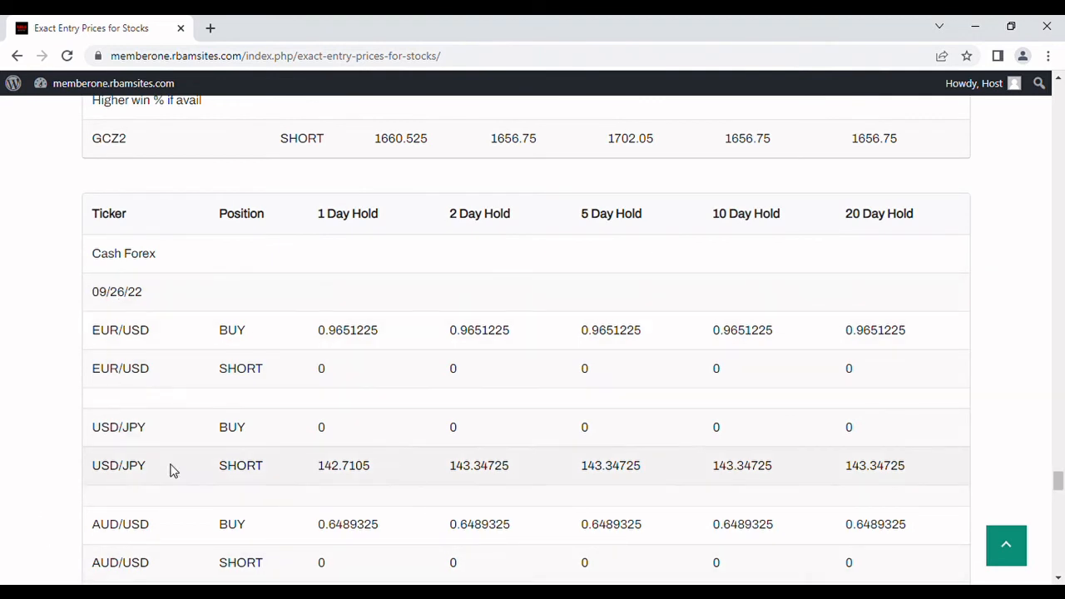
mouse_move(395, 236)
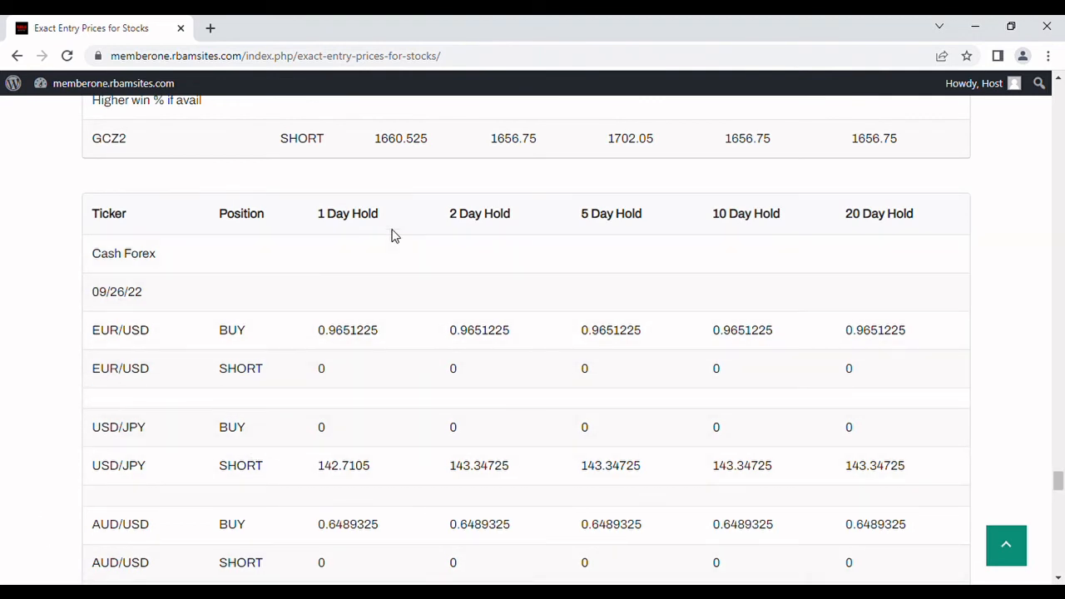
mouse_move(323, 202)
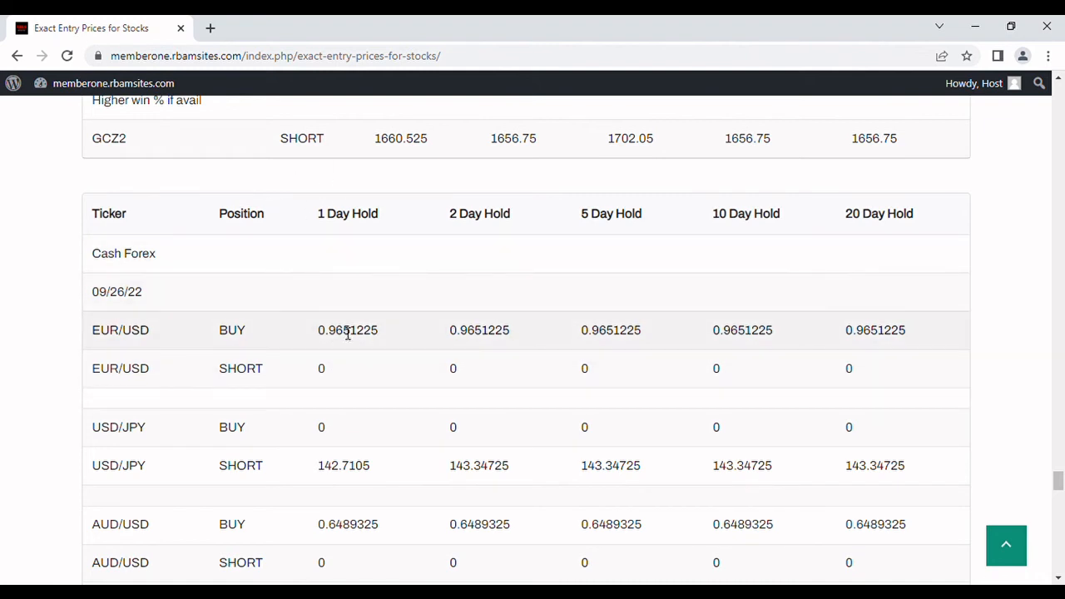
mouse_move(347, 348)
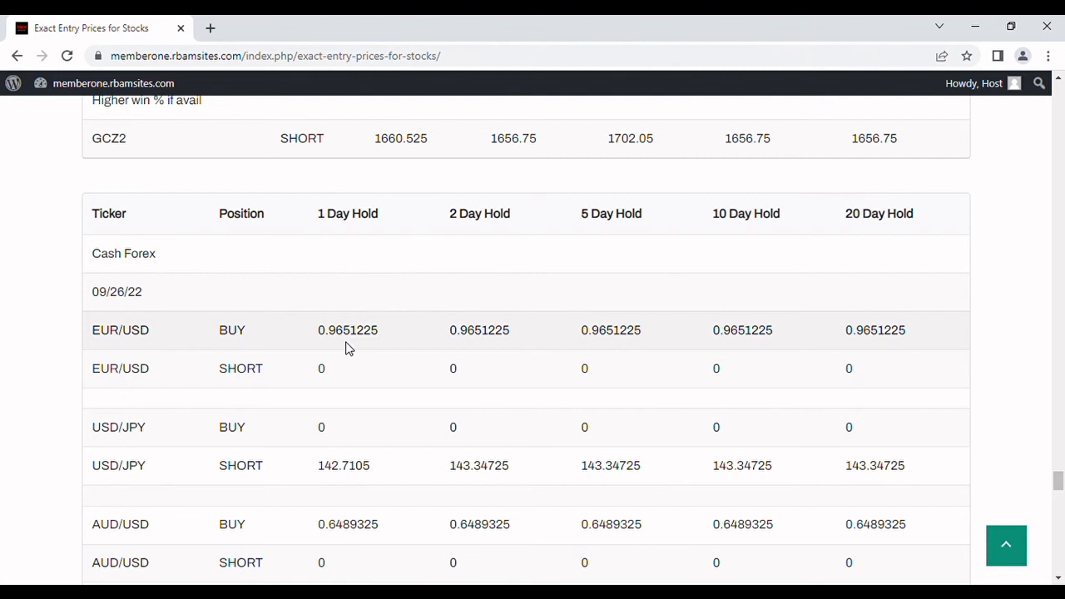
mouse_move(308, 398)
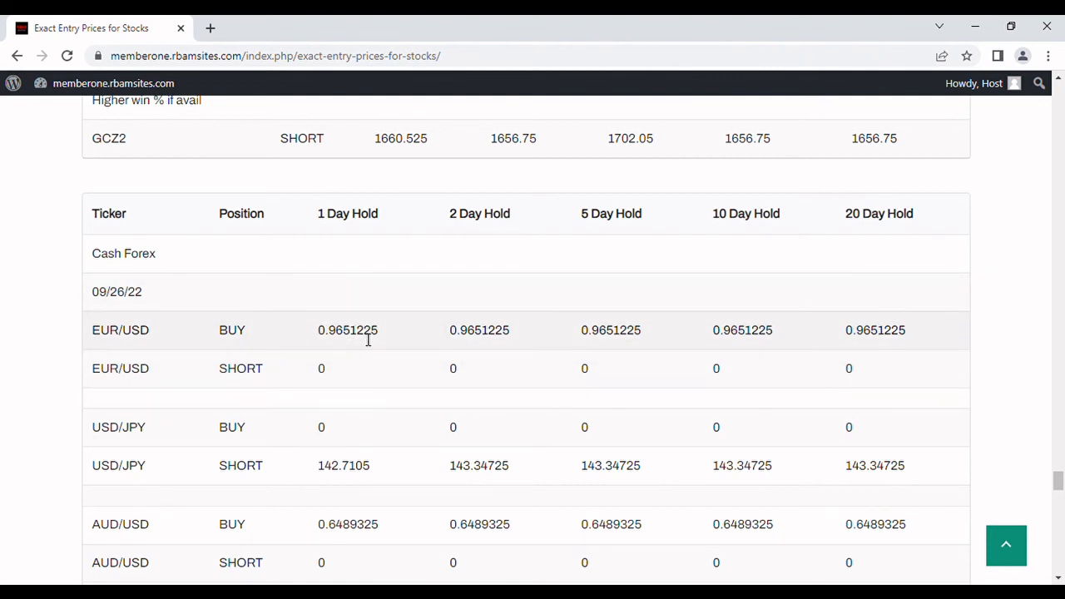
mouse_move(385, 365)
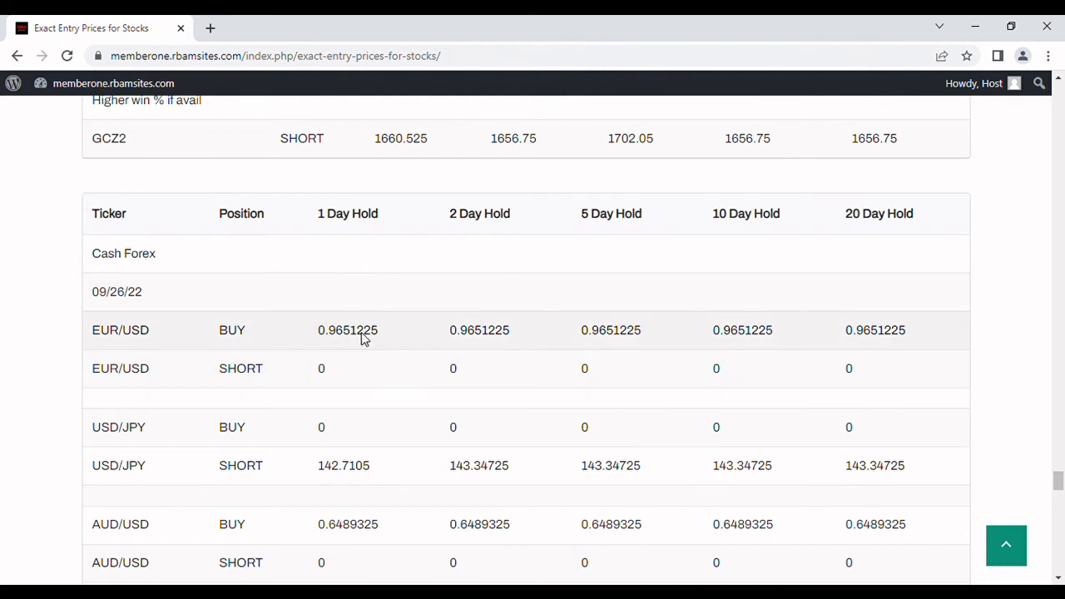
mouse_move(349, 349)
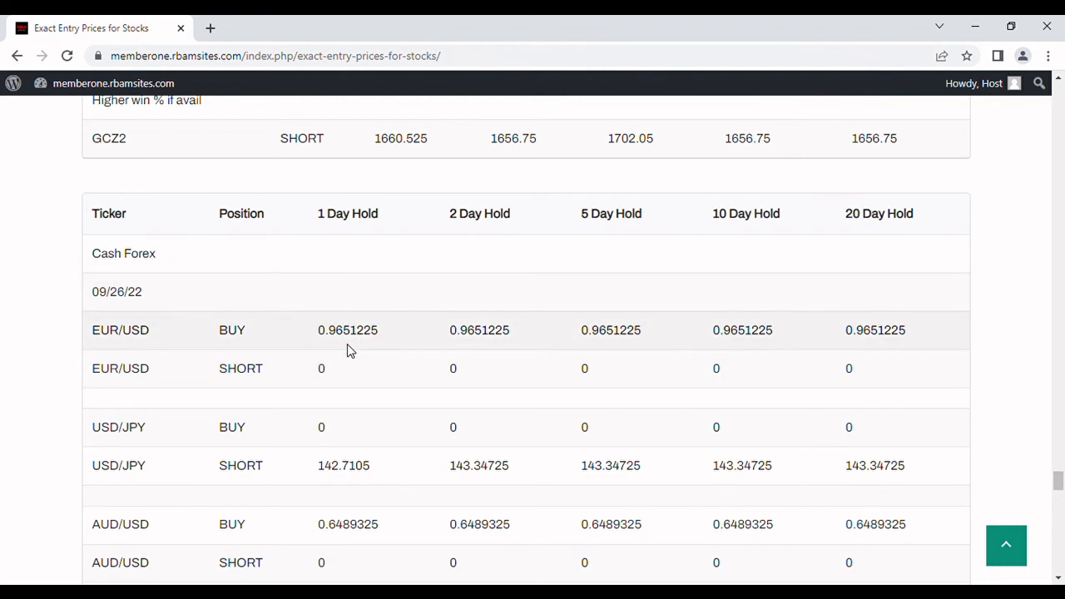
mouse_move(384, 349)
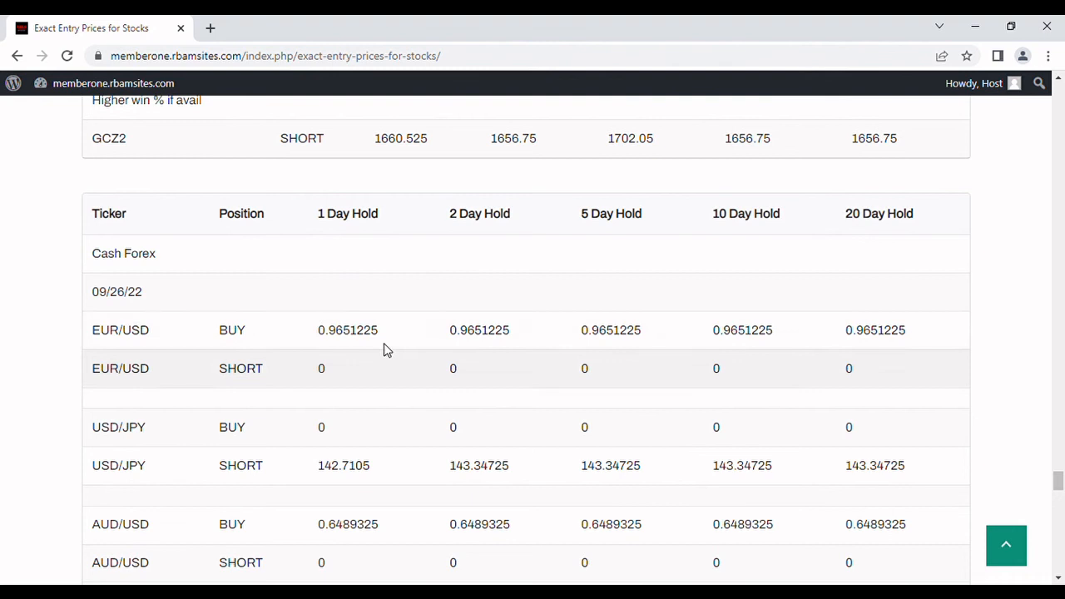
mouse_move(364, 371)
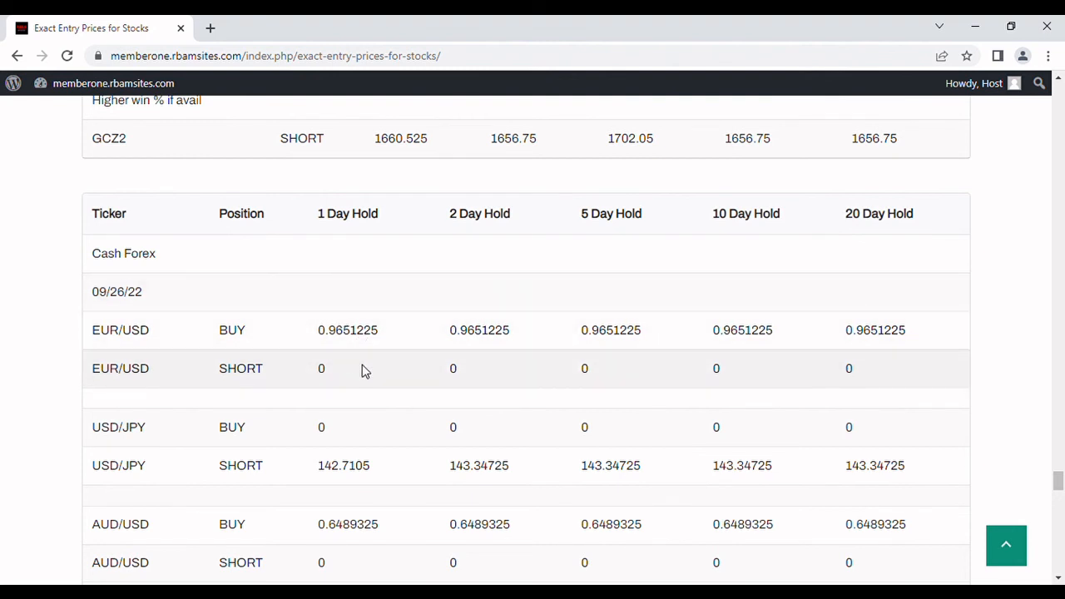
mouse_move(361, 470)
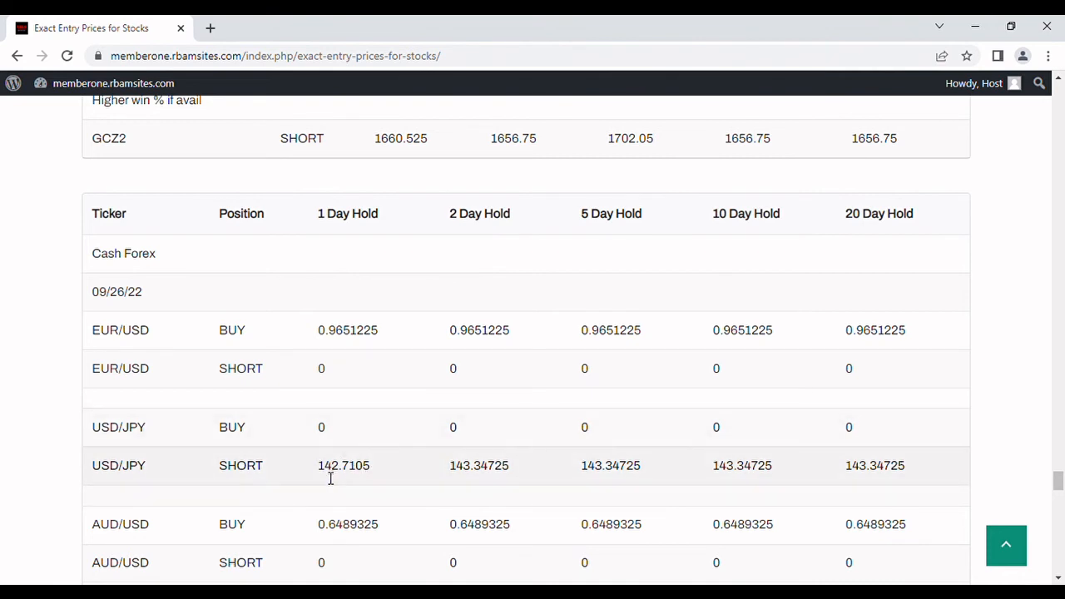
mouse_move(383, 469)
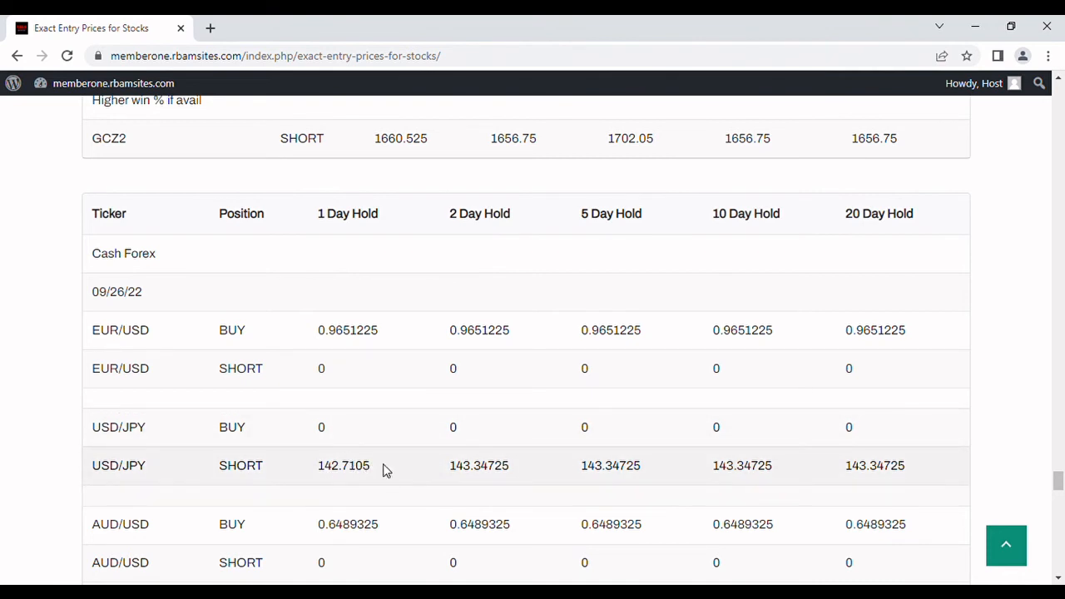
mouse_move(339, 484)
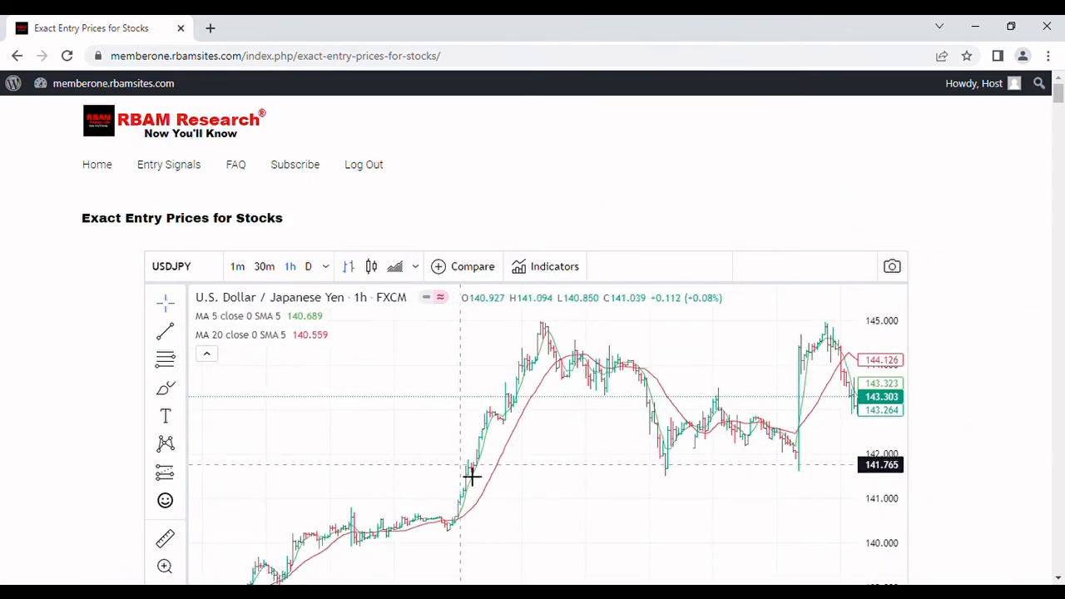
mouse_move(637, 429)
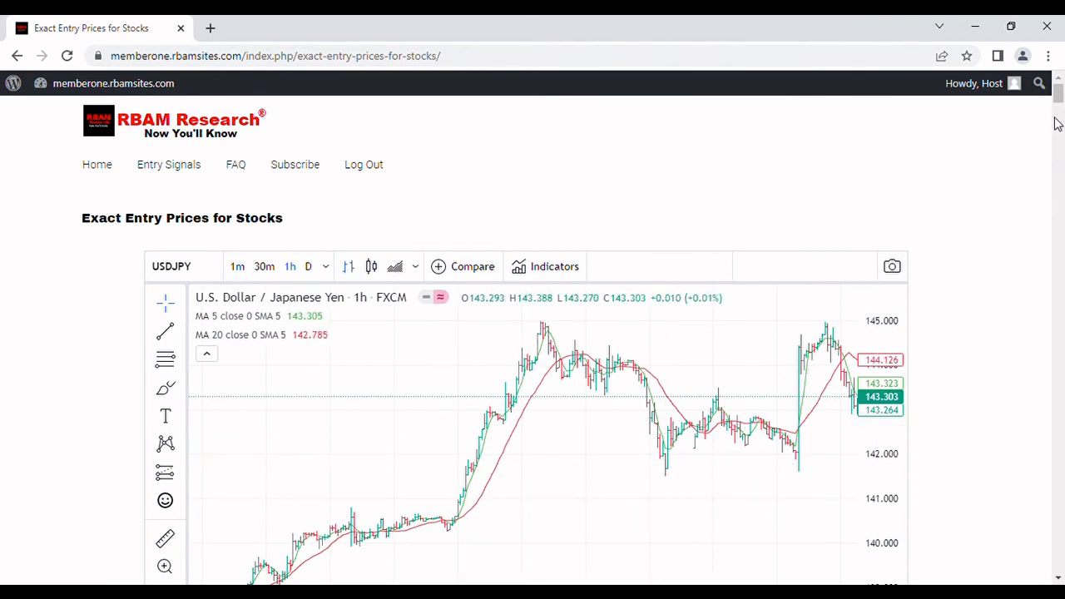
mouse_move(1056, 94)
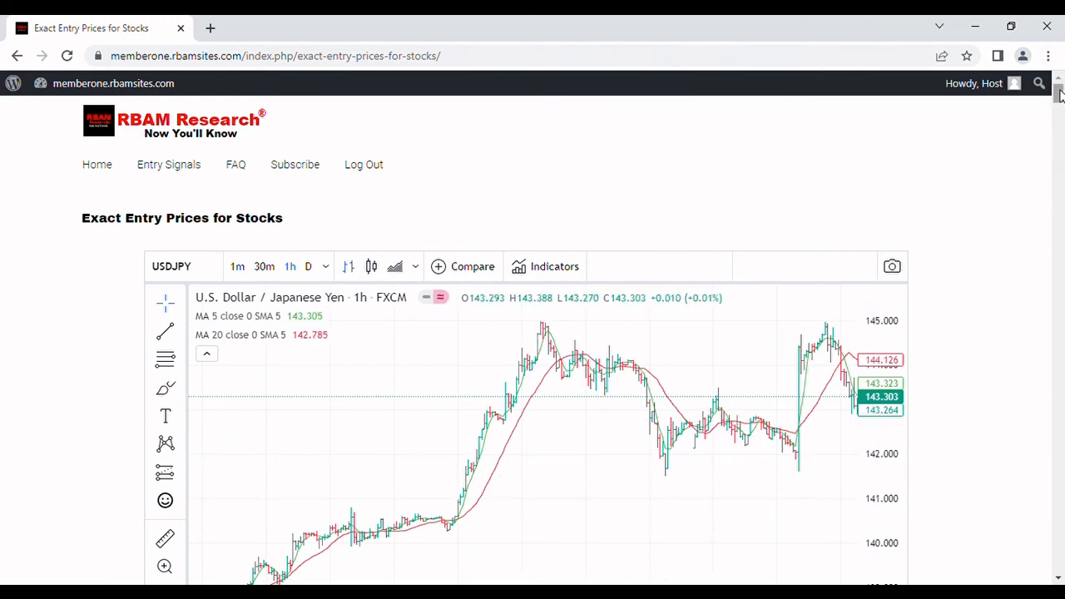
Step: Scroll to the page bottom to show the members' access details and entertainment-only disclaimer
scroll("down", 3)
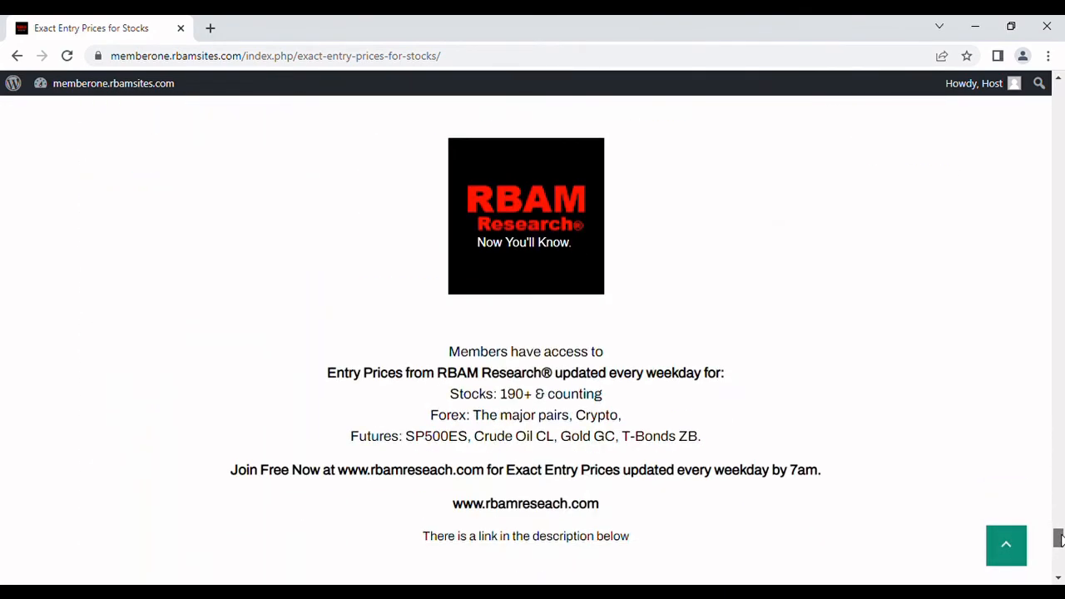
scroll("up", 3)
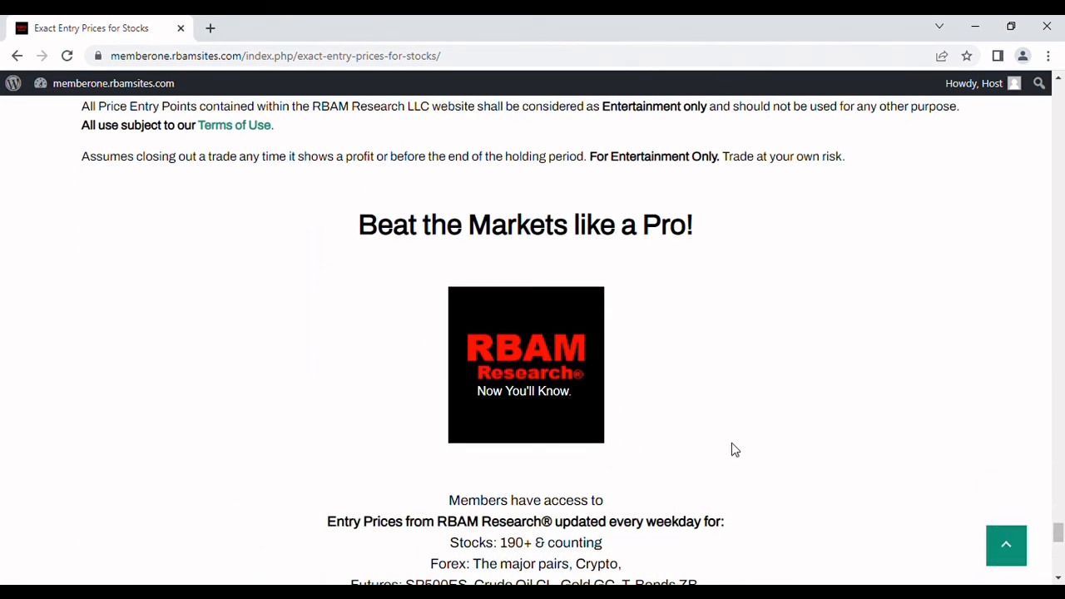
scroll("down", 3)
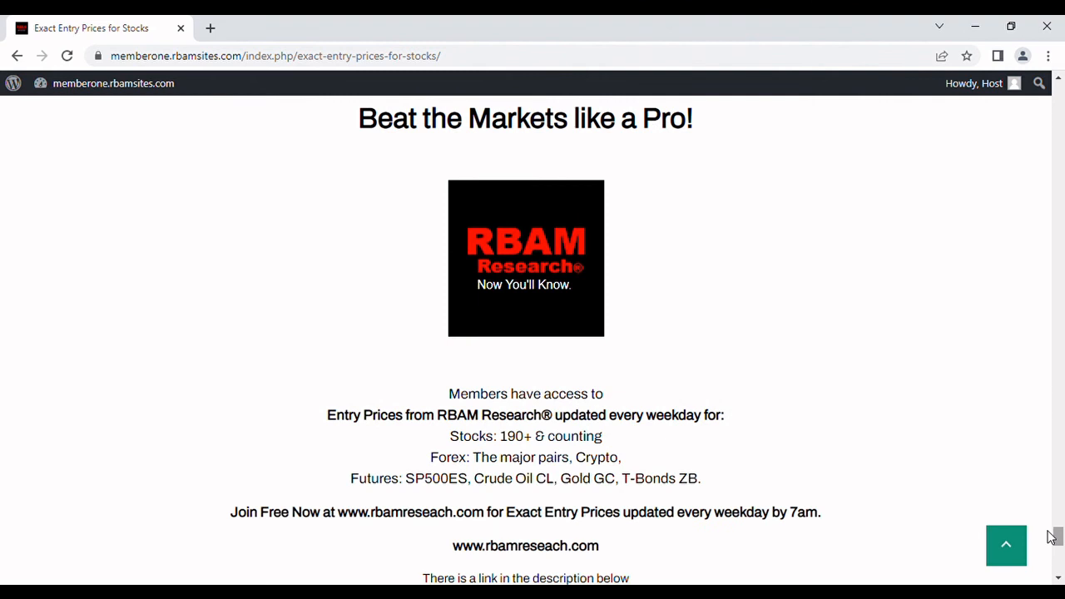
mouse_move(954, 539)
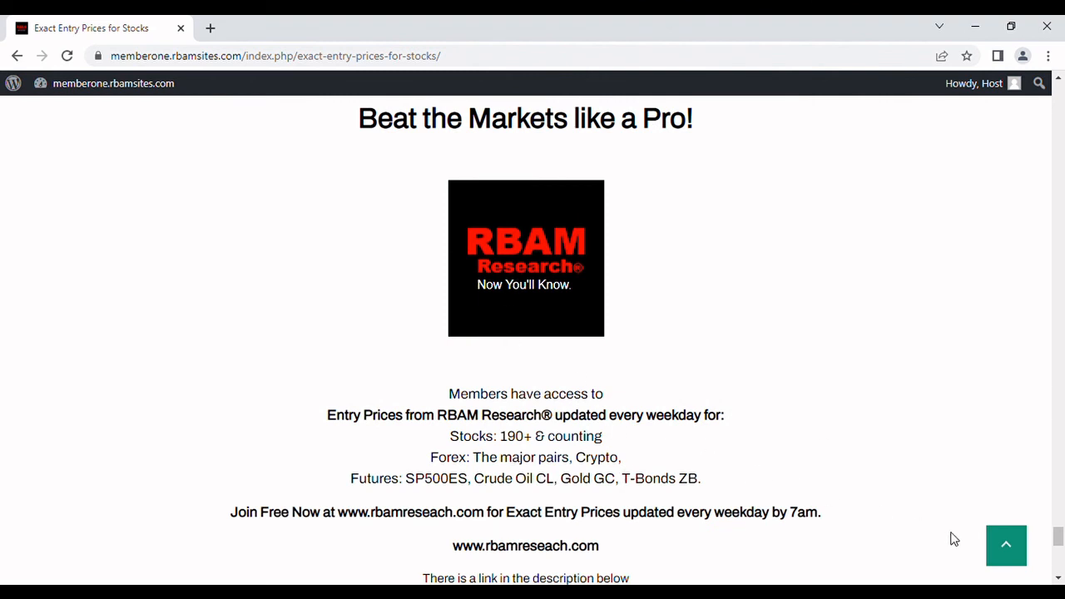
scroll("down", 3)
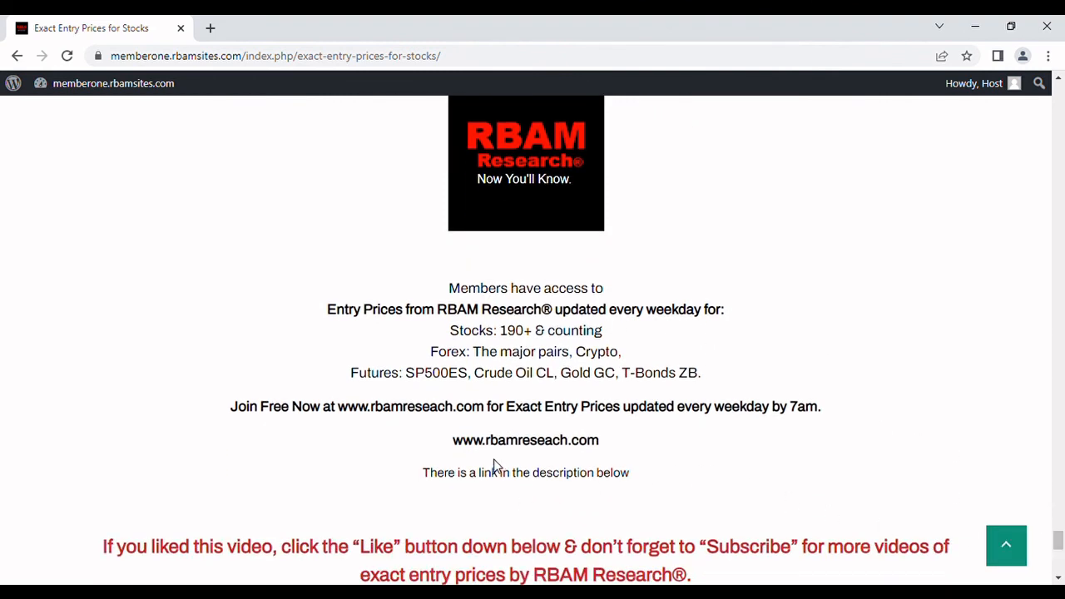
mouse_move(788, 486)
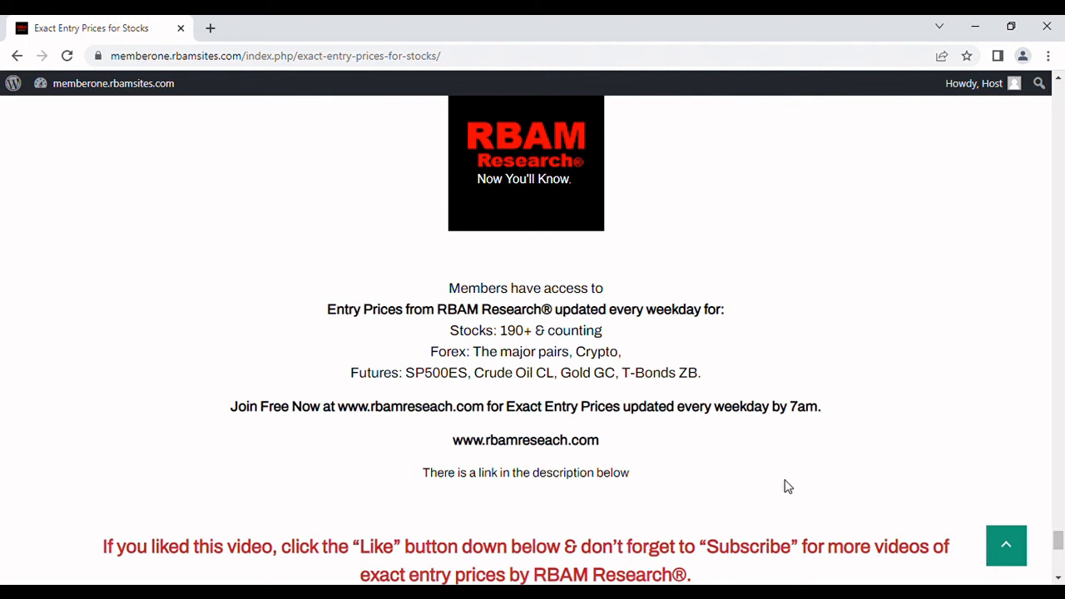
mouse_move(432, 348)
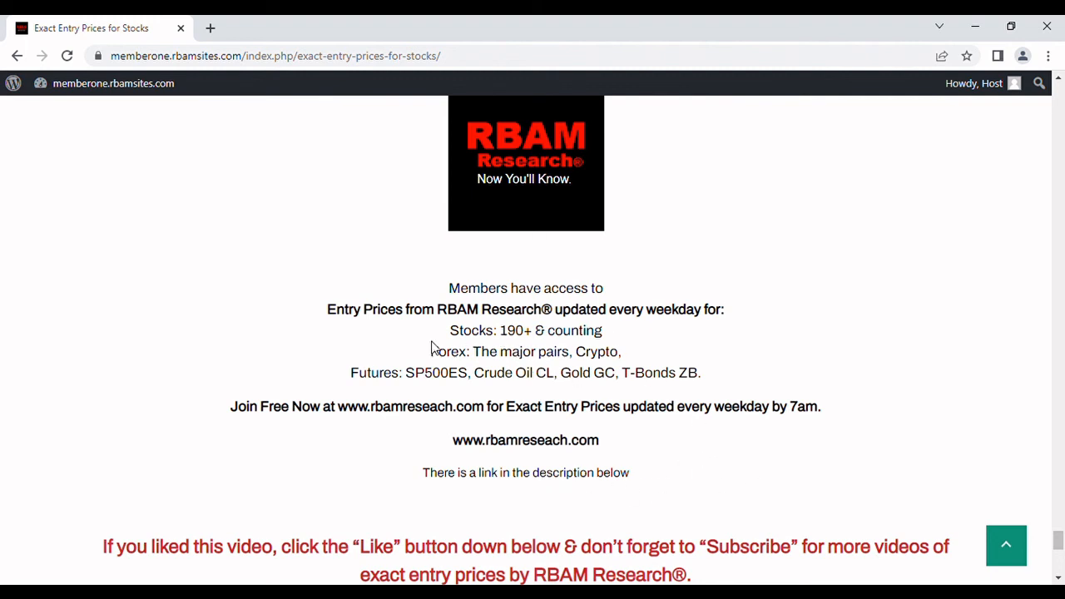
mouse_move(572, 356)
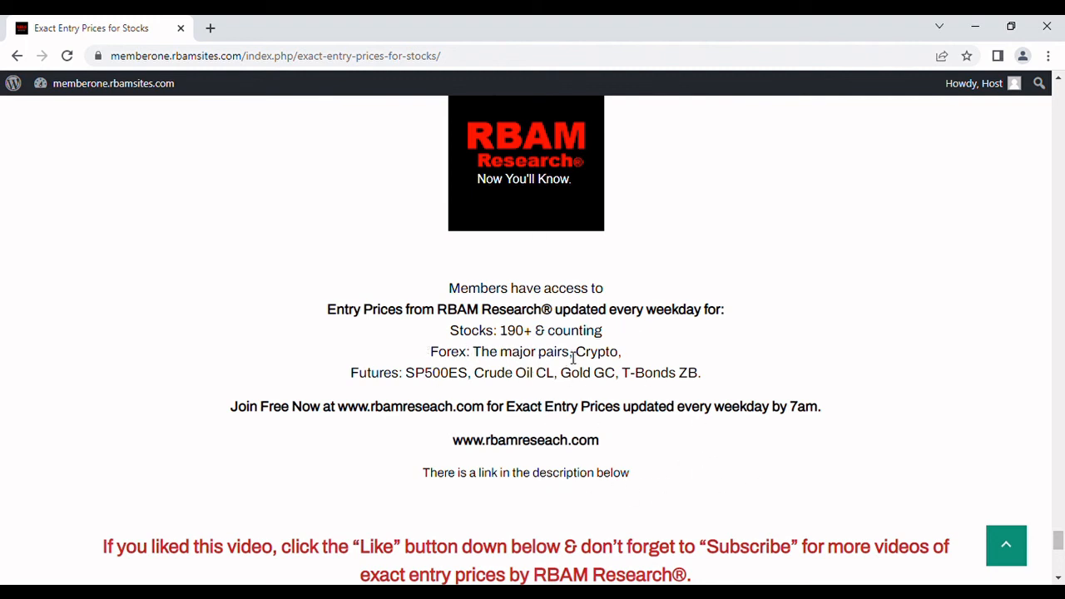
mouse_move(587, 358)
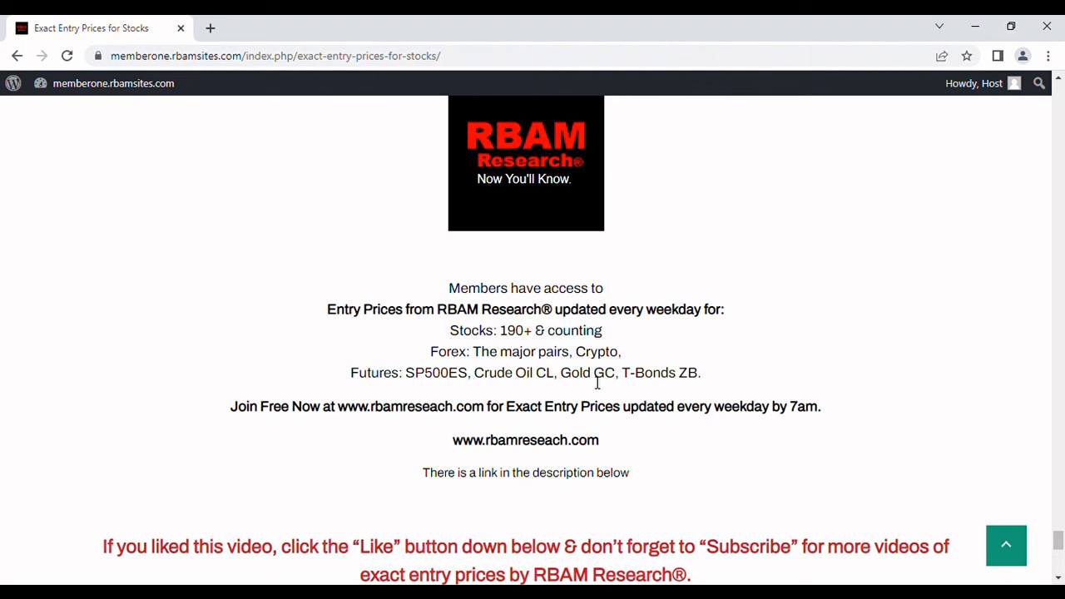
mouse_move(797, 463)
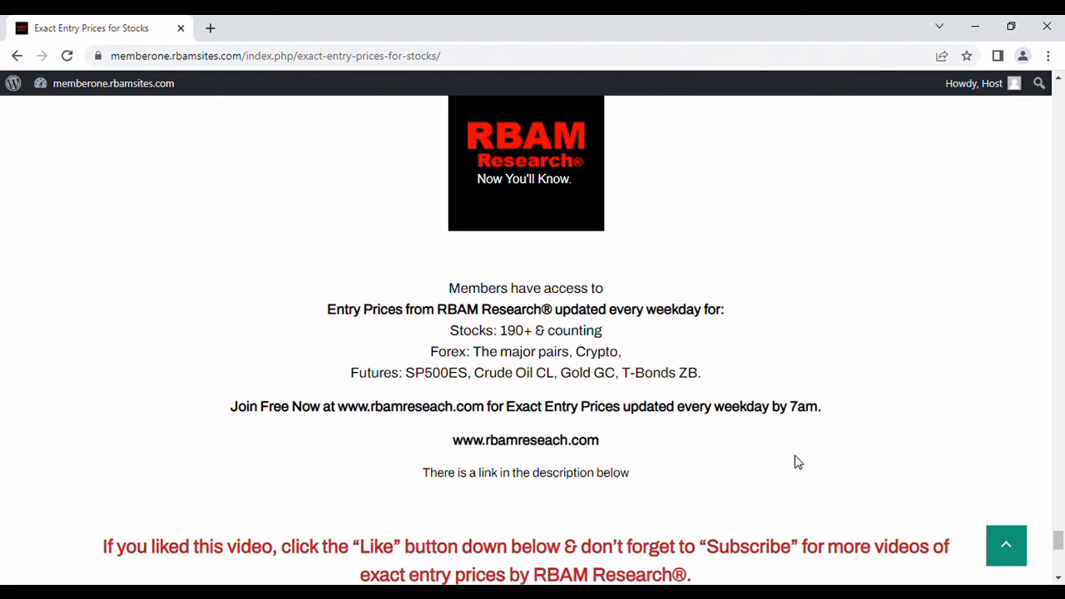
scroll("down", 3)
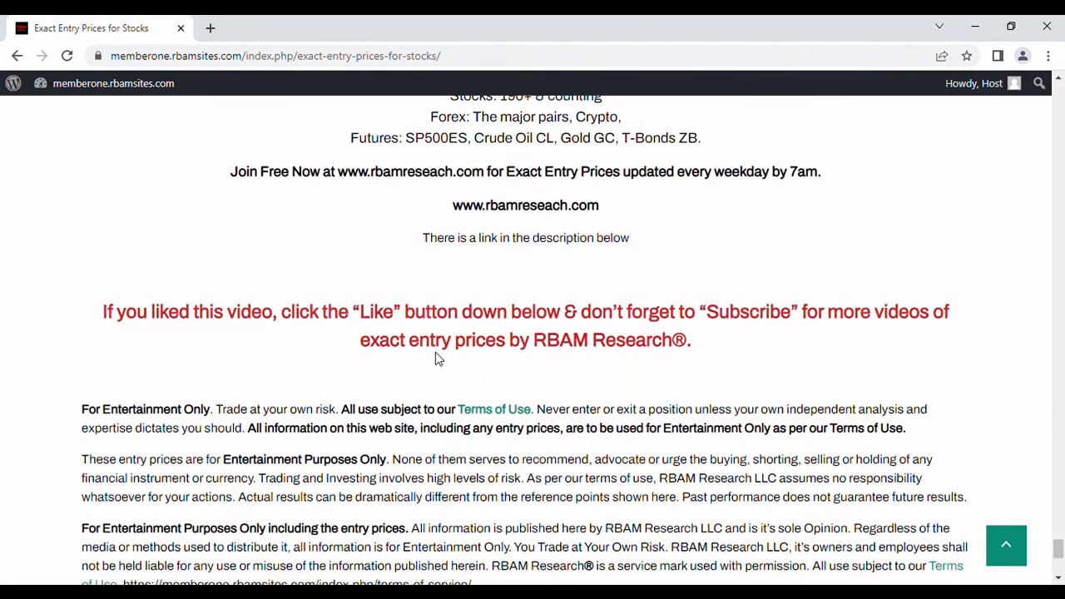
mouse_move(364, 341)
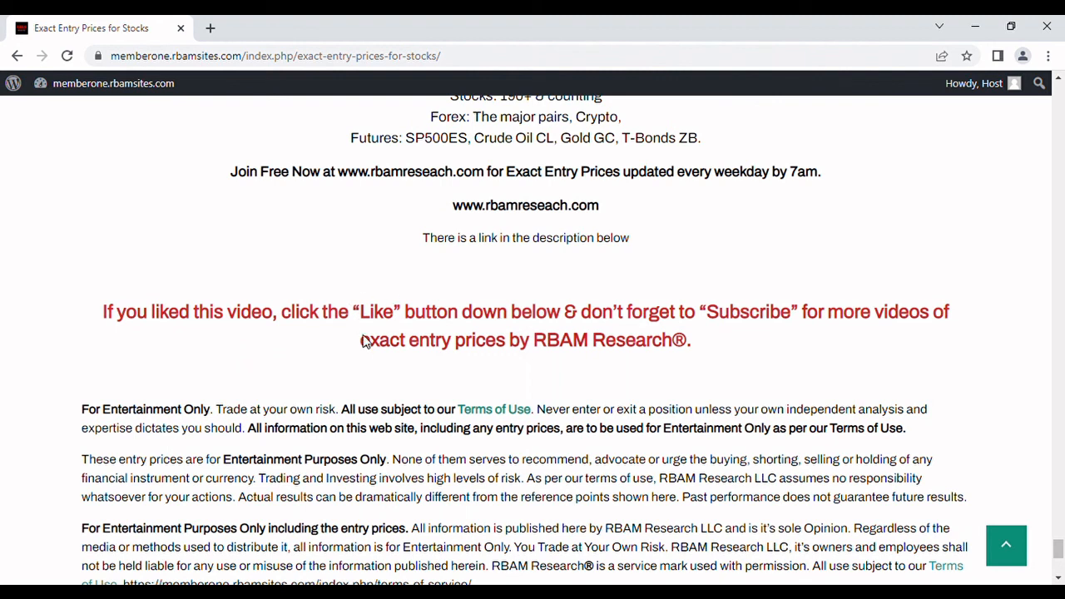
mouse_move(771, 324)
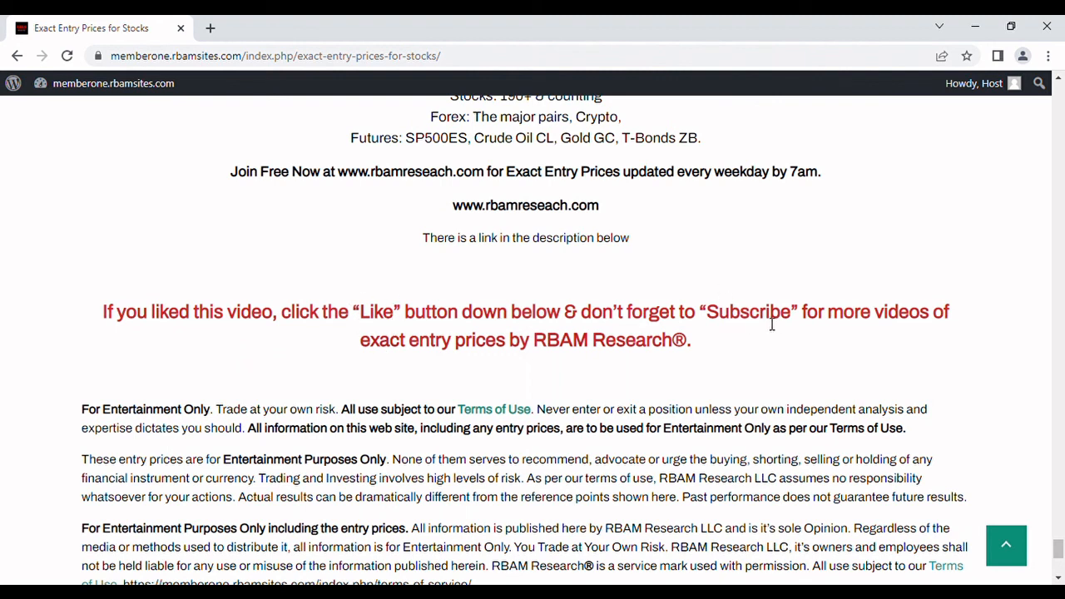